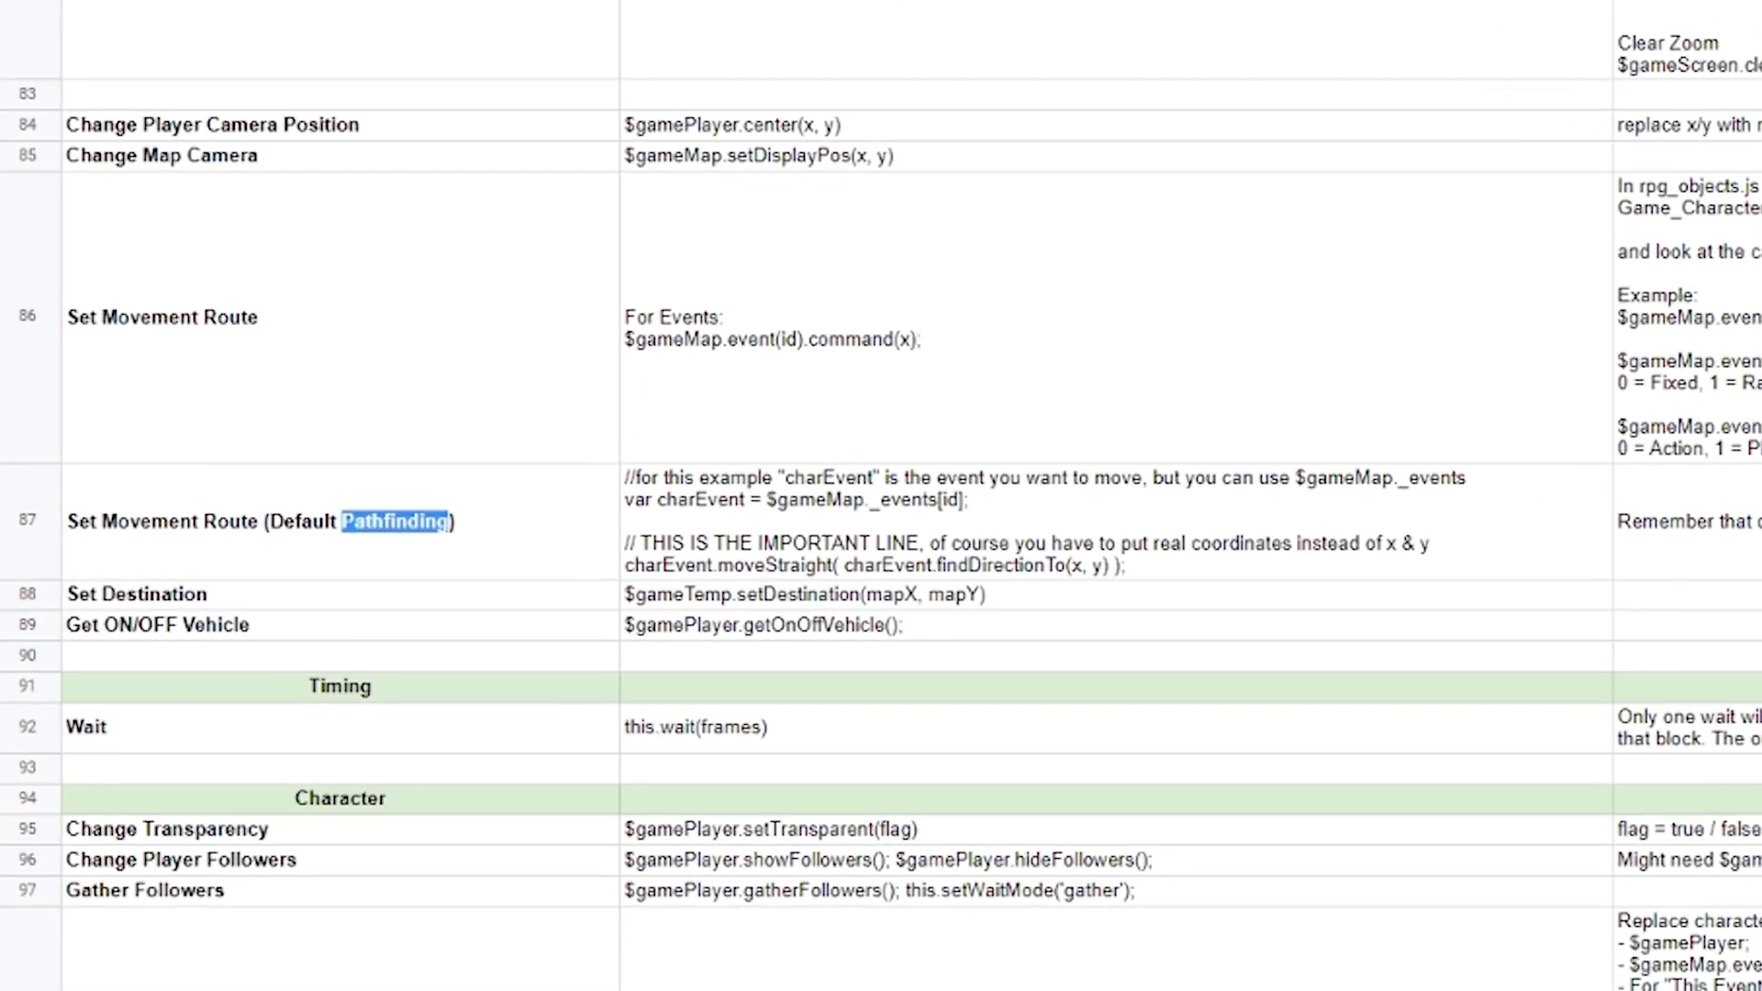
- Set the Killer's autonomous movement to Custom and begin a Script command in its route
scroll("down", 3)
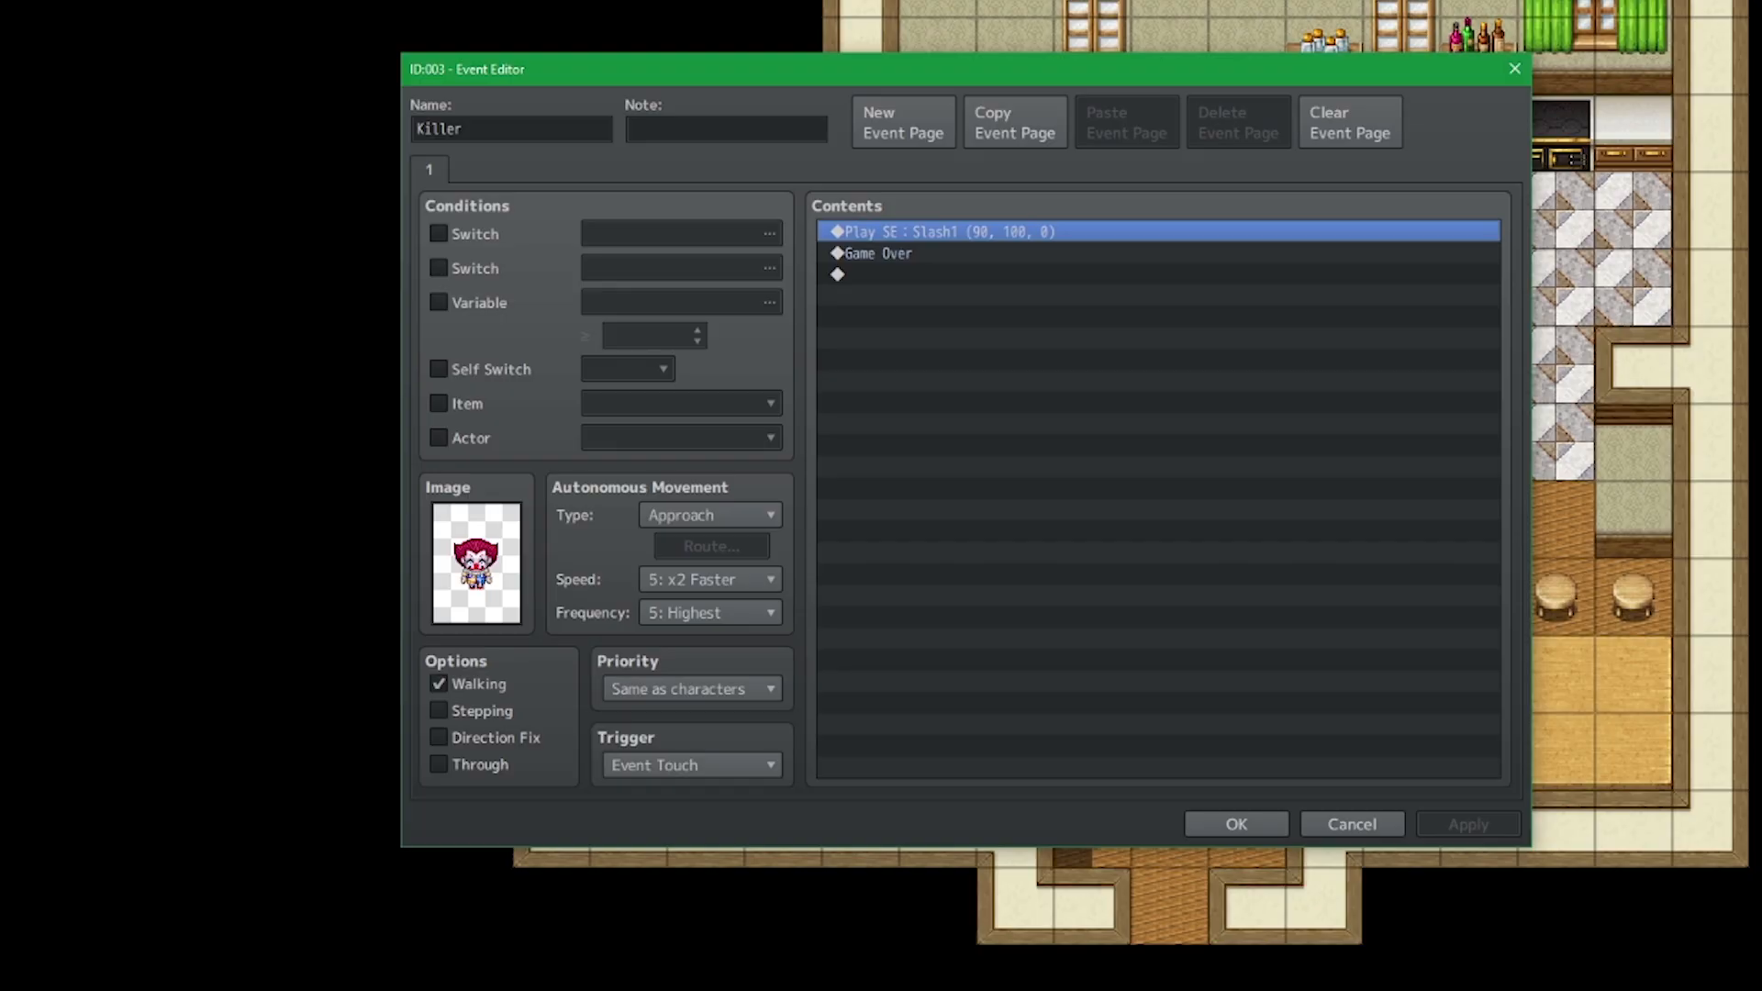
left_click(709, 514)
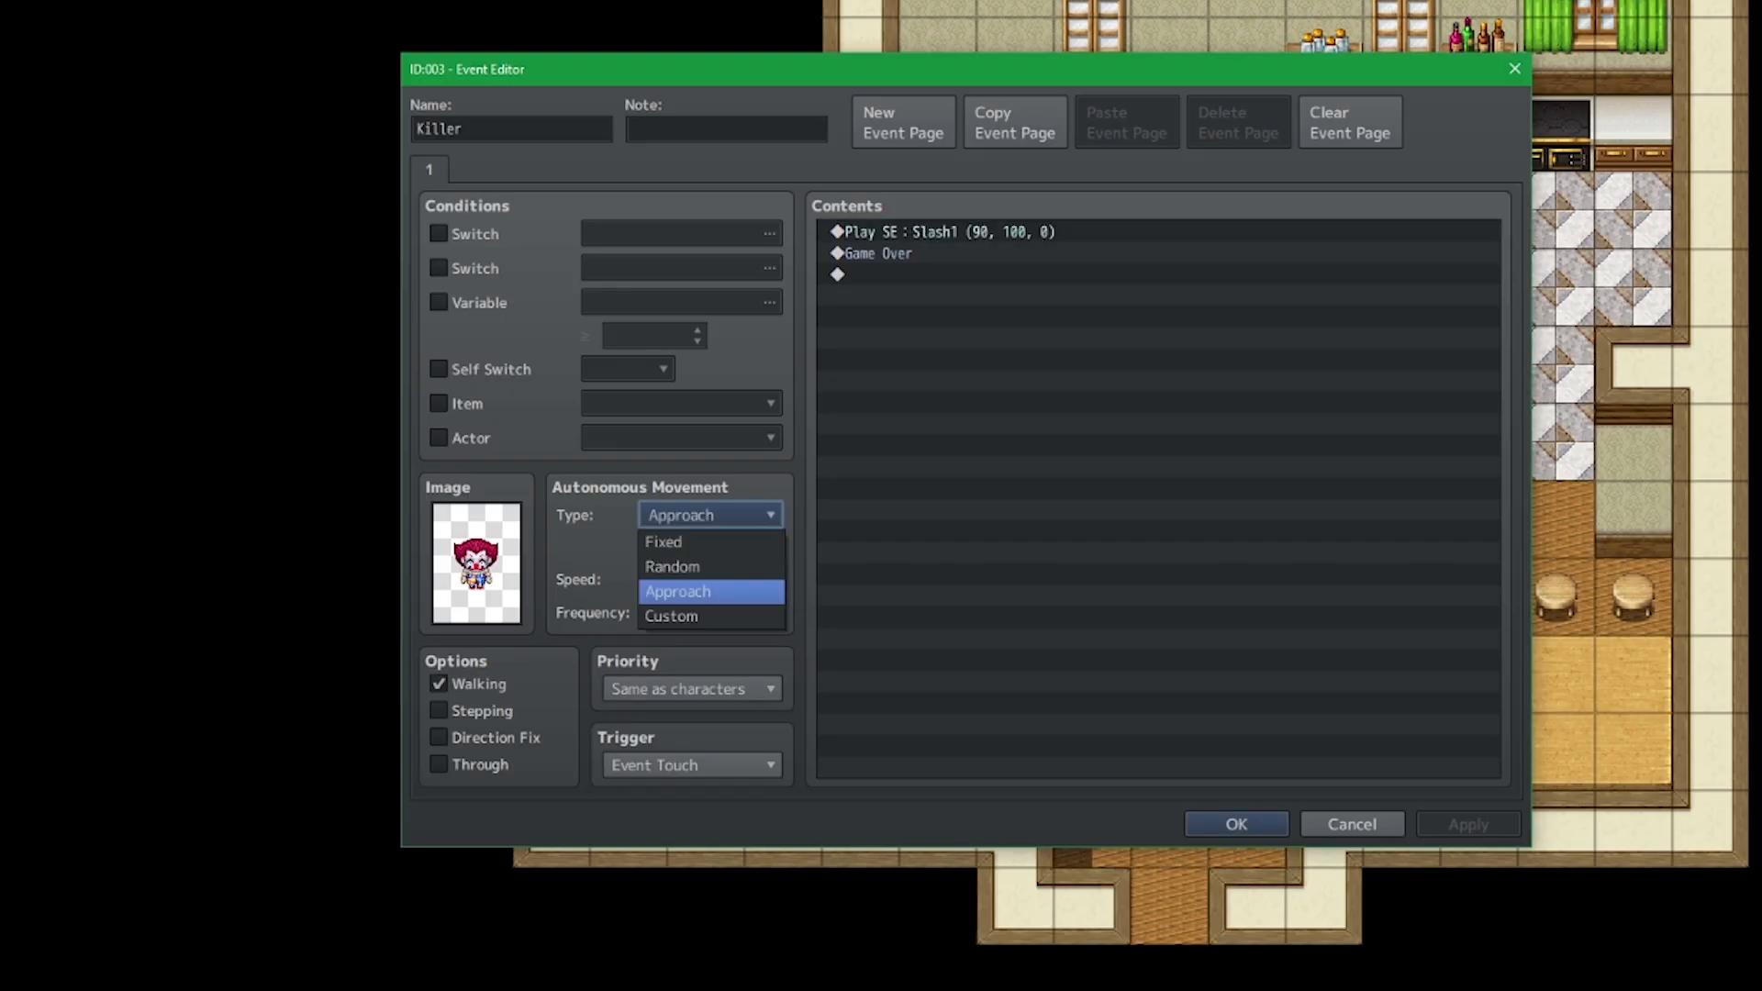
left_click(672, 616)
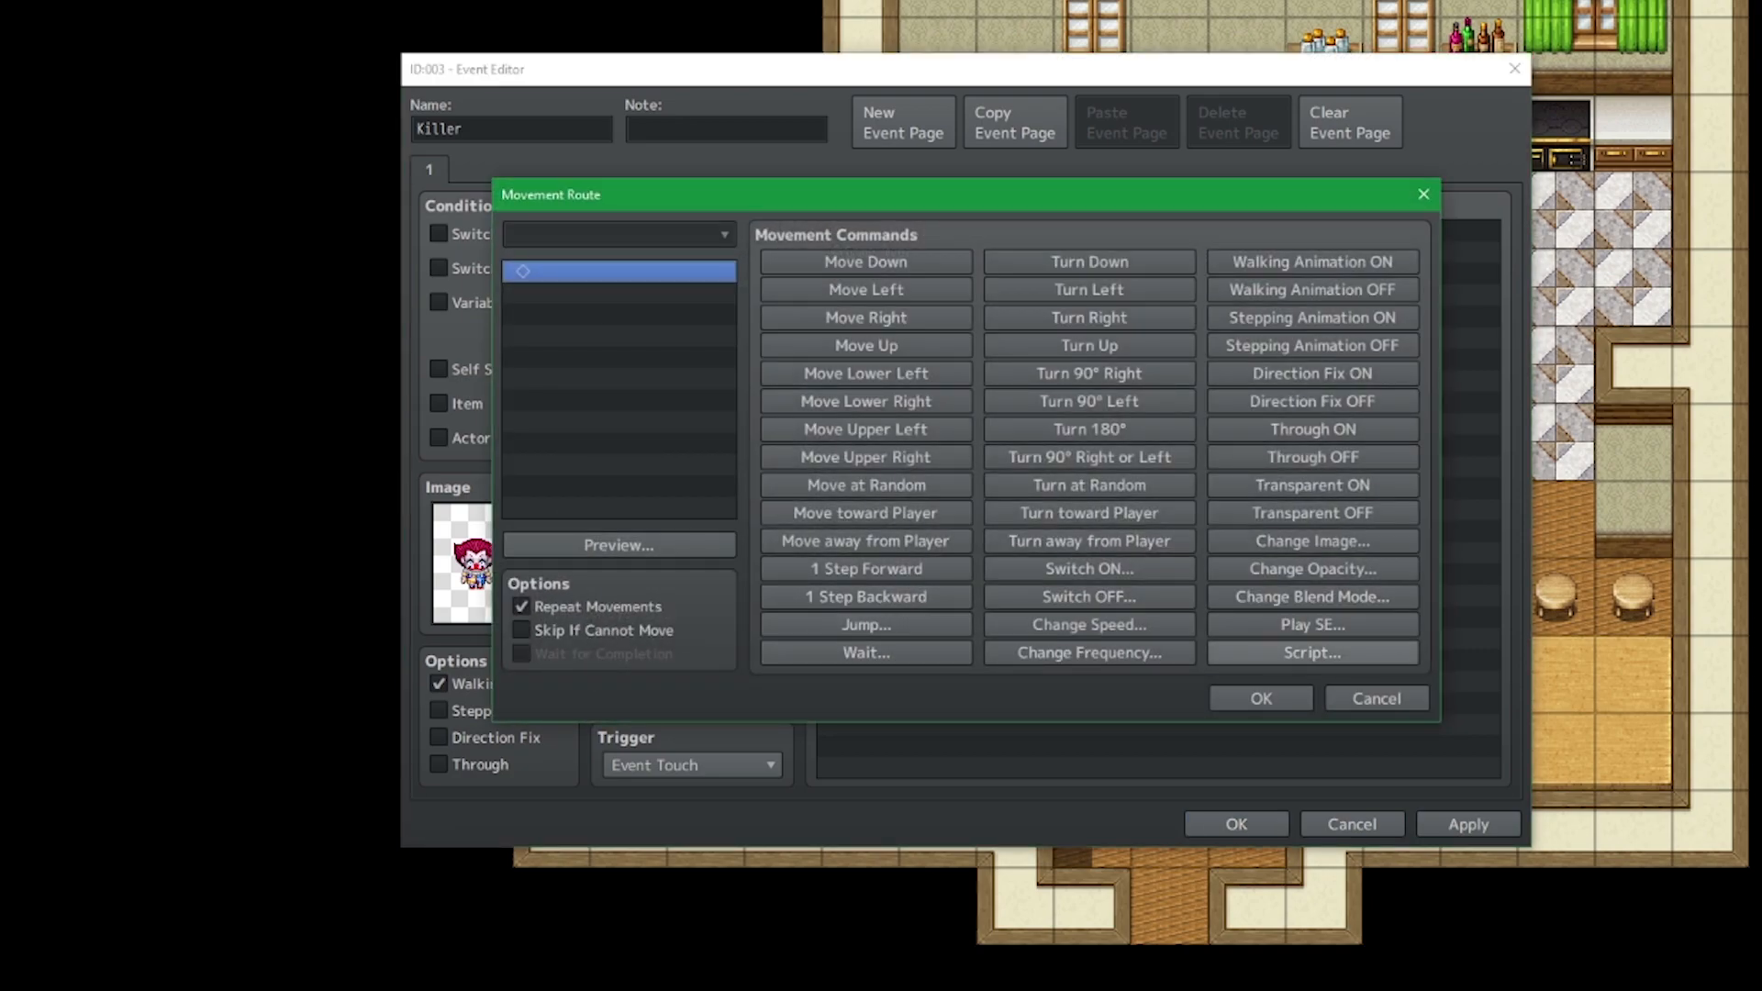
left_click(1311, 653)
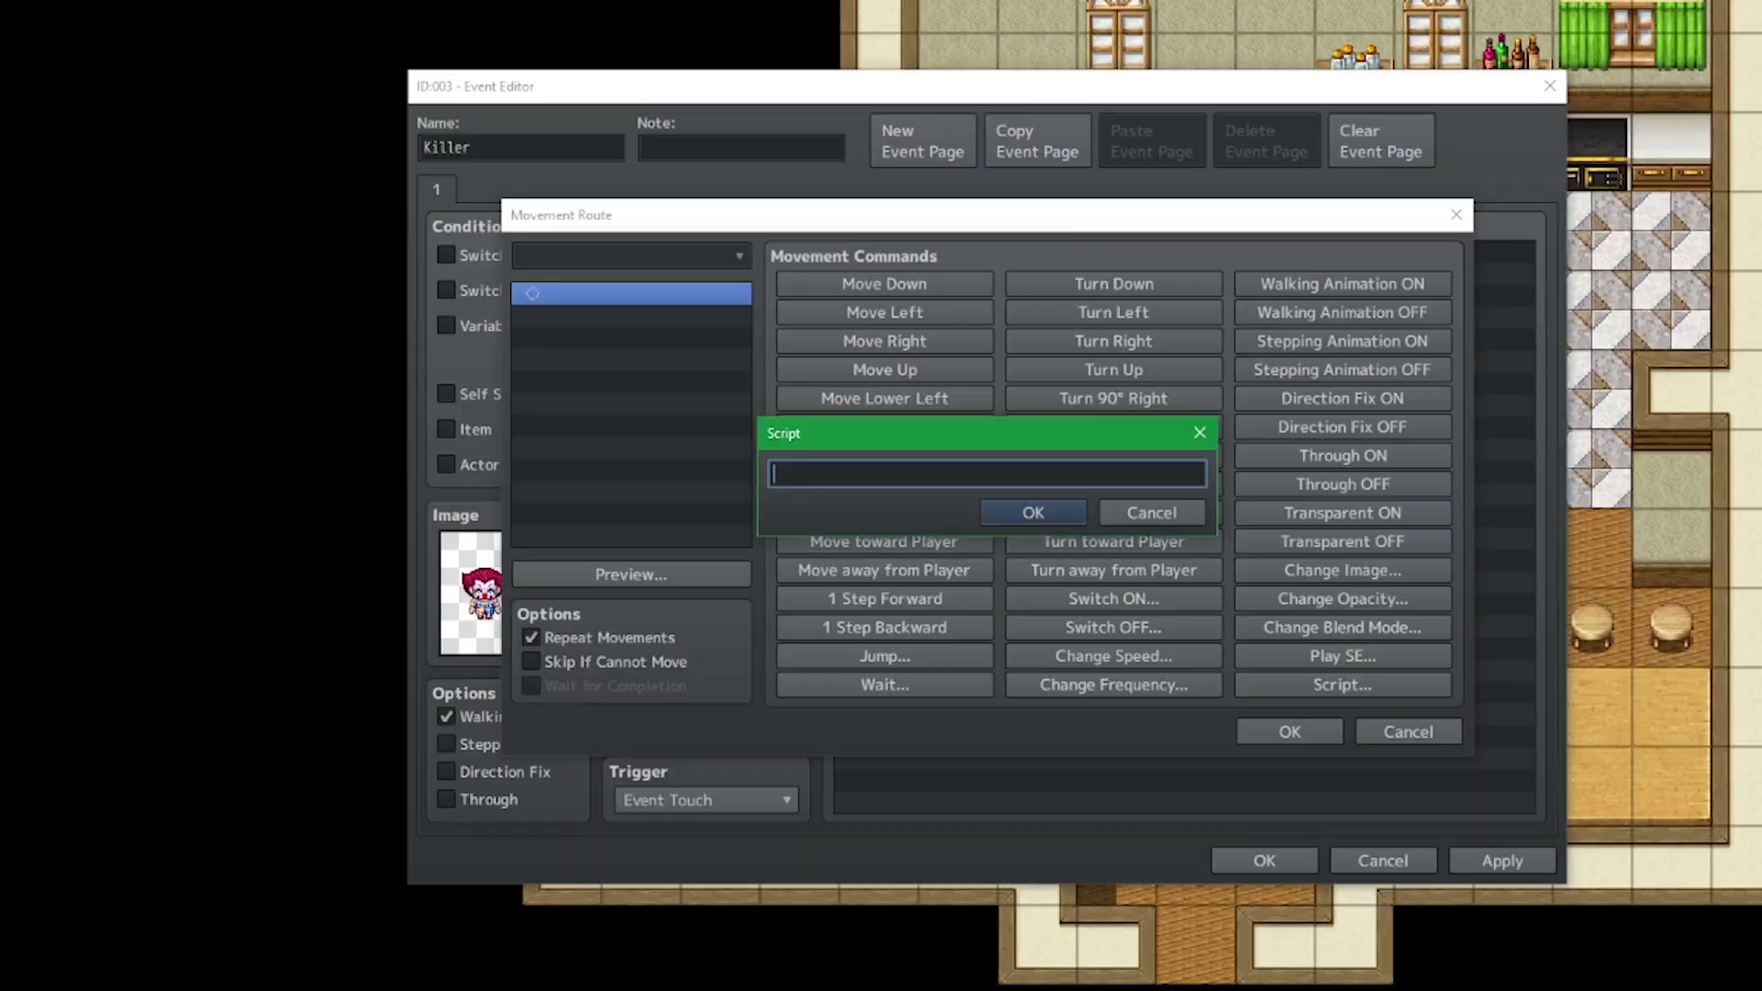
- Enter the moveStraight(findDirectionTo(x, y)) line and replace charEvent with $gameMap._events[this._eventId]
type("charEvent.moveStraight( charEvent.findDirectionTo(x, y)")
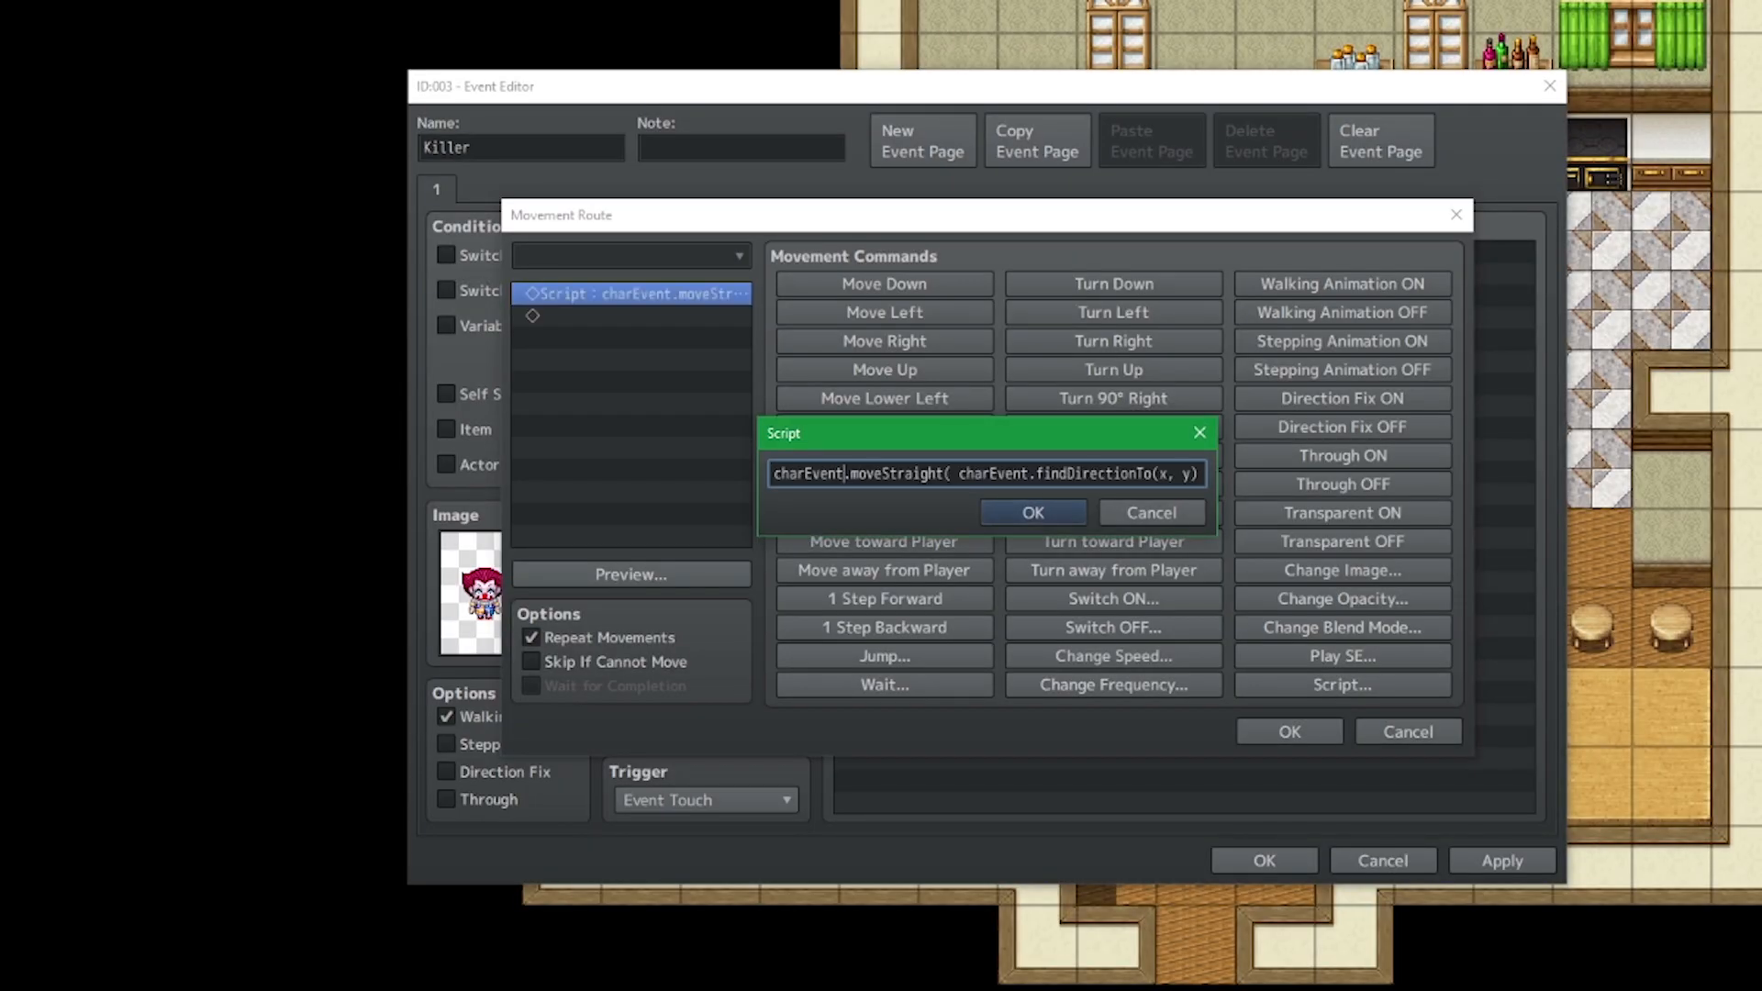
double_click(807, 473)
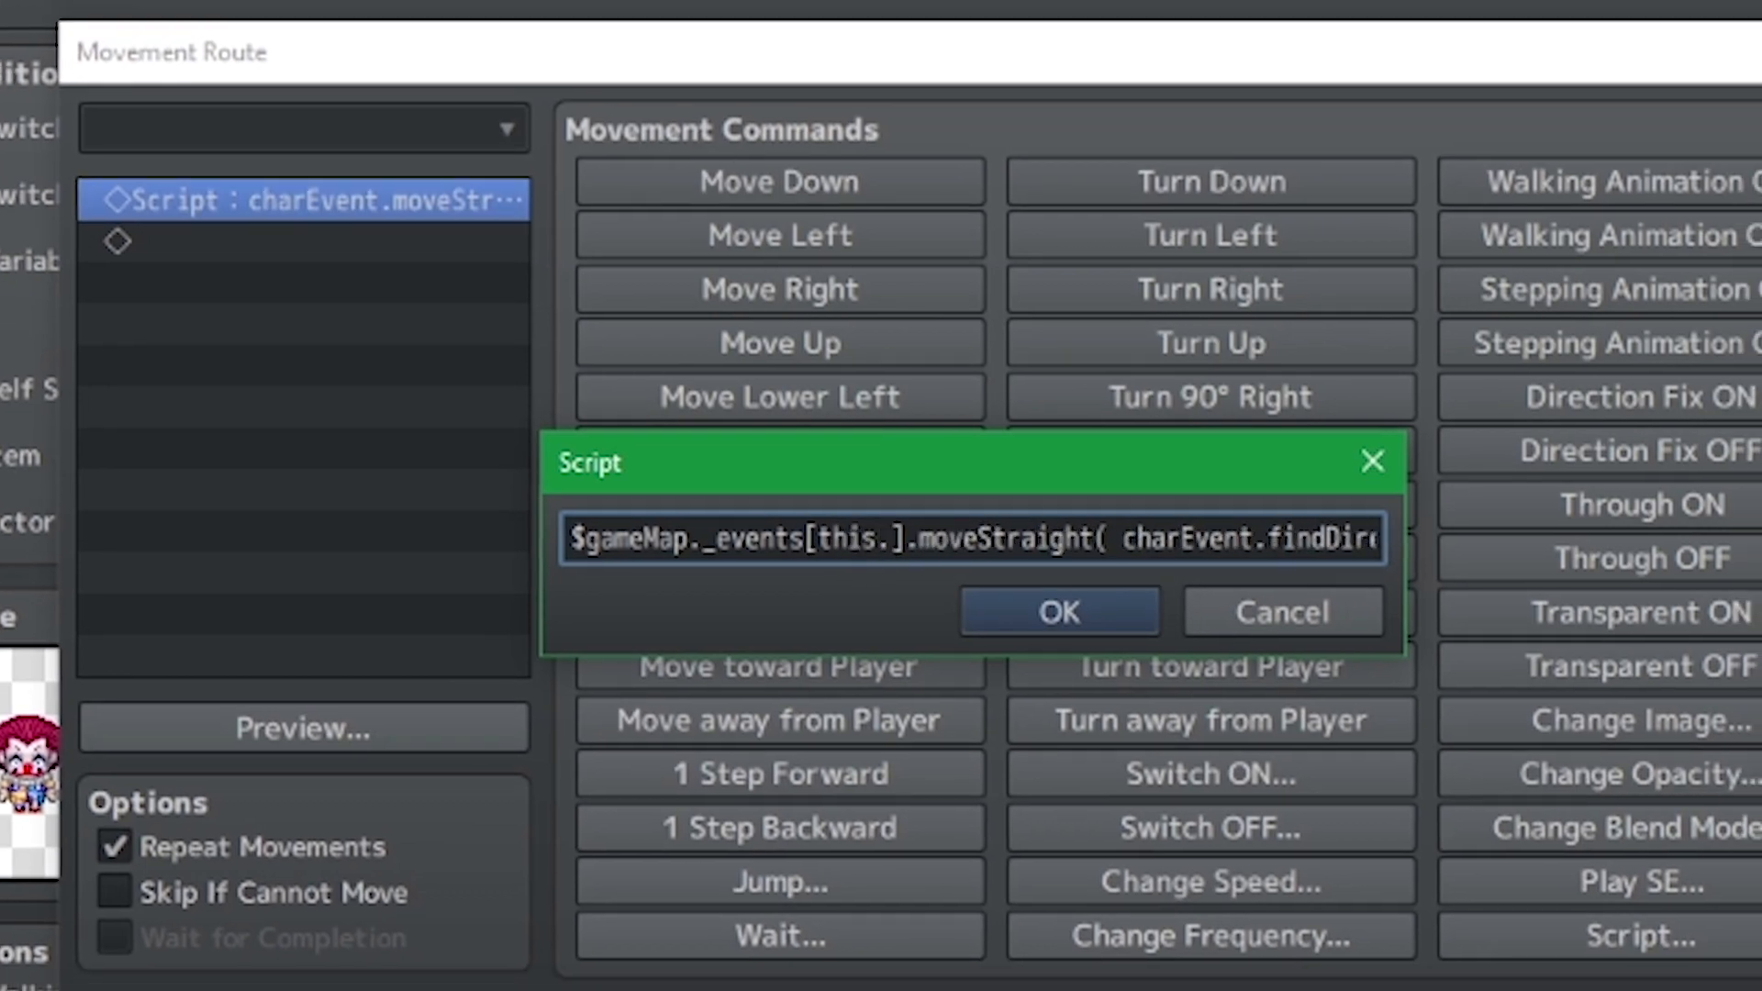
type("_evi")
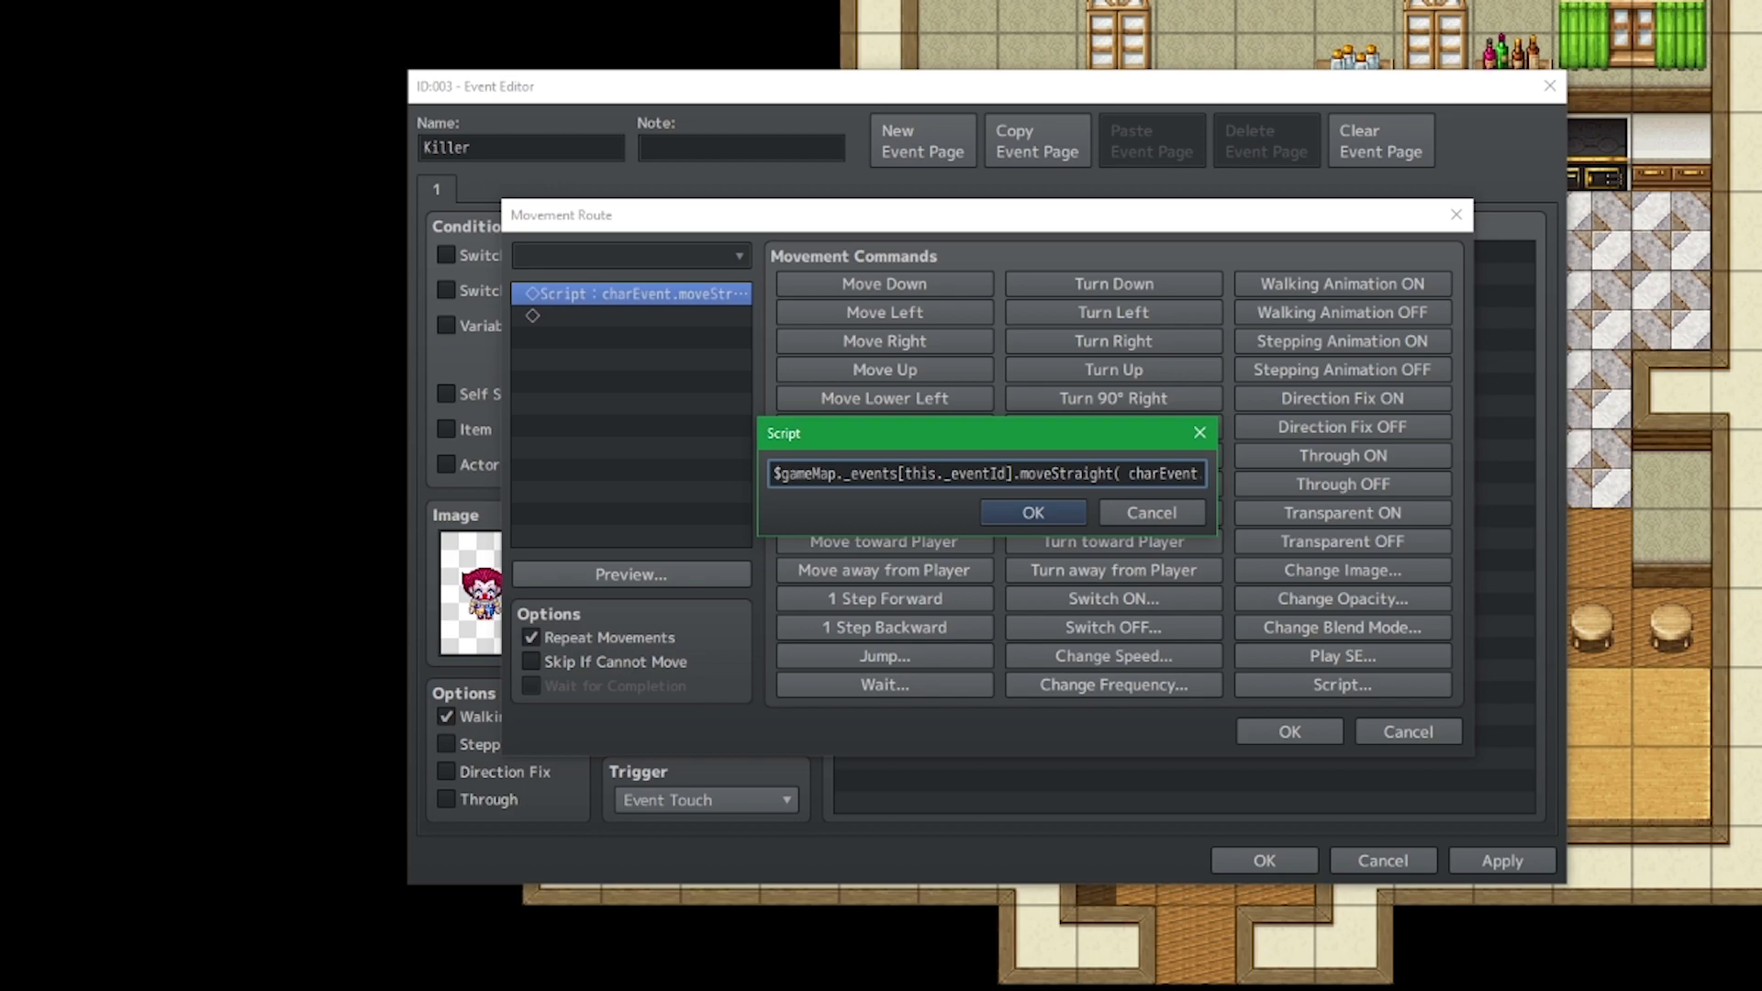
double_click(956, 474)
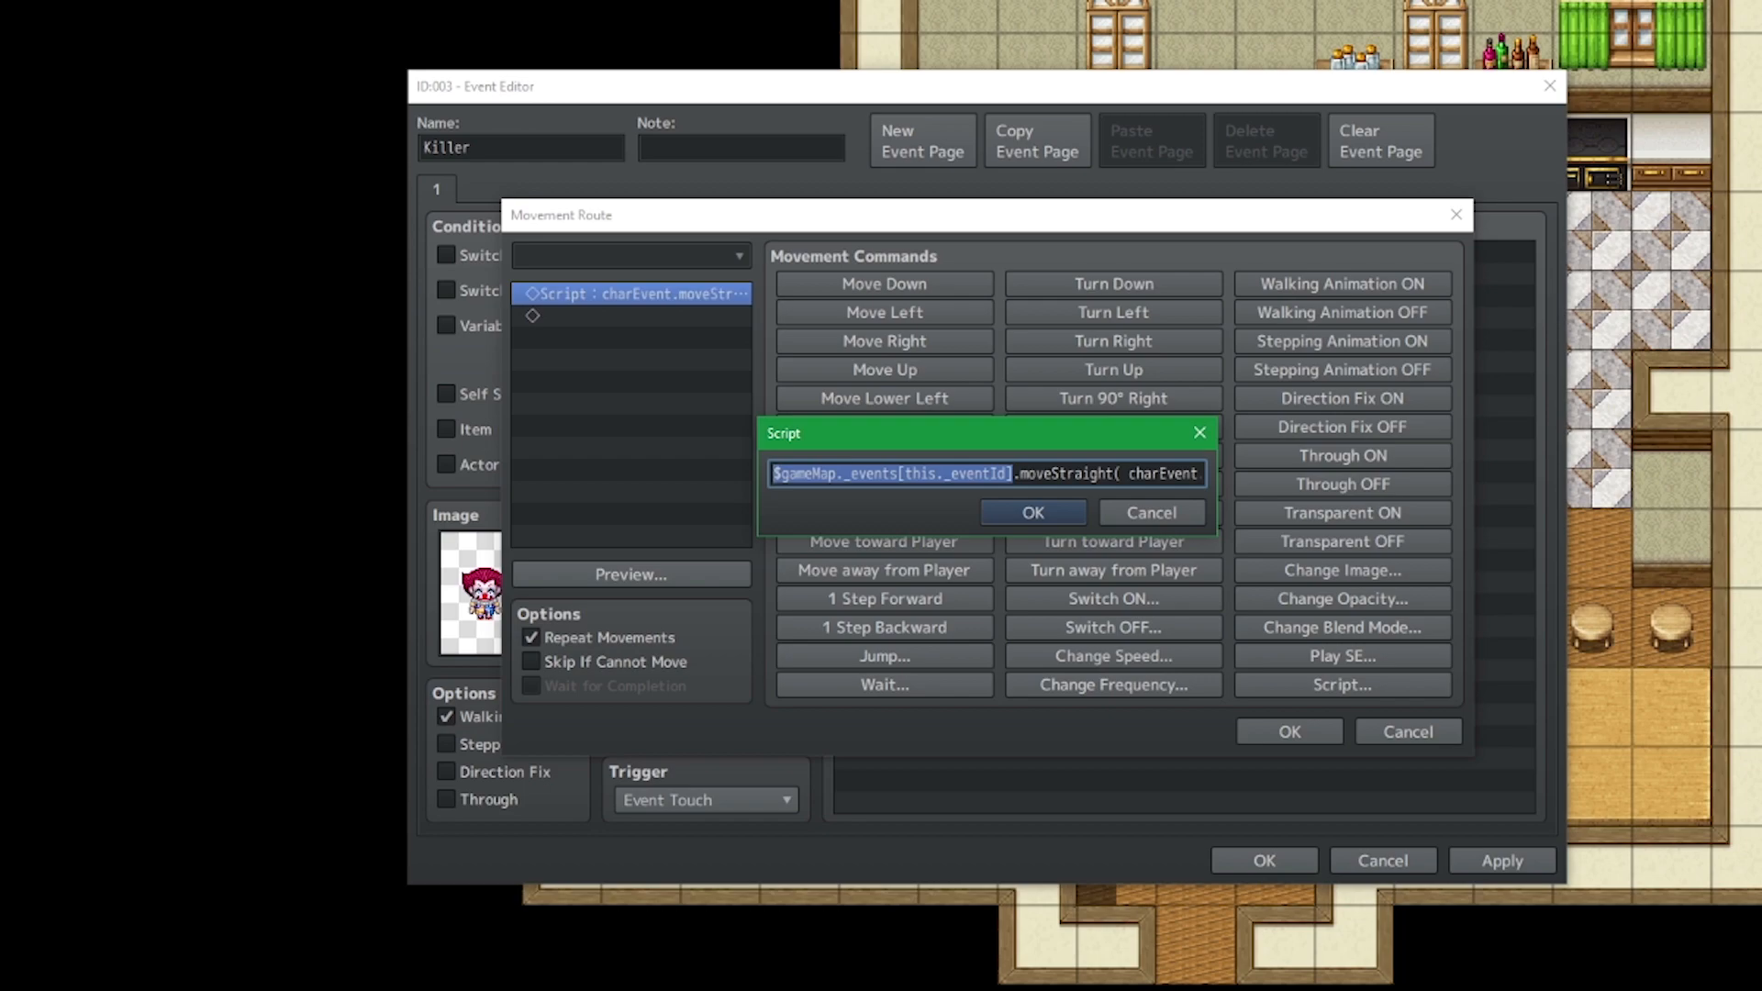
left_click(1084, 473)
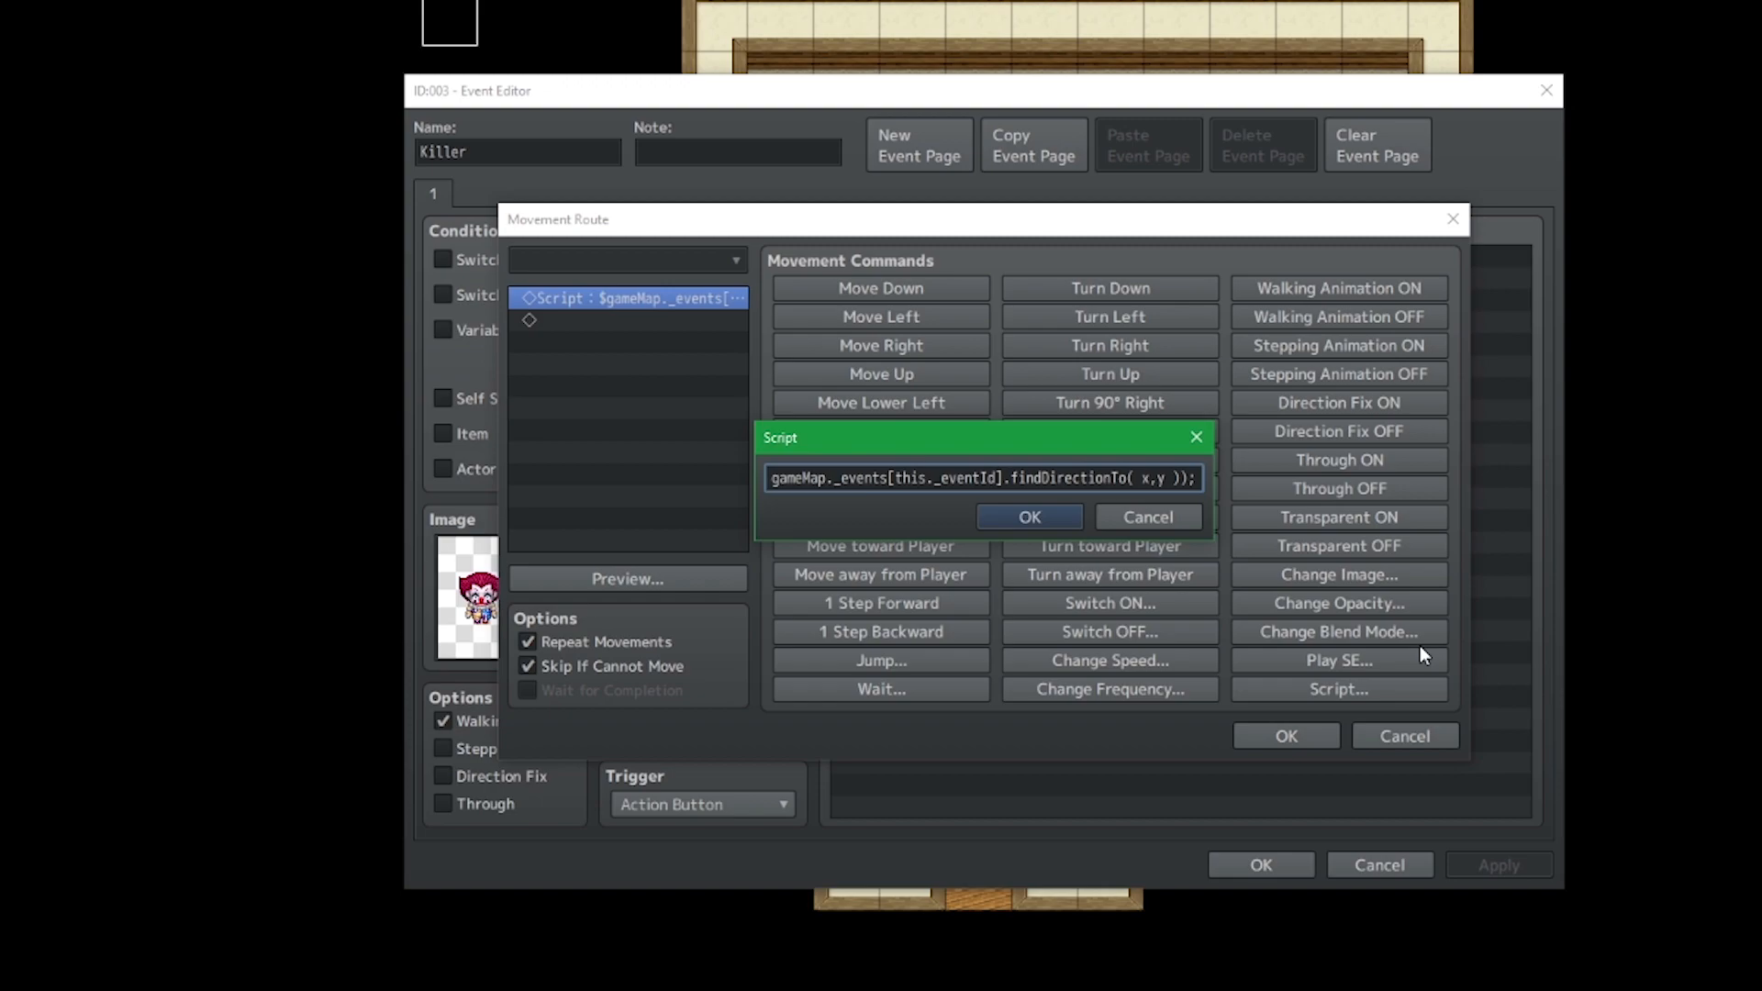
- Change the findDirectionTo arguments to $gamePlayer.x and $gamePlayer.y and confirm the script
type("$gamePlayer.")
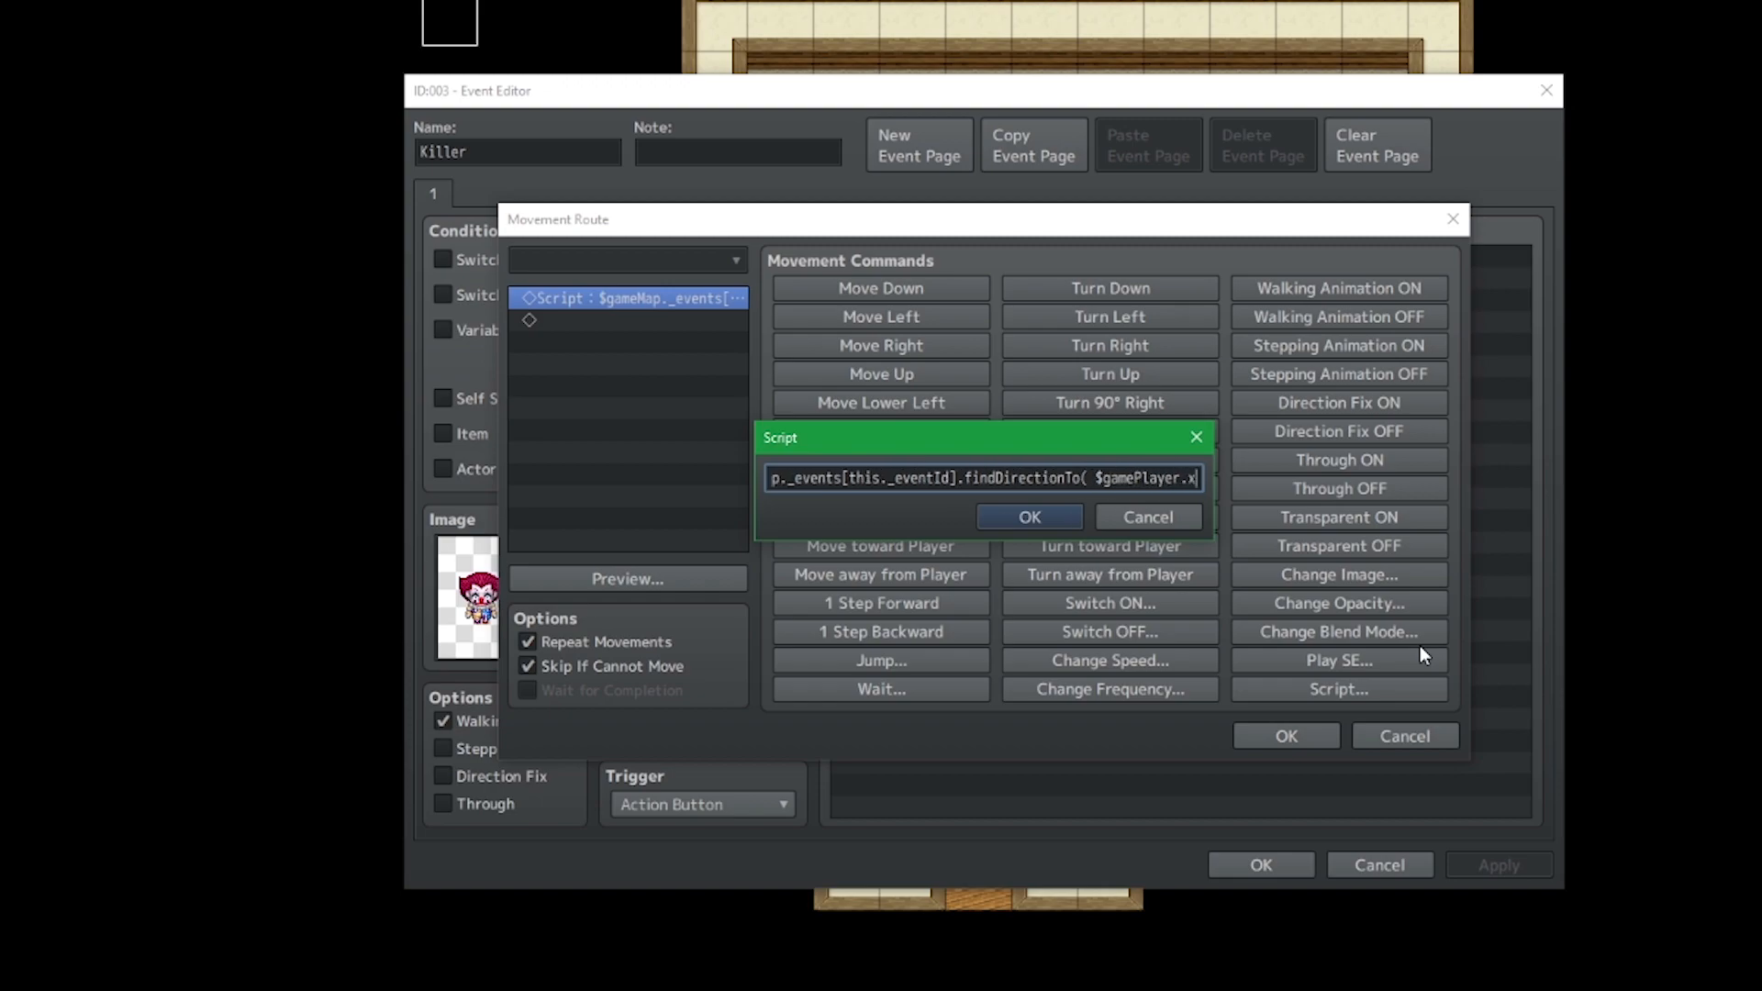
type(", y")
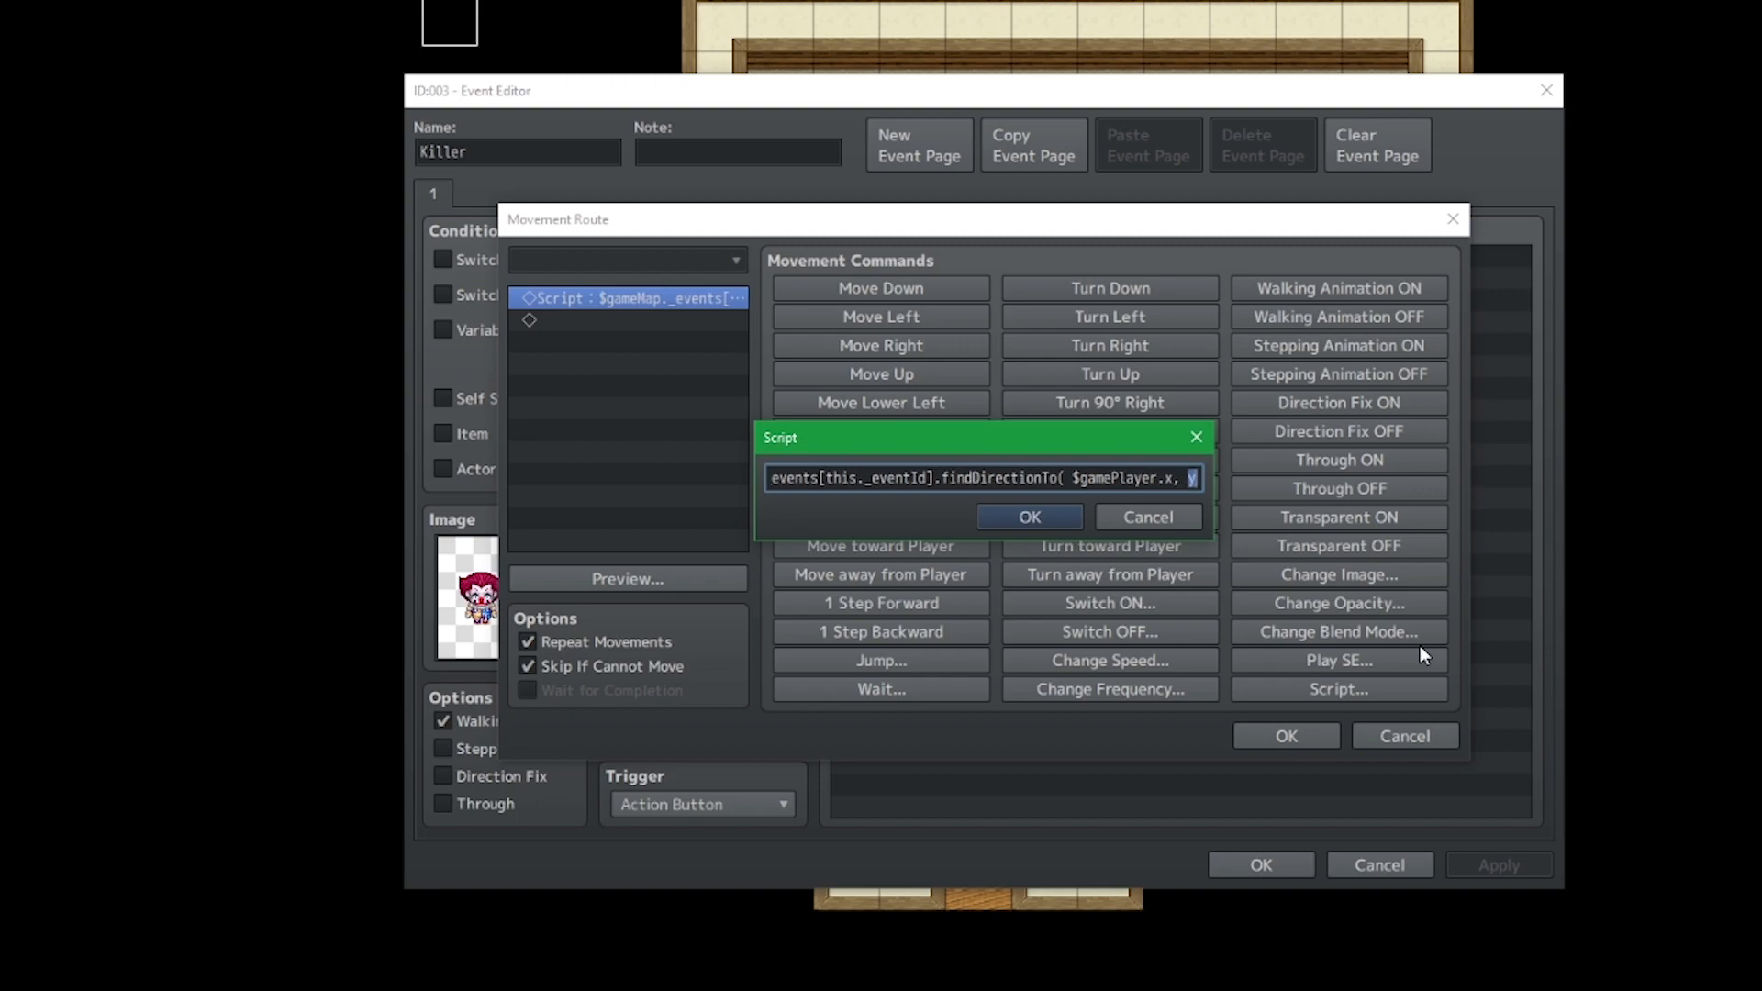
type("$gamePlayer.y")
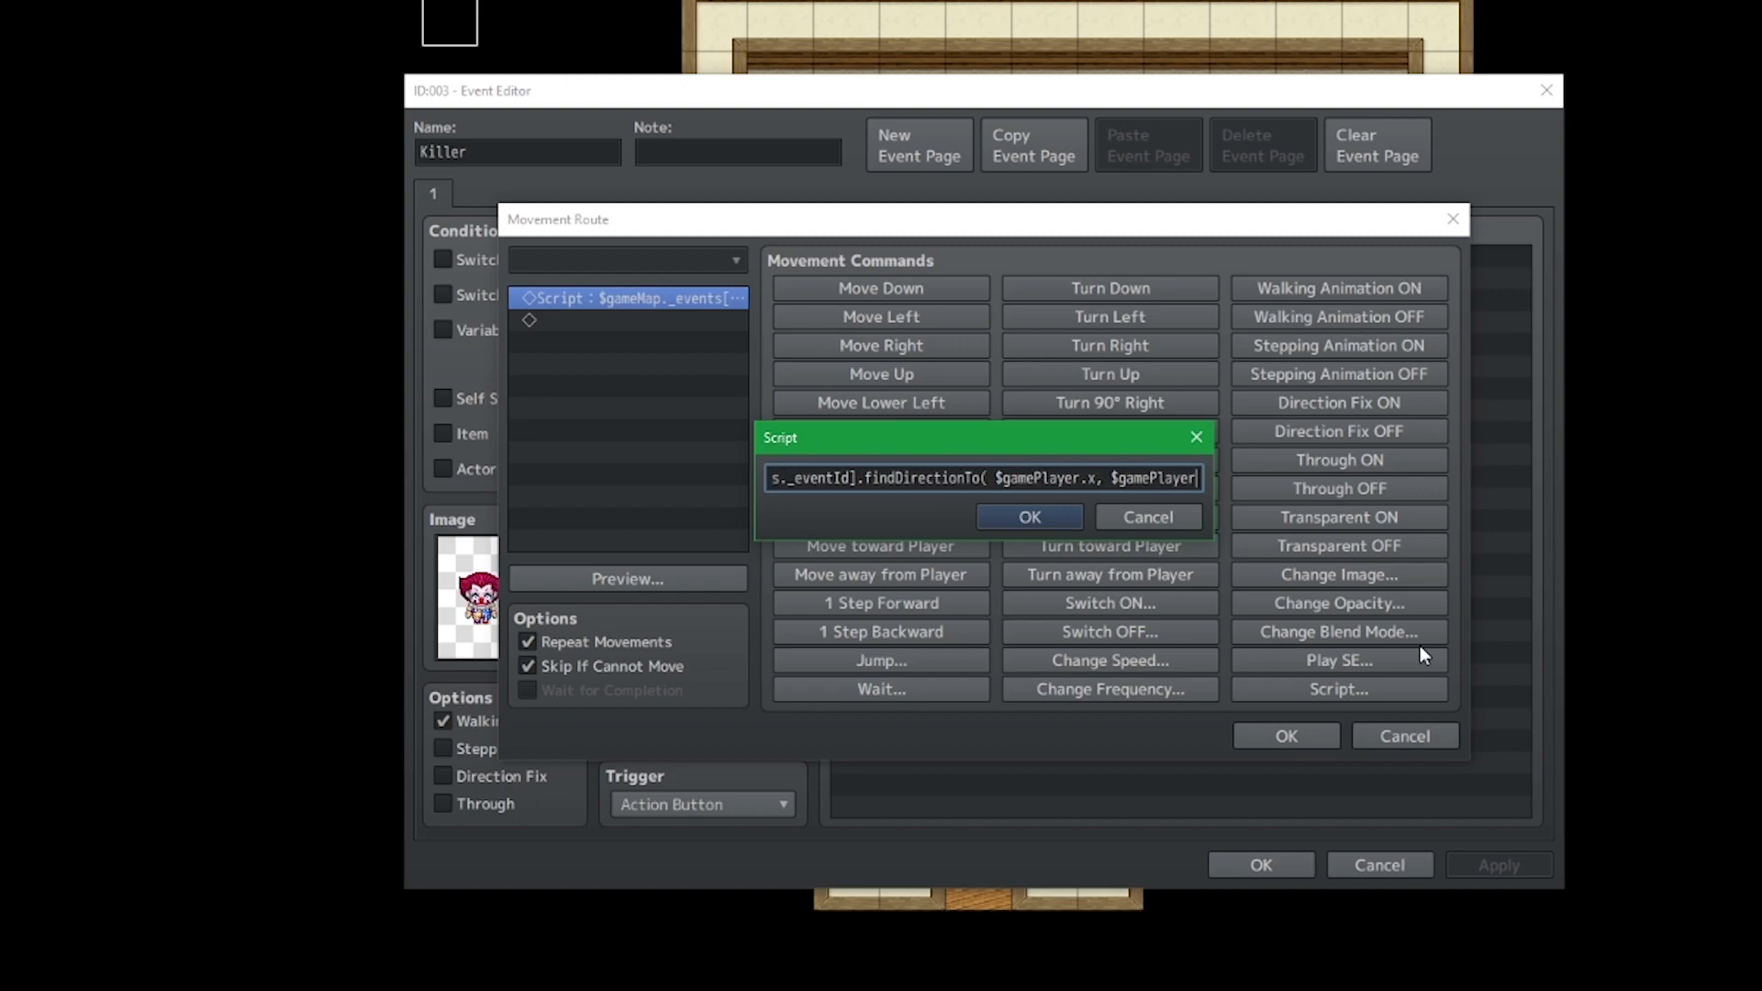
left_click(1028, 518)
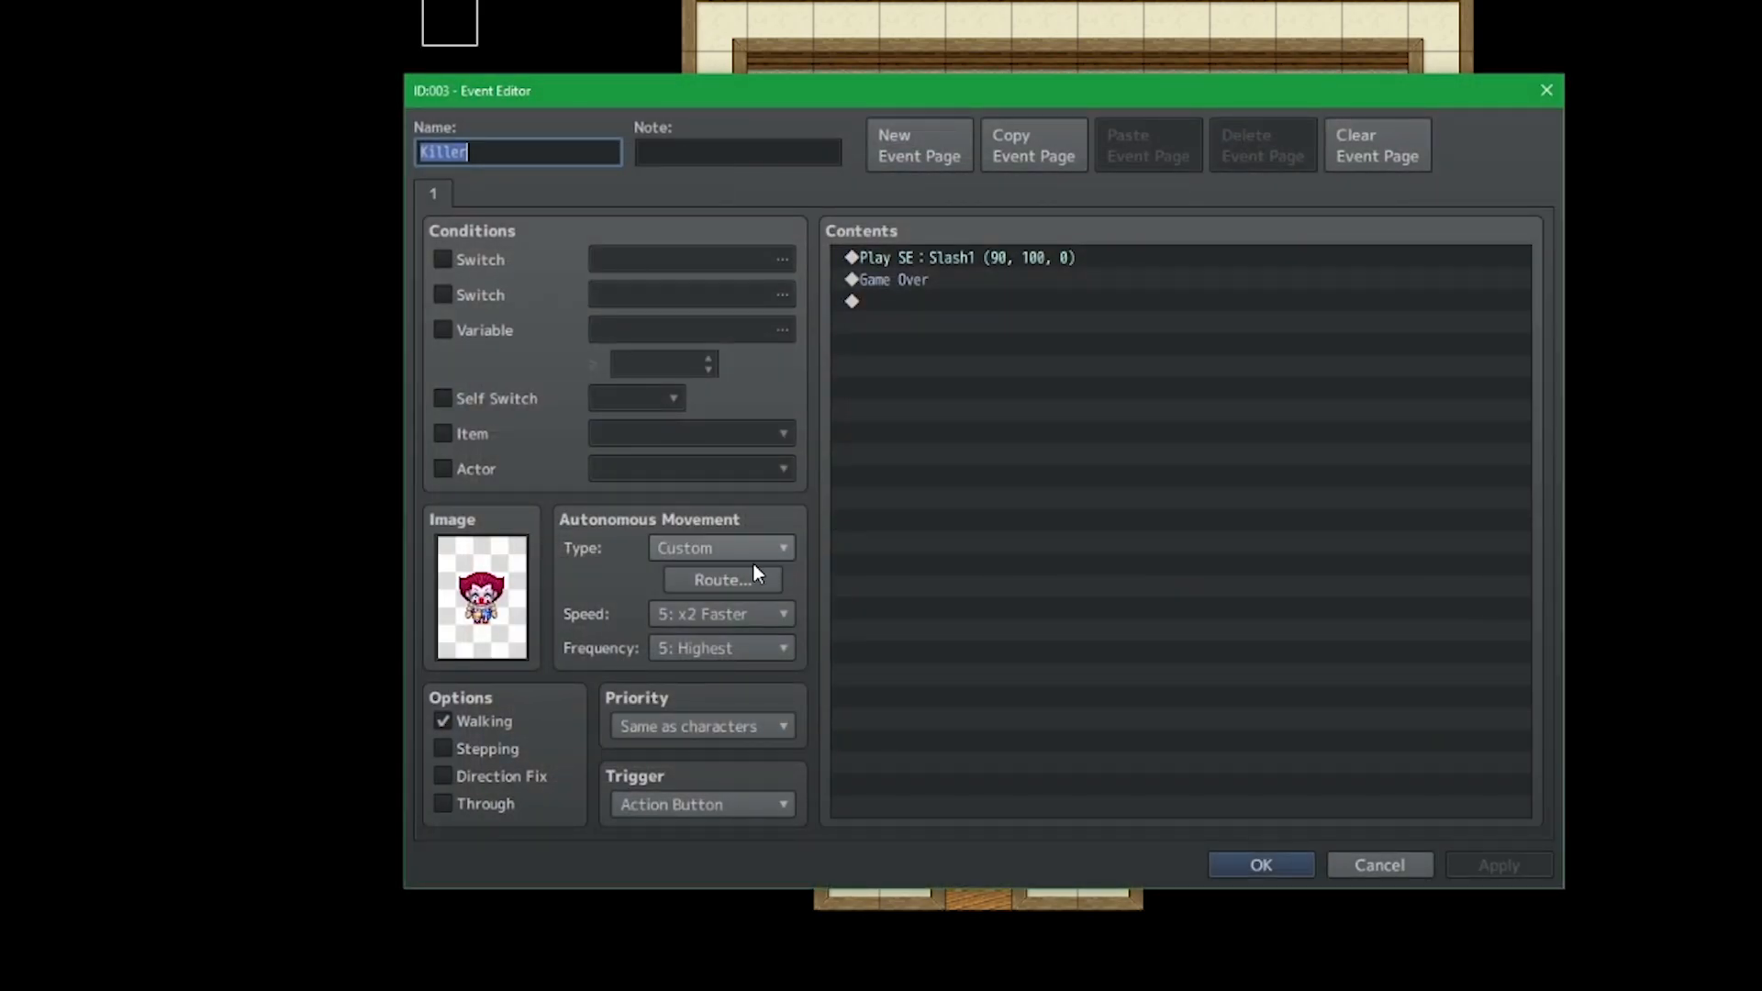
- Review the finished script line in the route and accept the movement route changes
left_click(719, 578)
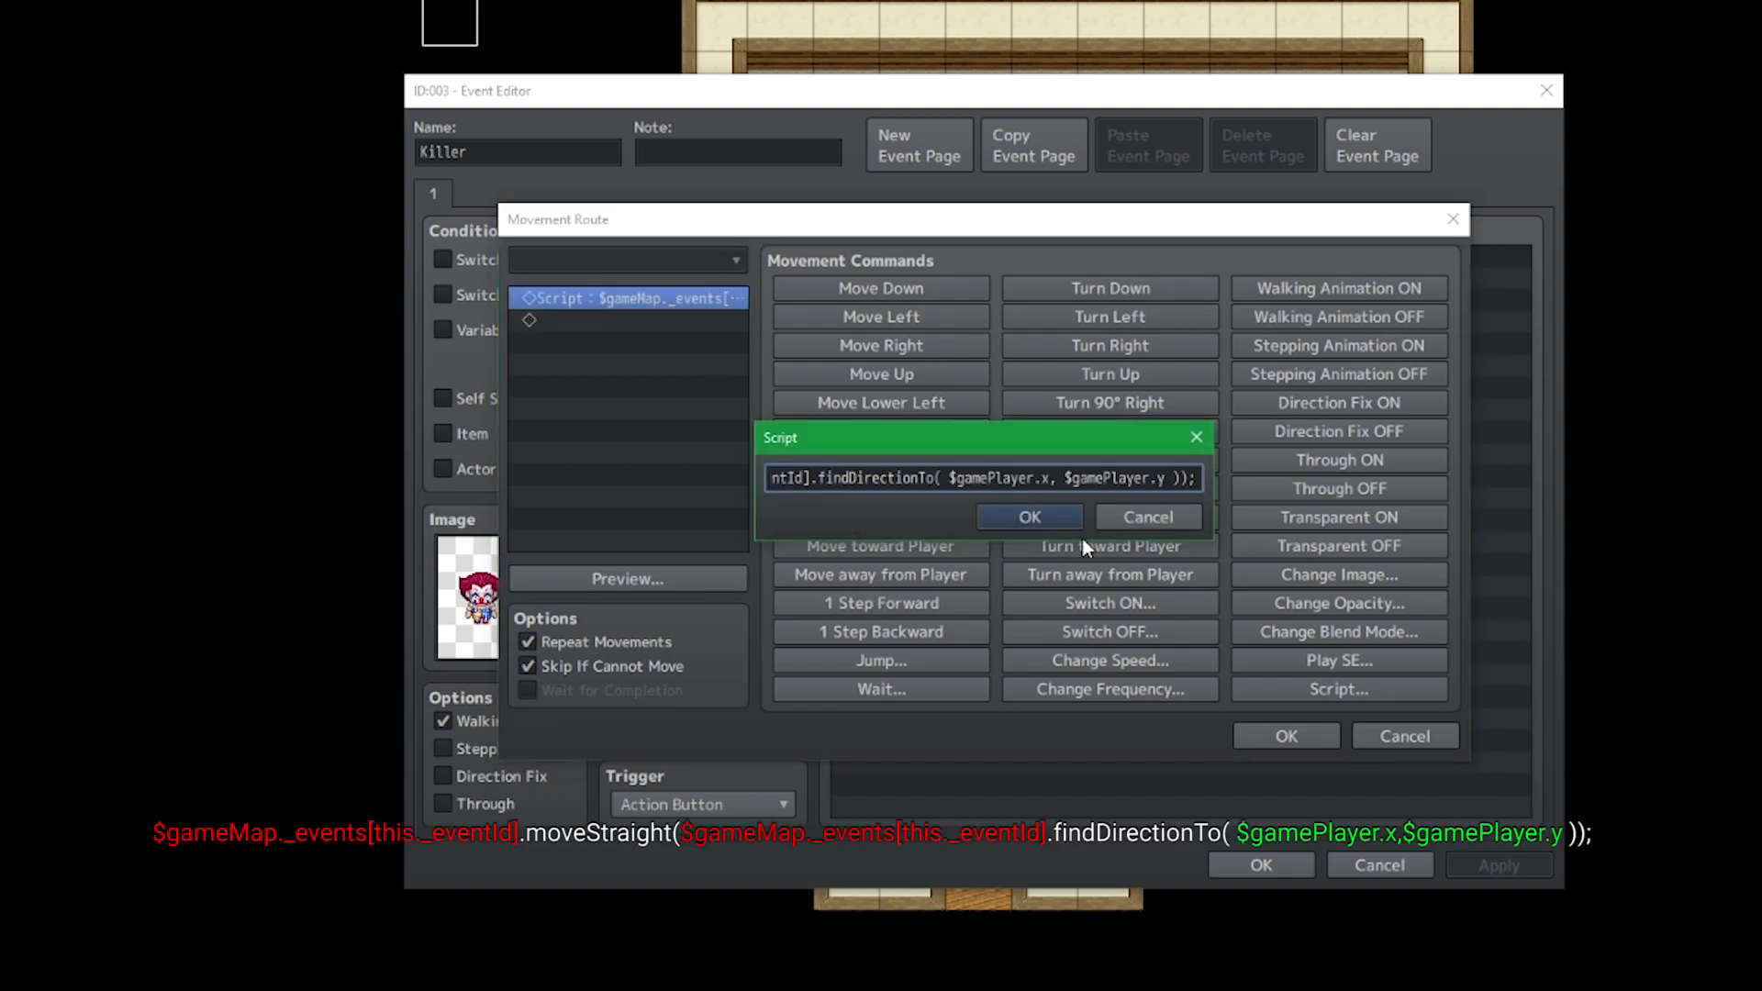
double_click(995, 477)
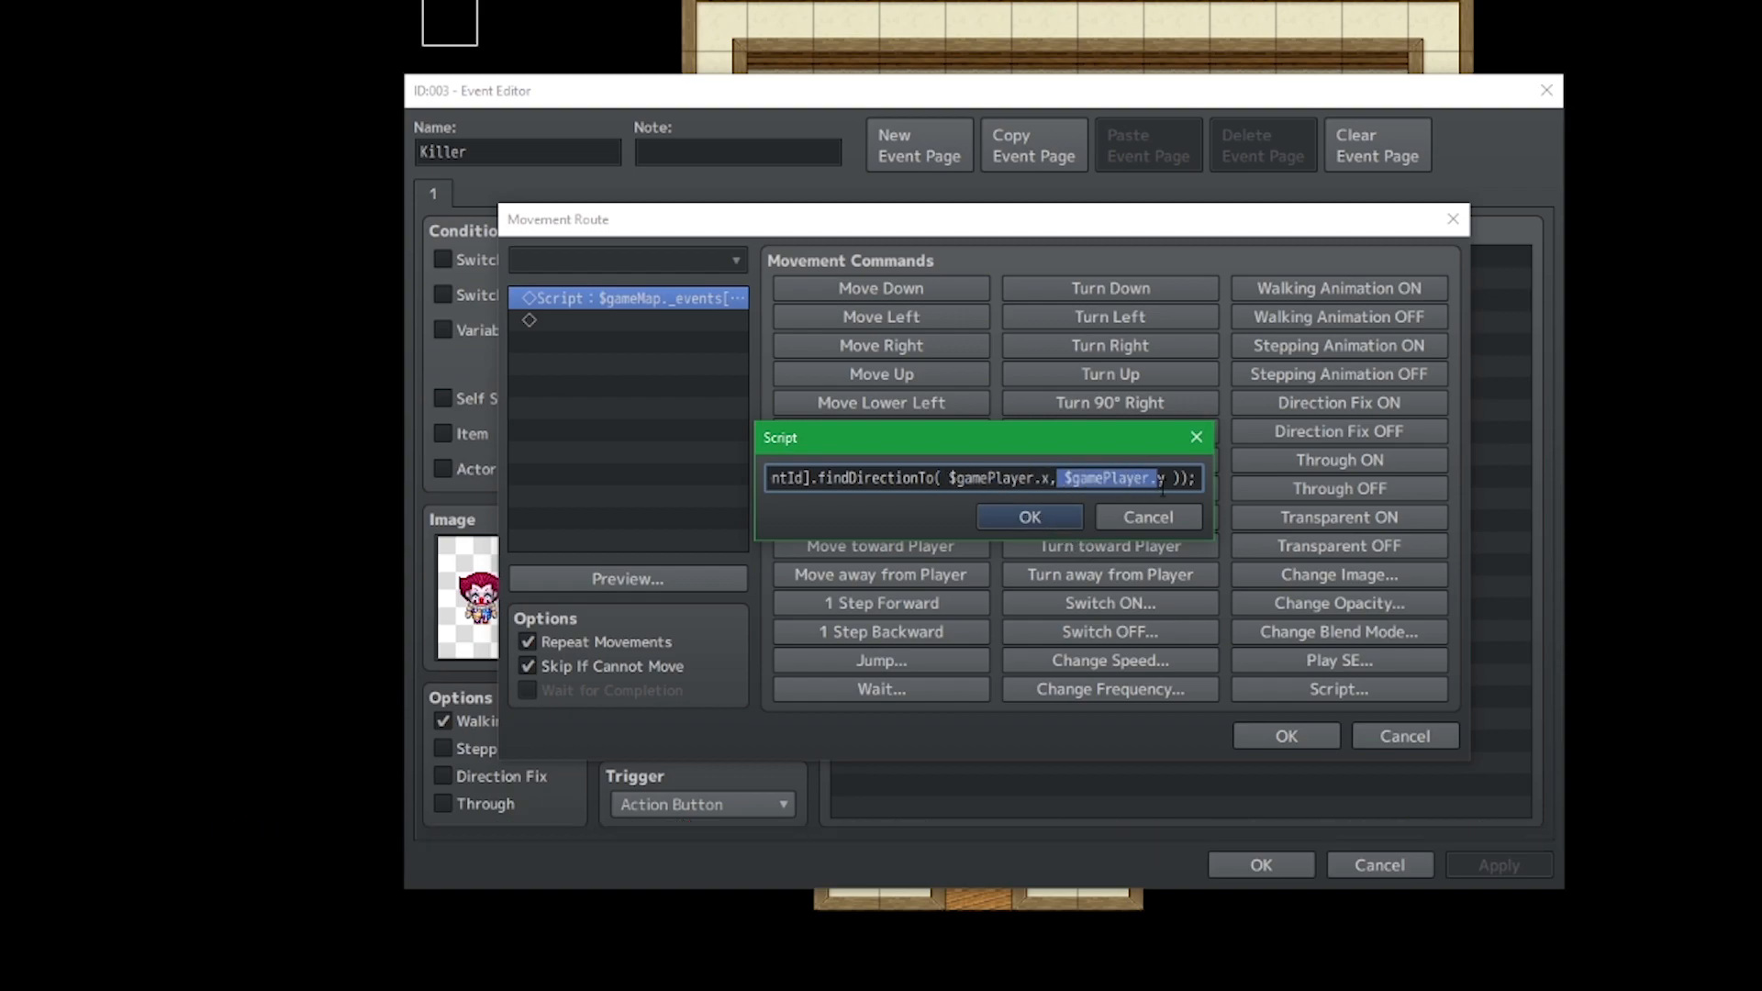
left_click(1028, 516)
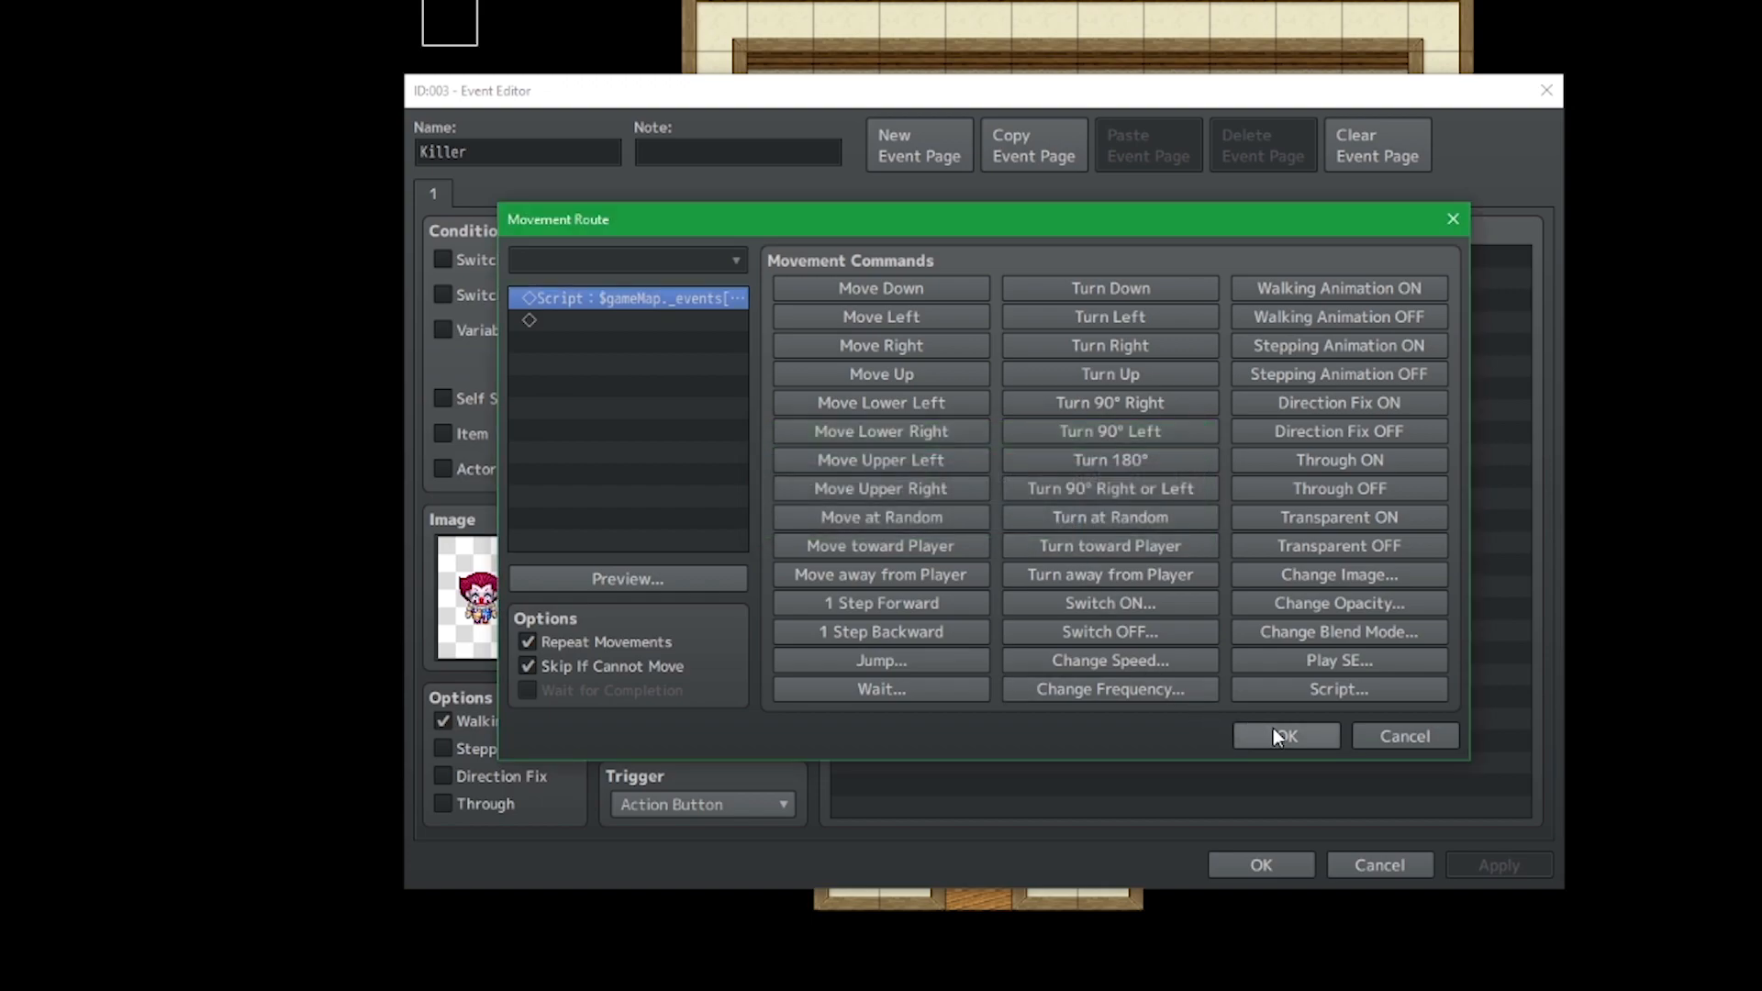
left_click(1285, 734)
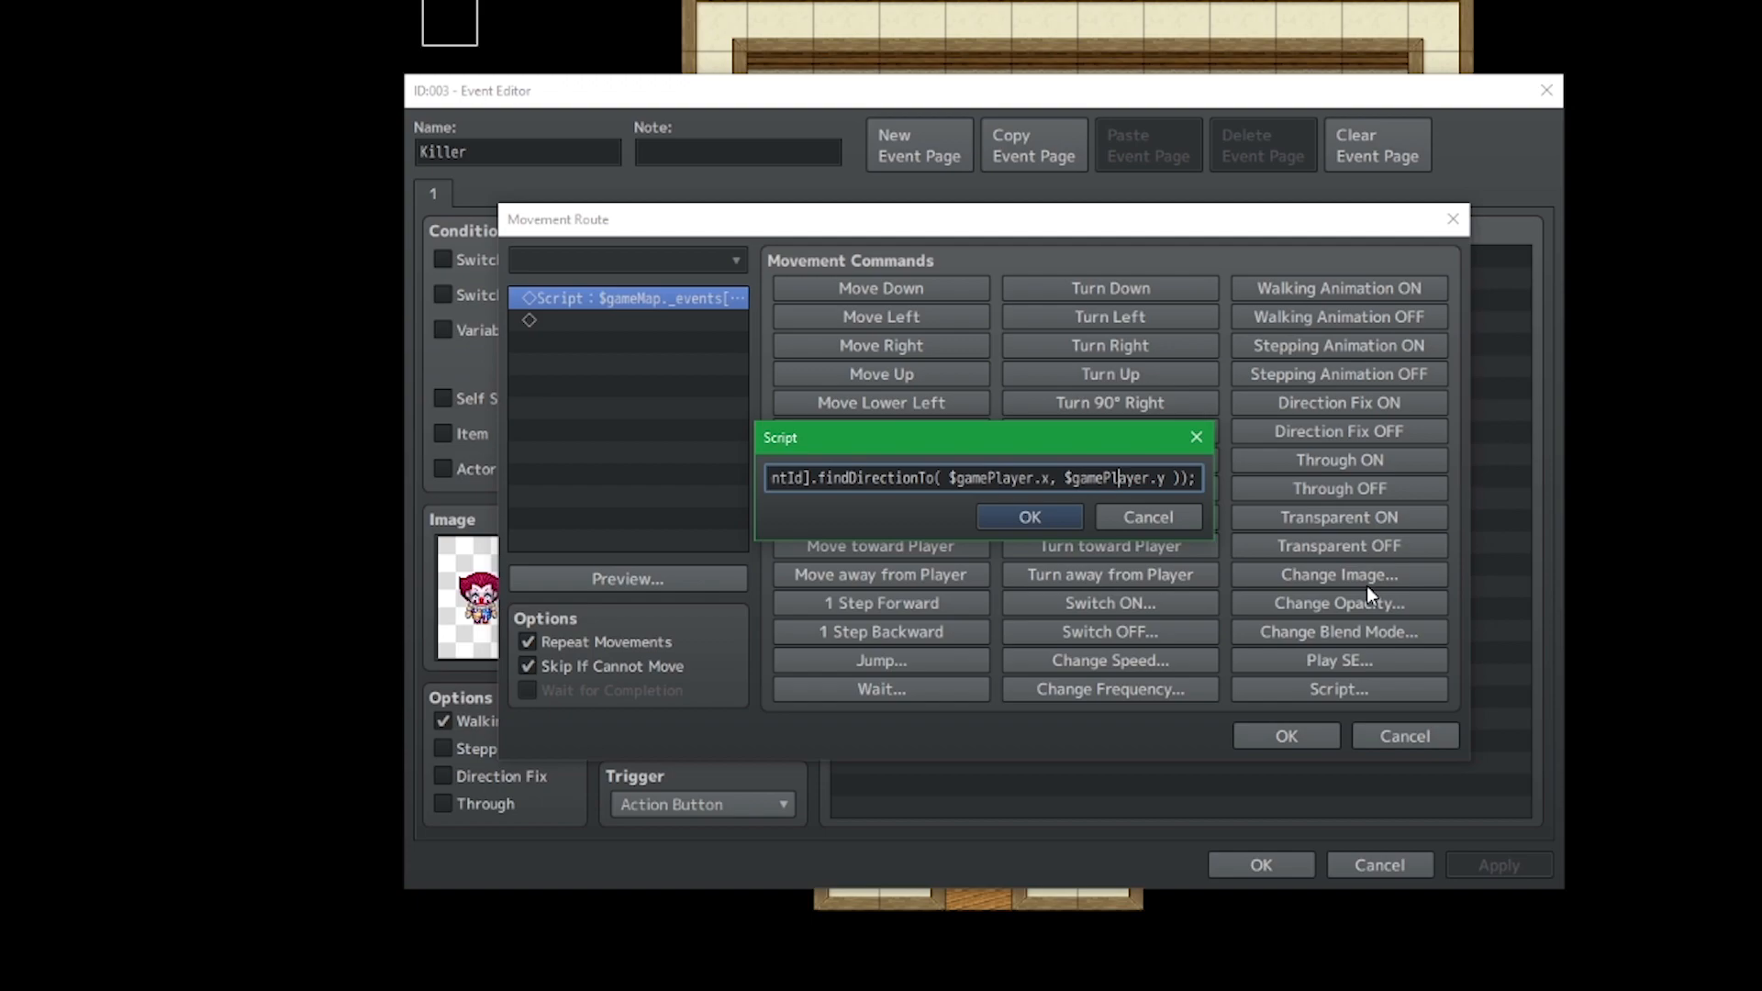
left_click(1121, 478)
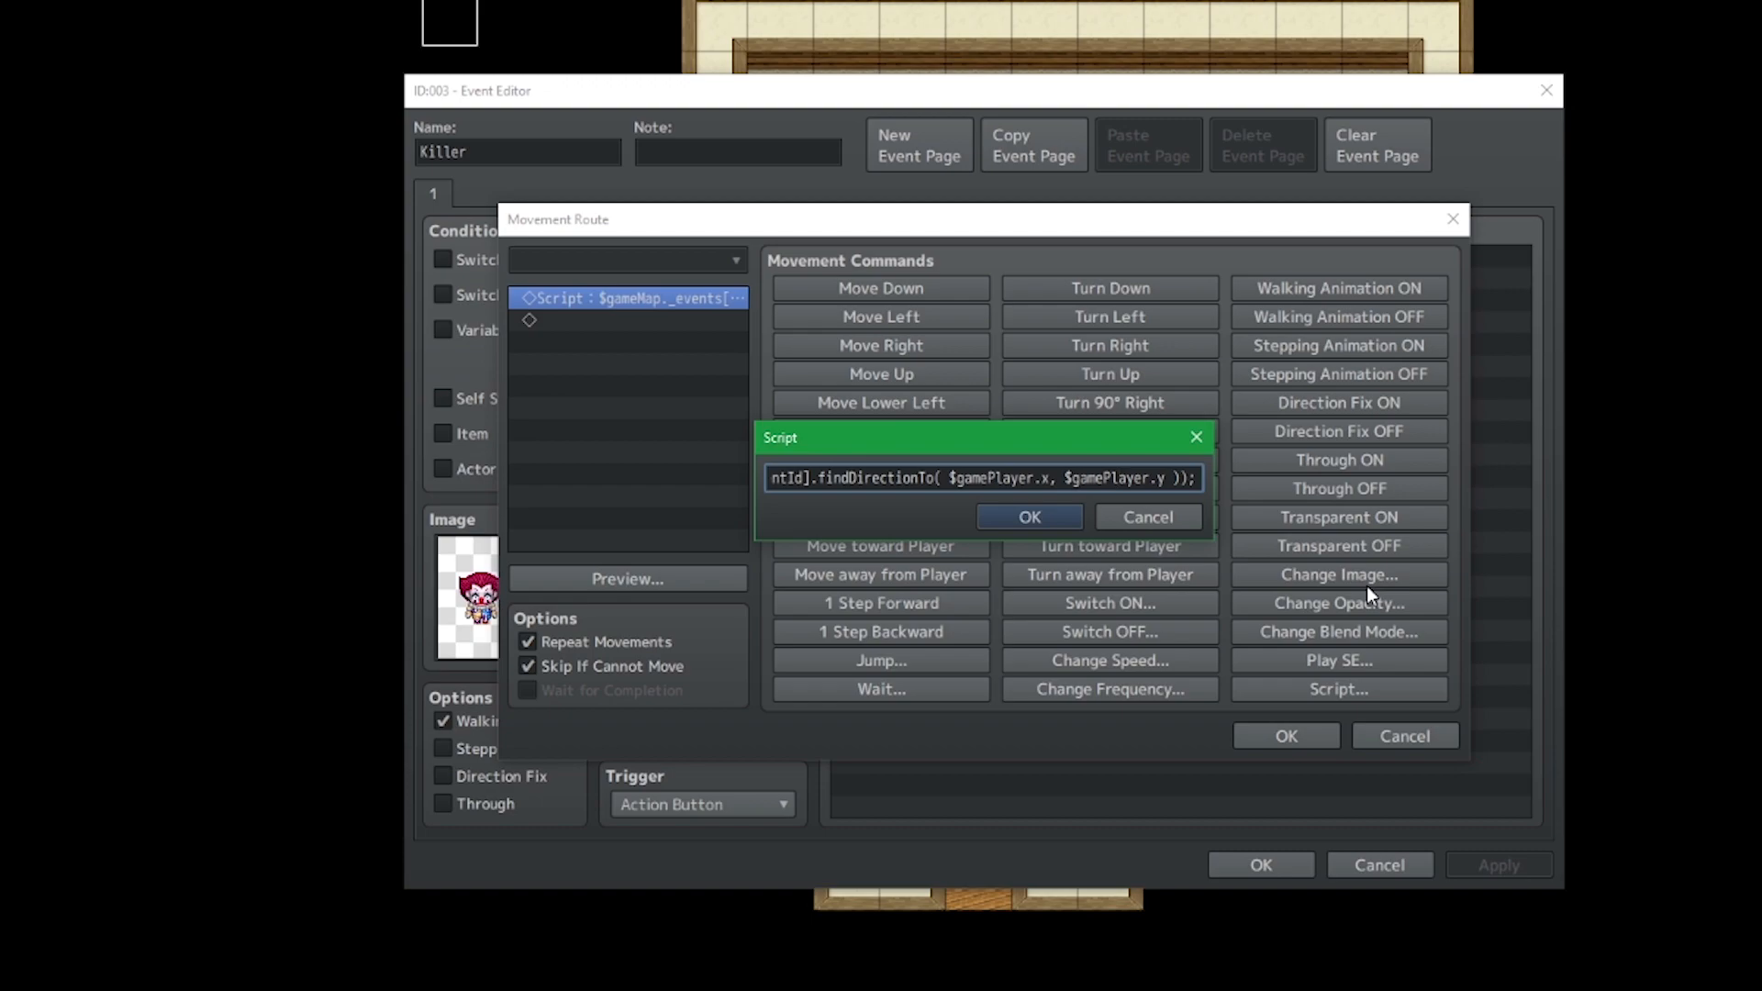
double_click(1108, 477)
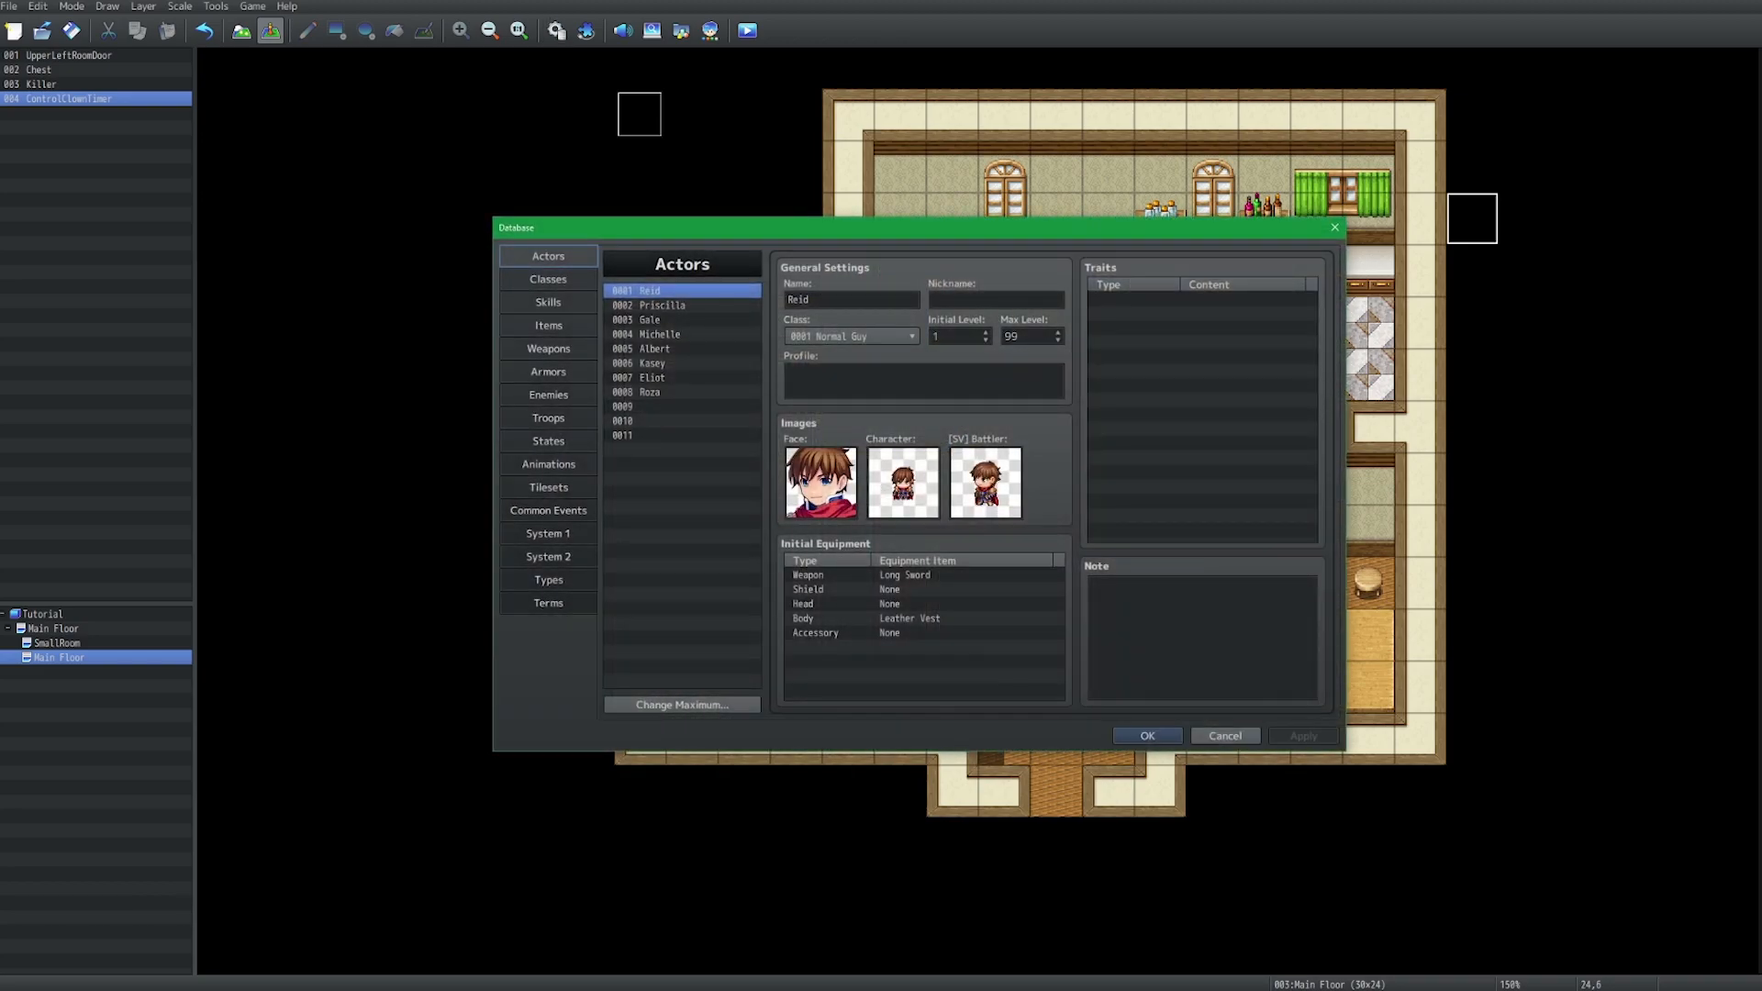
- Set common event 0001 to Parallel trigger under new switch 0020 named TrackPlayer
left_click(547, 510)
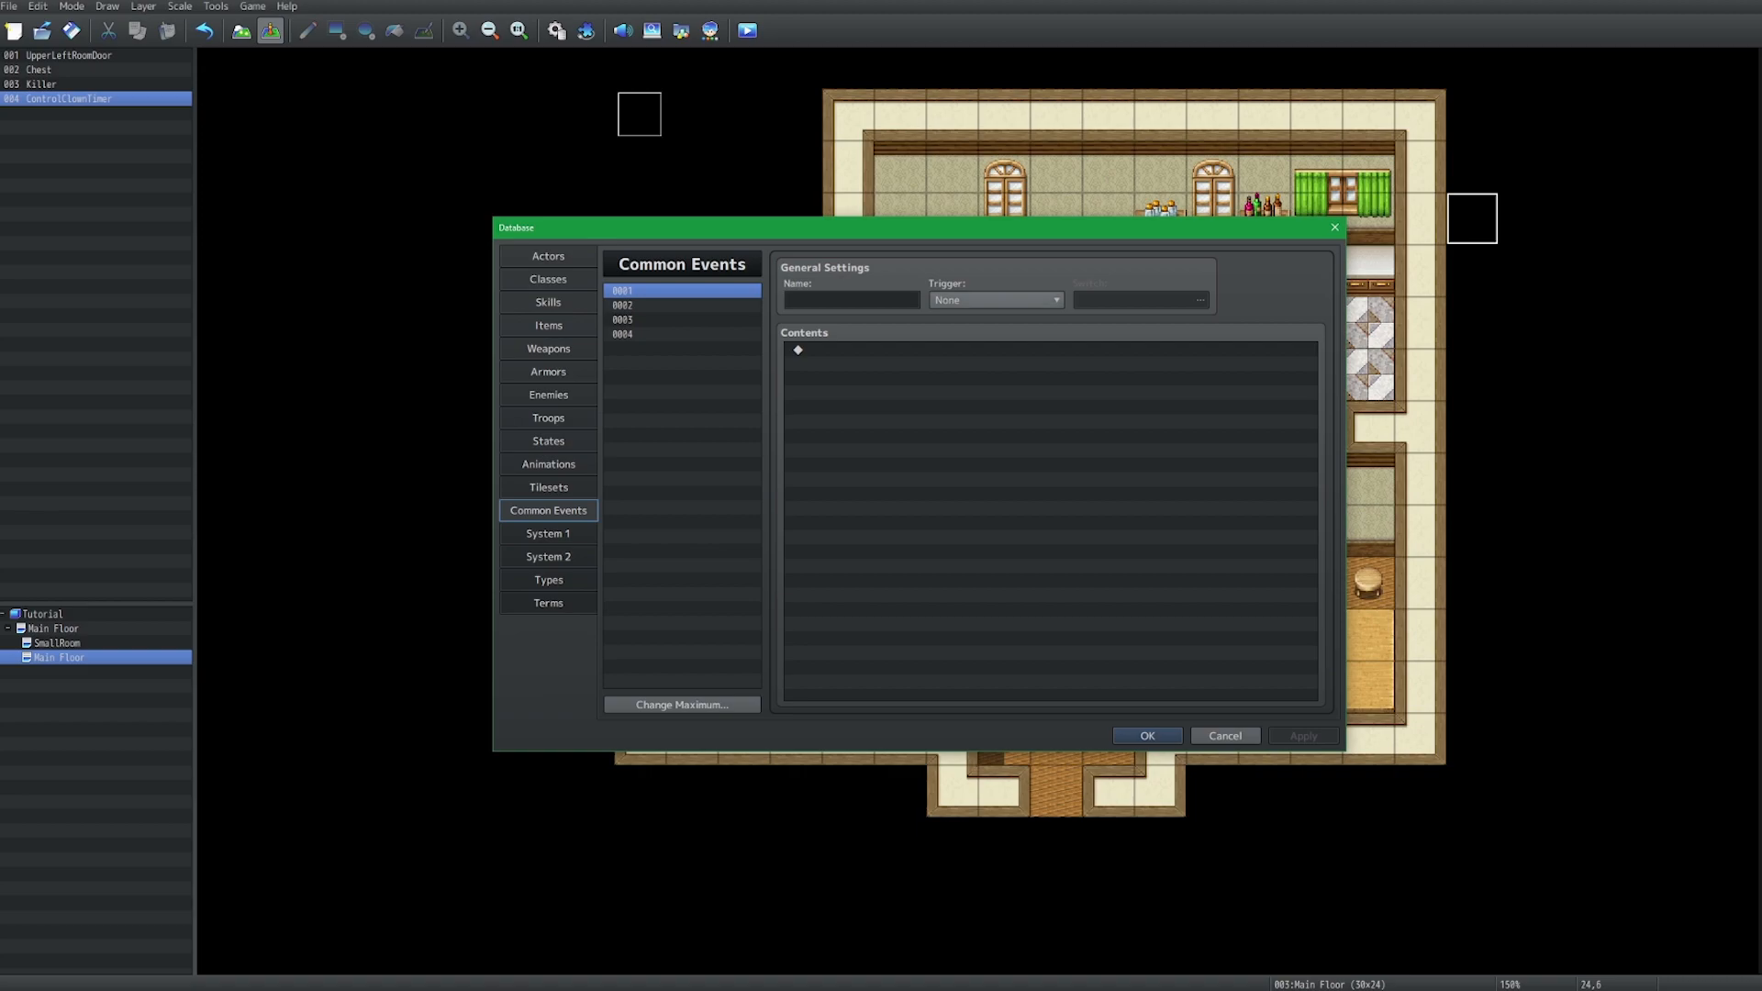
left_click(993, 299)
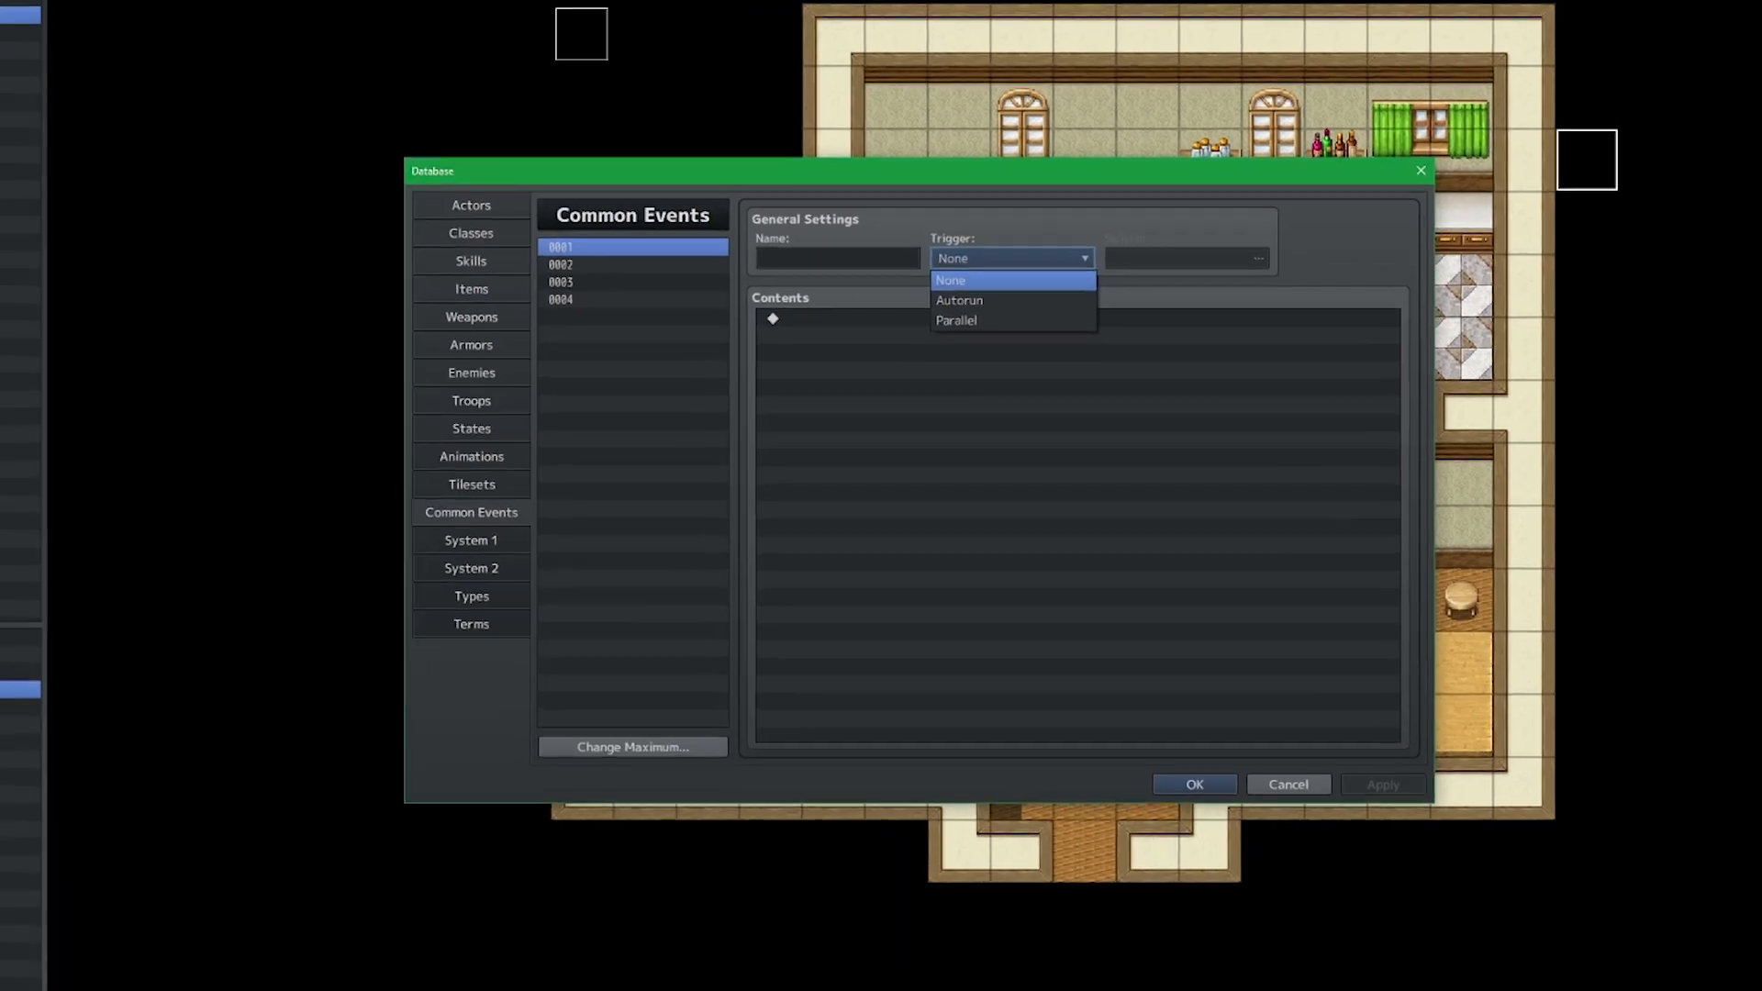
left_click(954, 321)
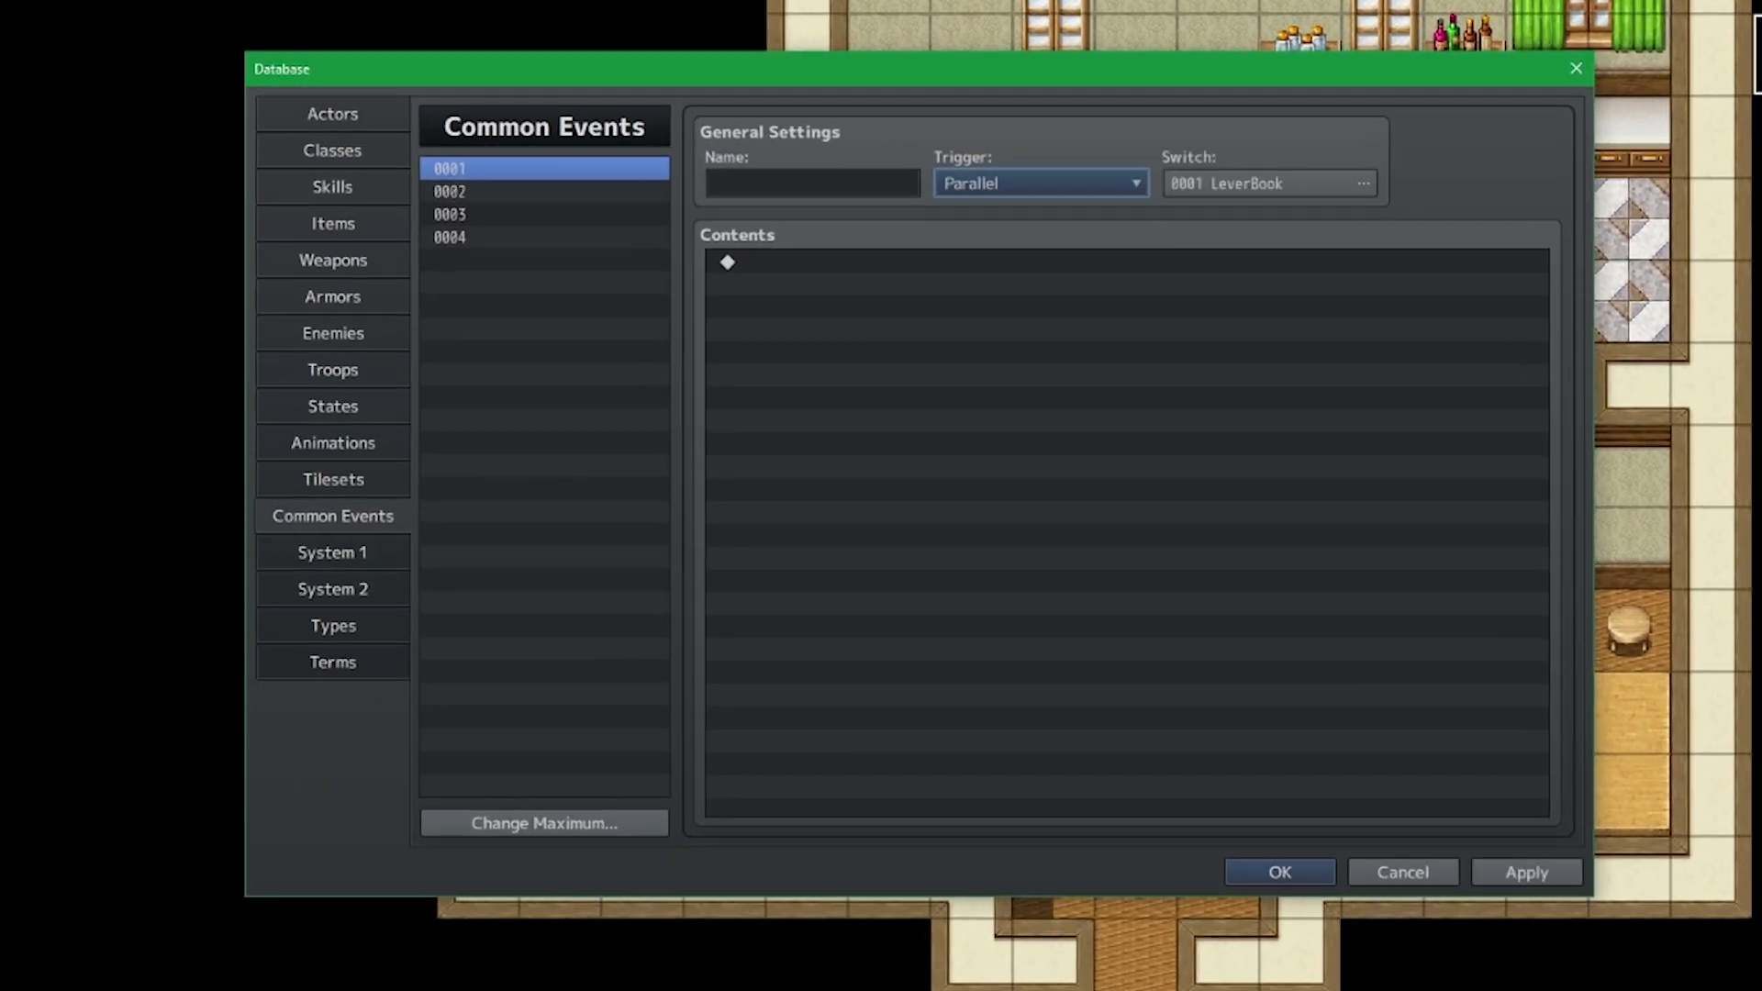
left_click(1360, 184)
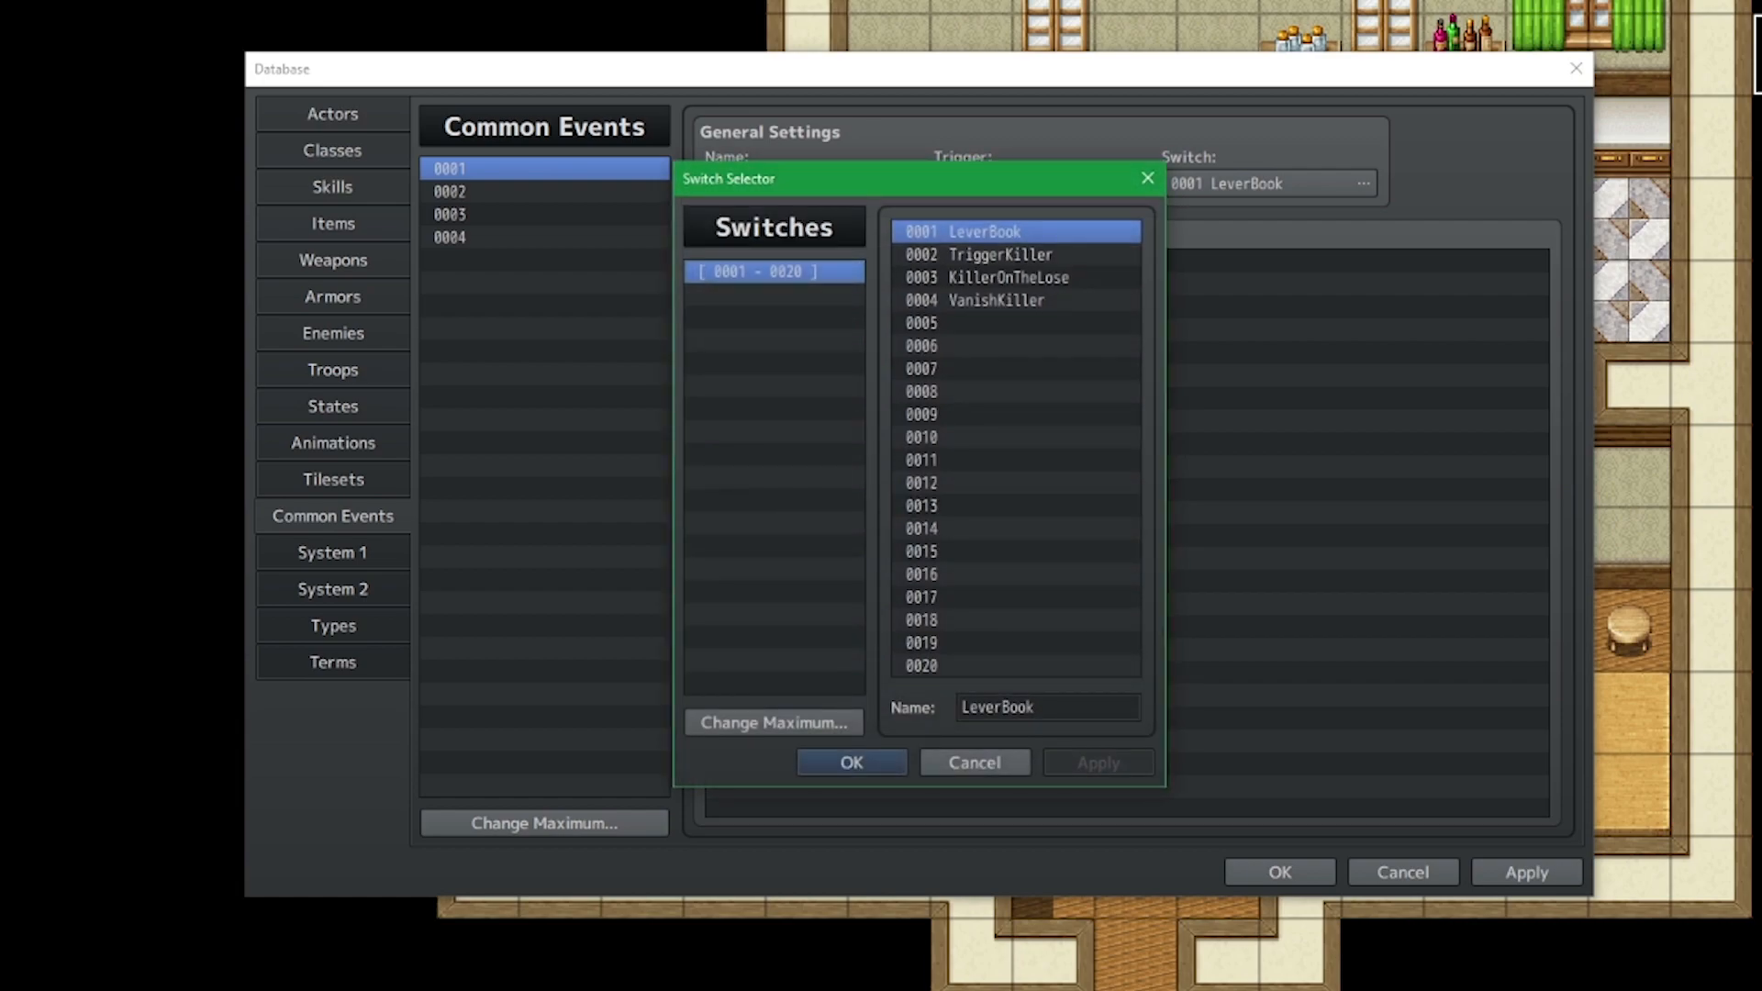
left_click(1013, 664)
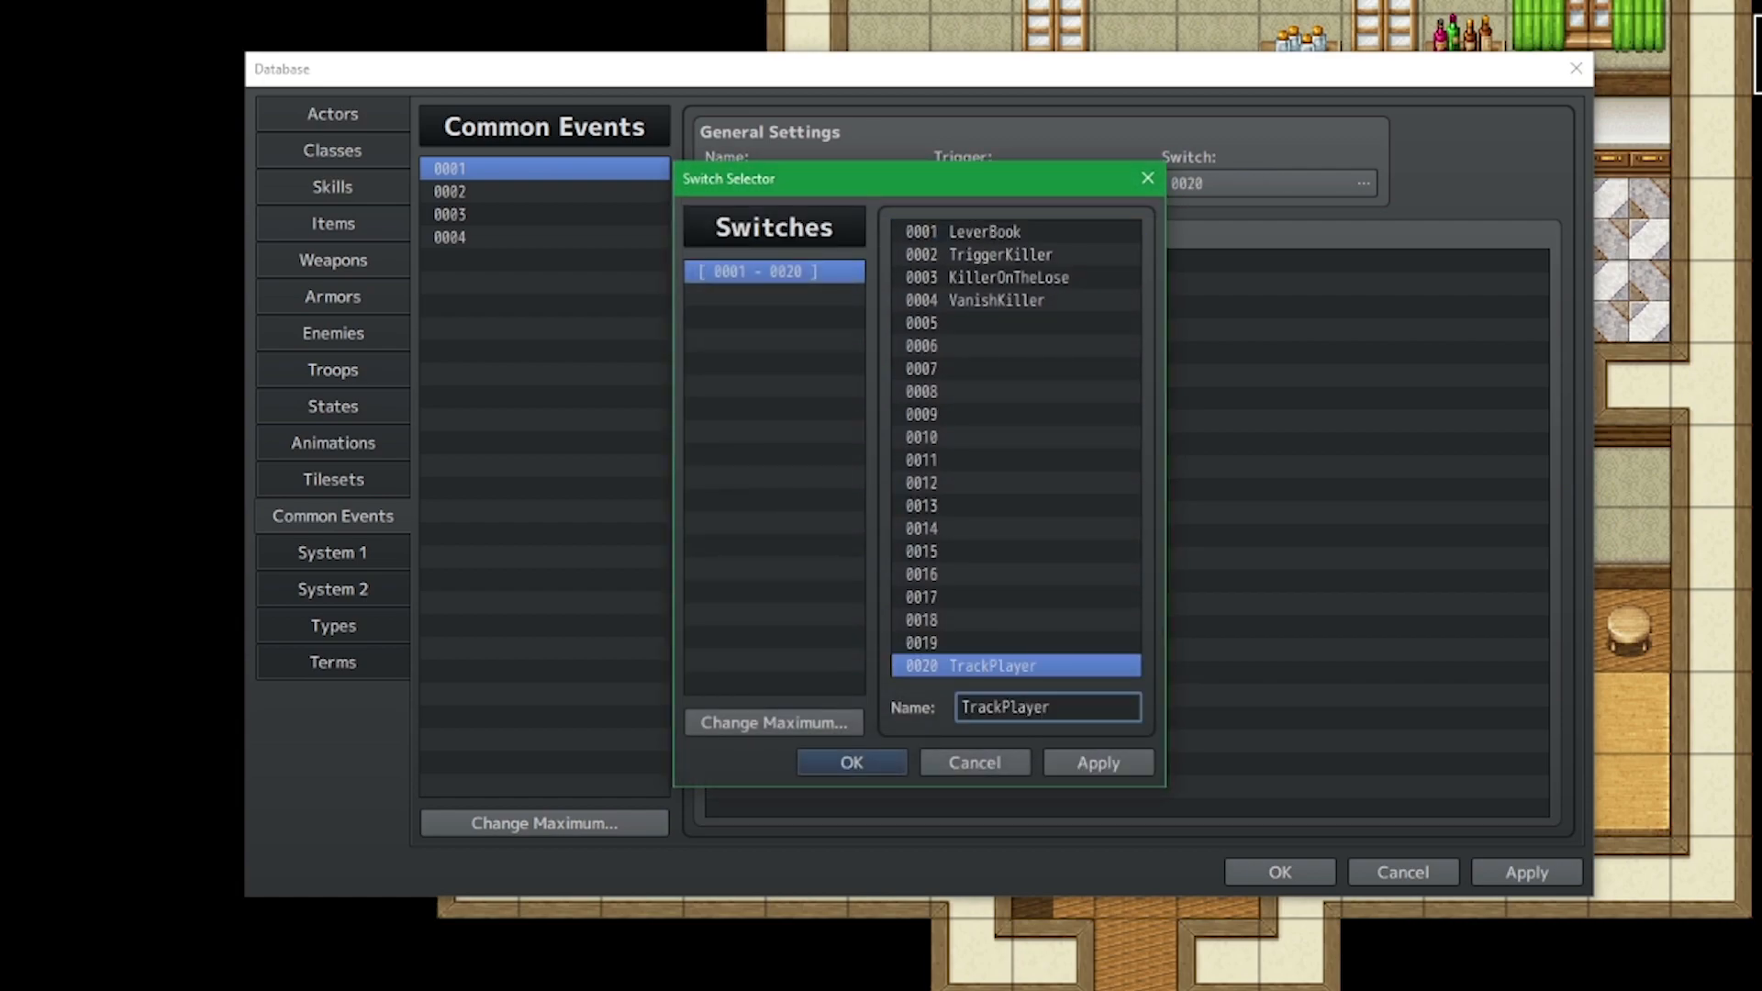
left_click(850, 762)
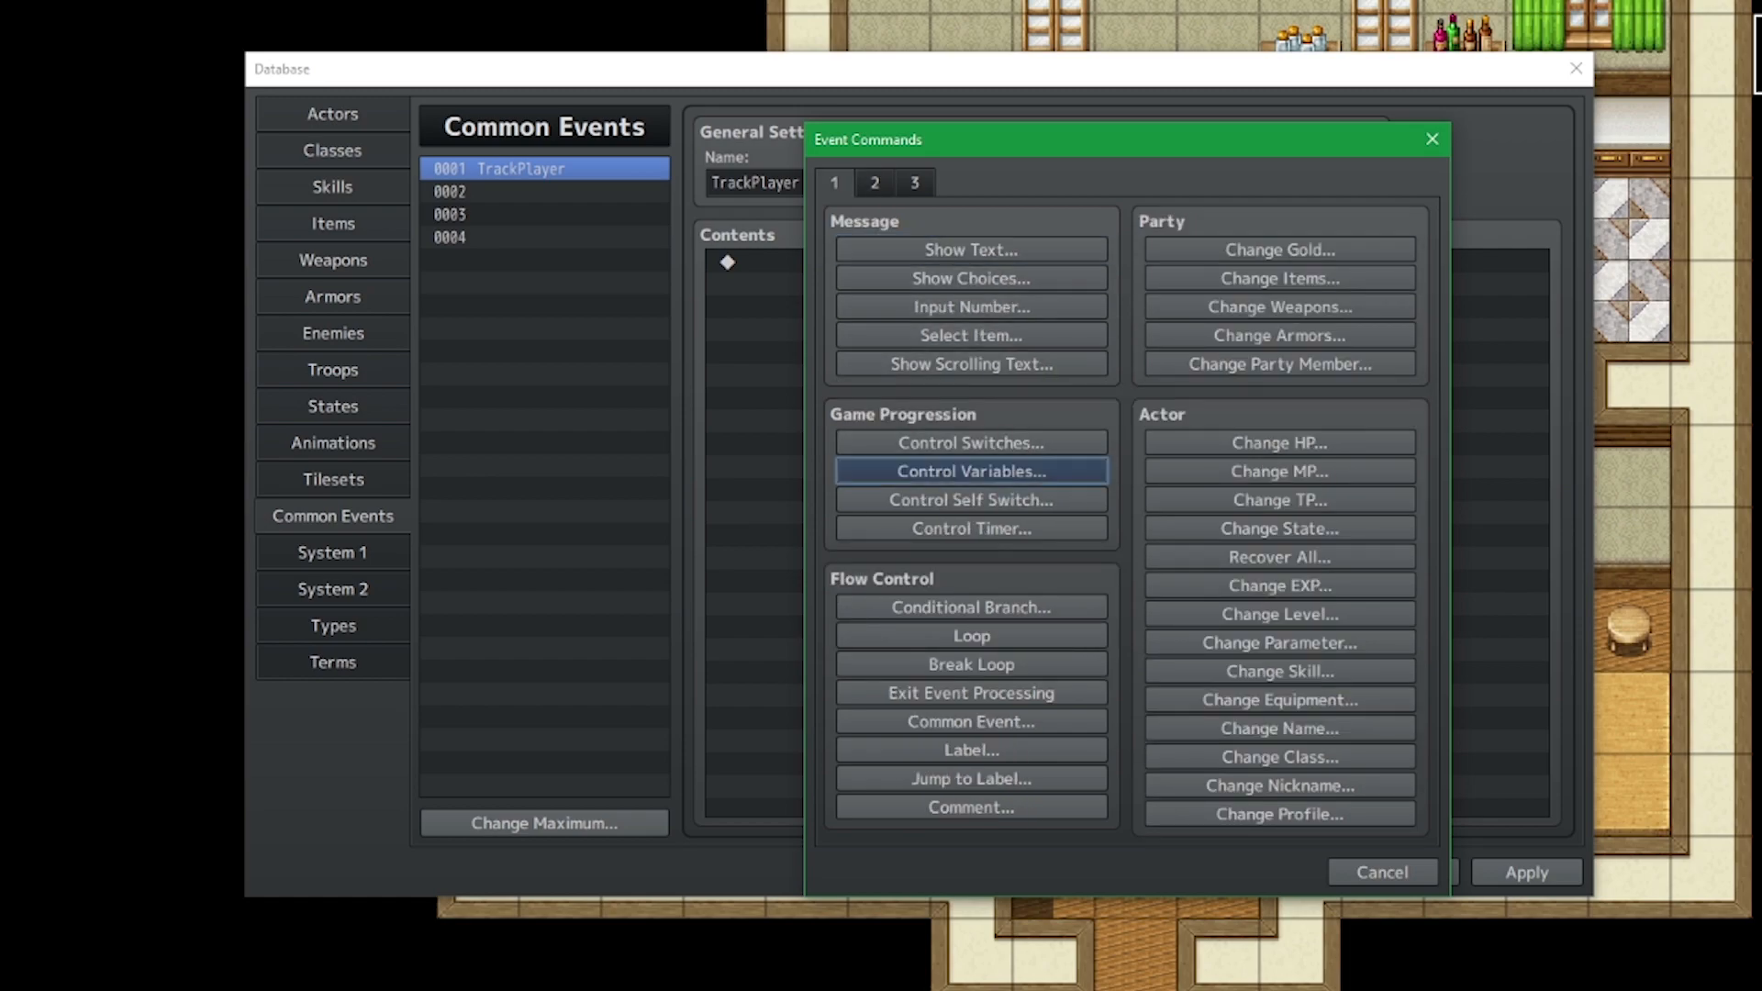
- Add a Control Variables command, naming 0019 PlayerX and 0020 PlayerY, with PlayerX selected
left_click(969, 471)
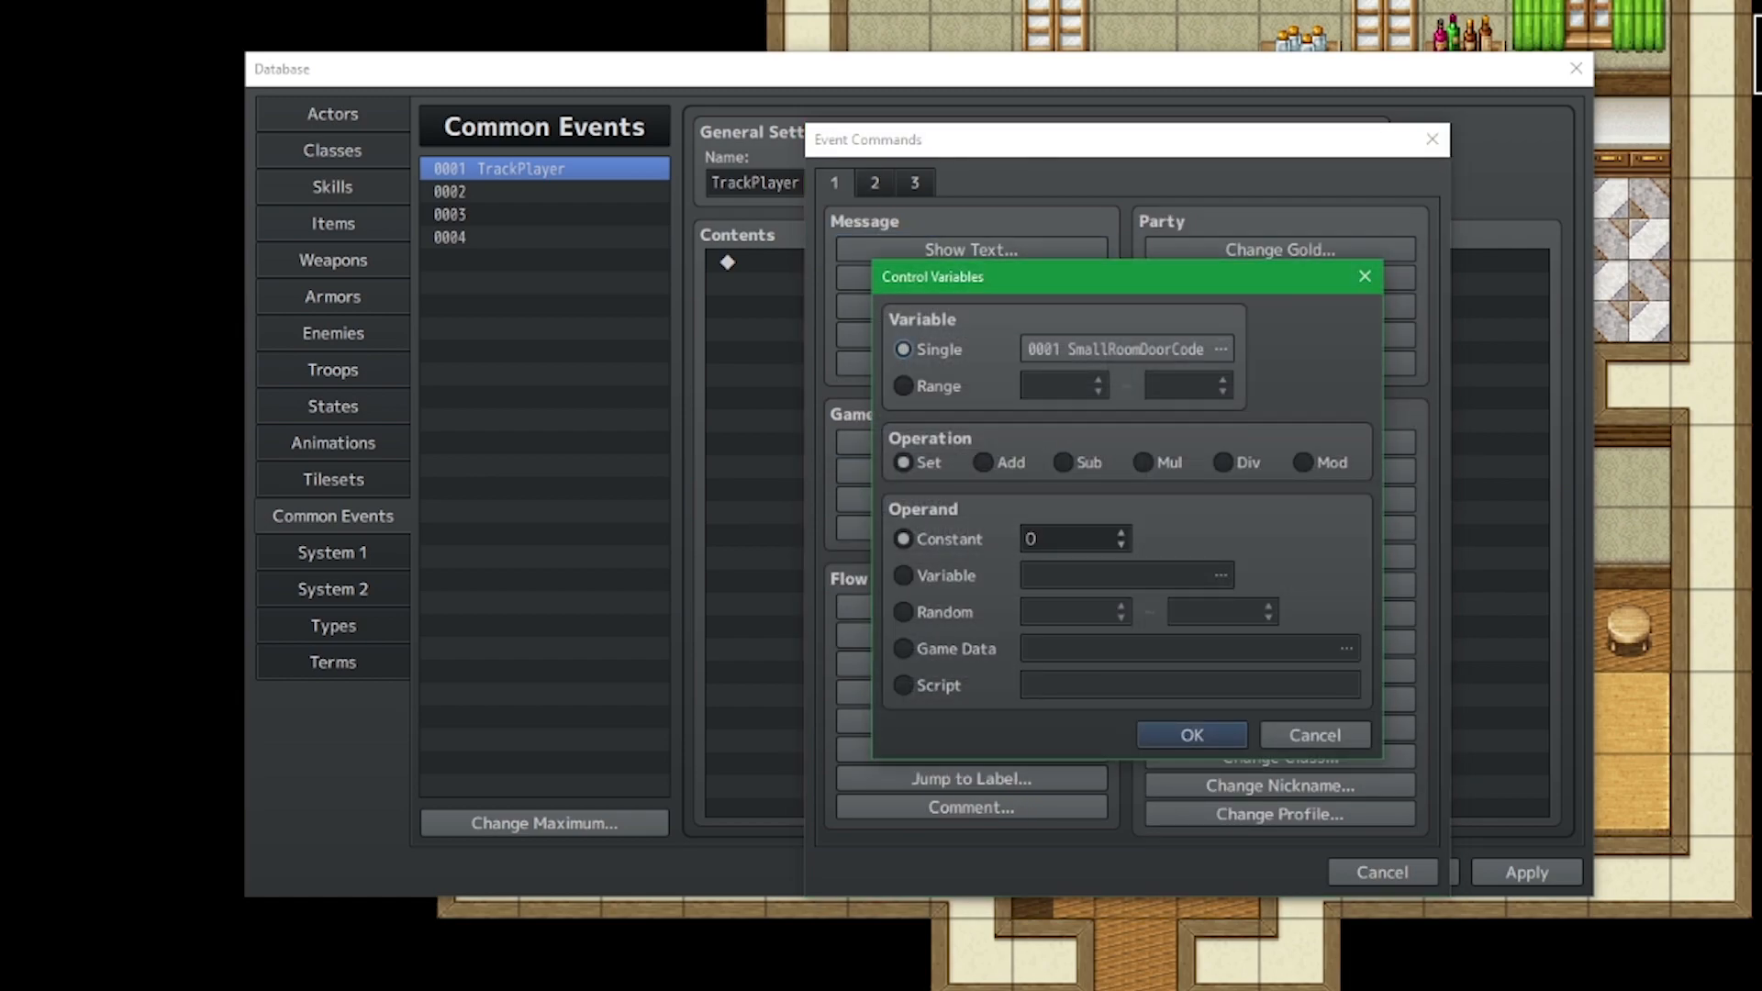
left_click(1220, 349)
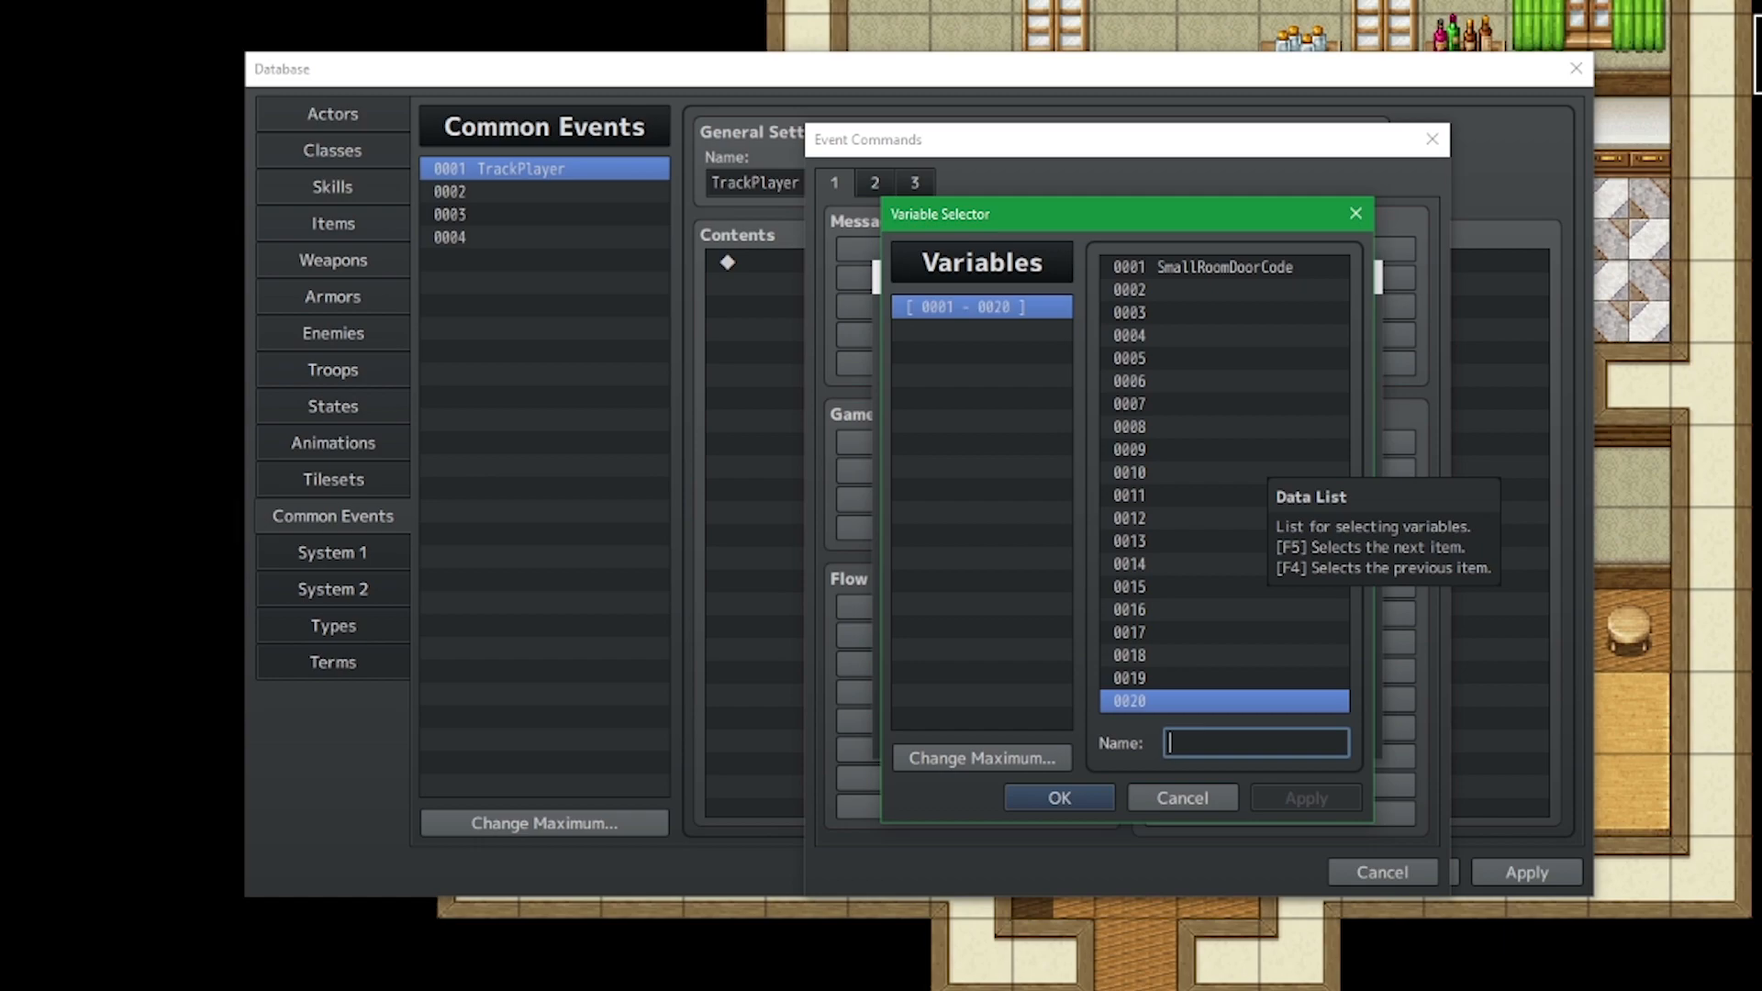
type("Pla")
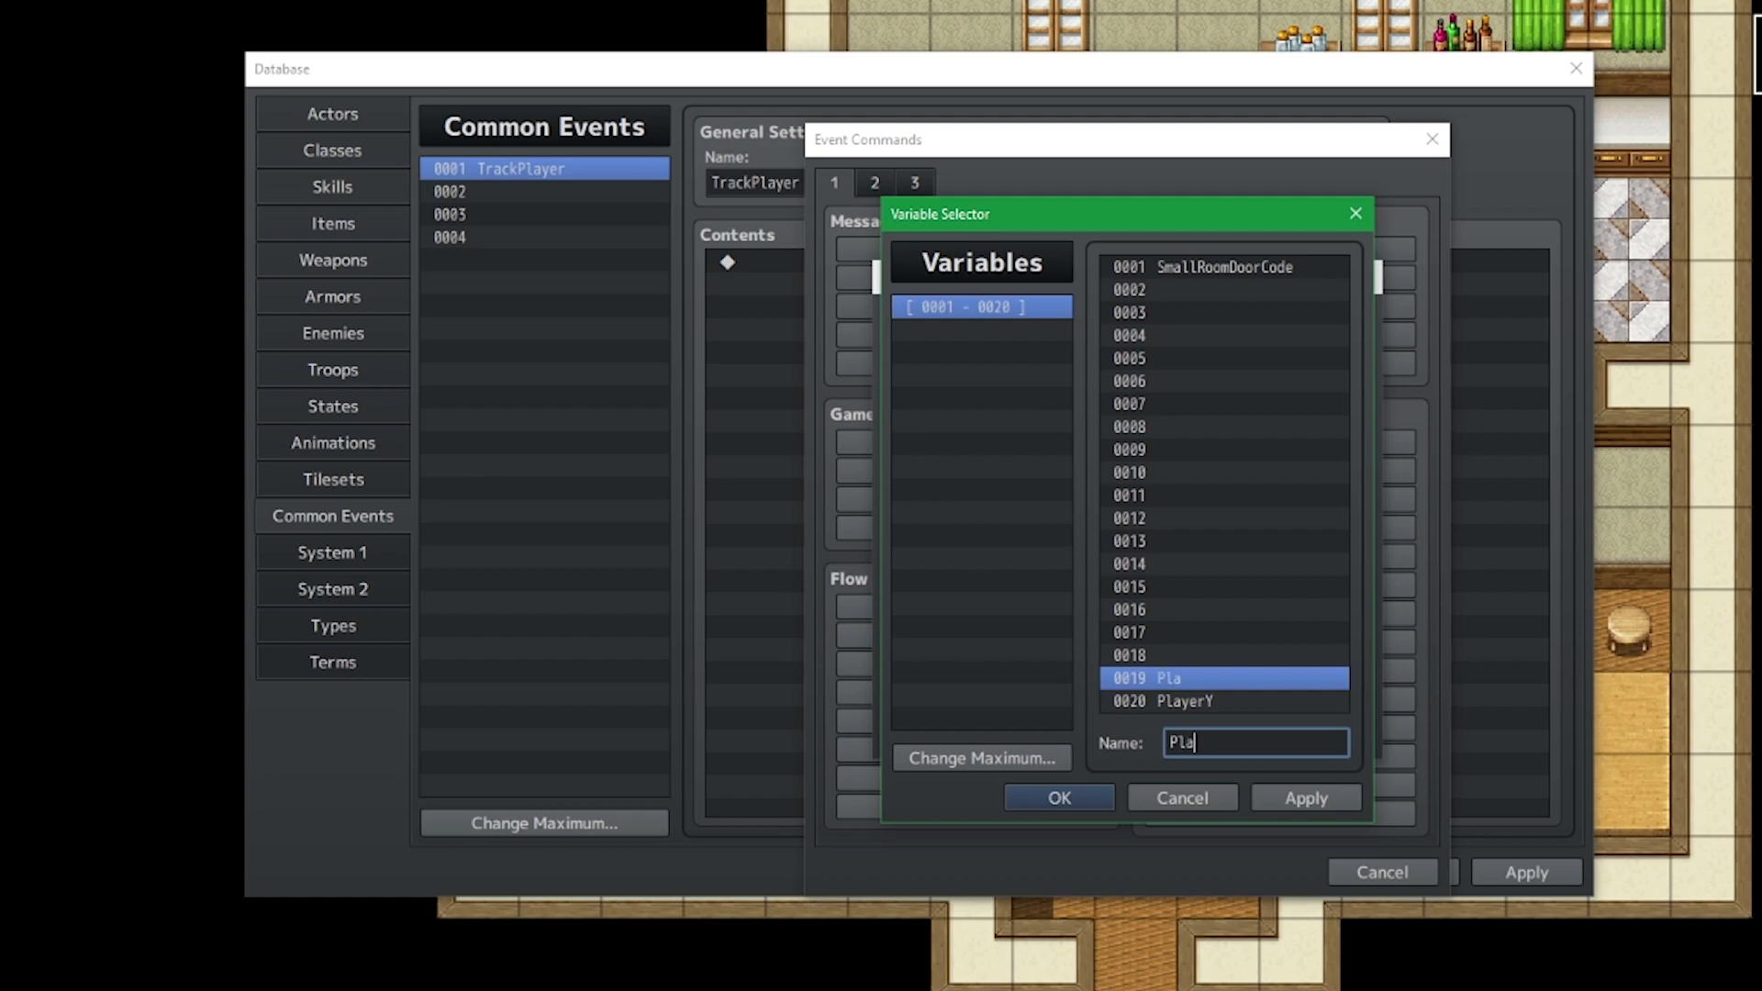
left_click(1057, 799)
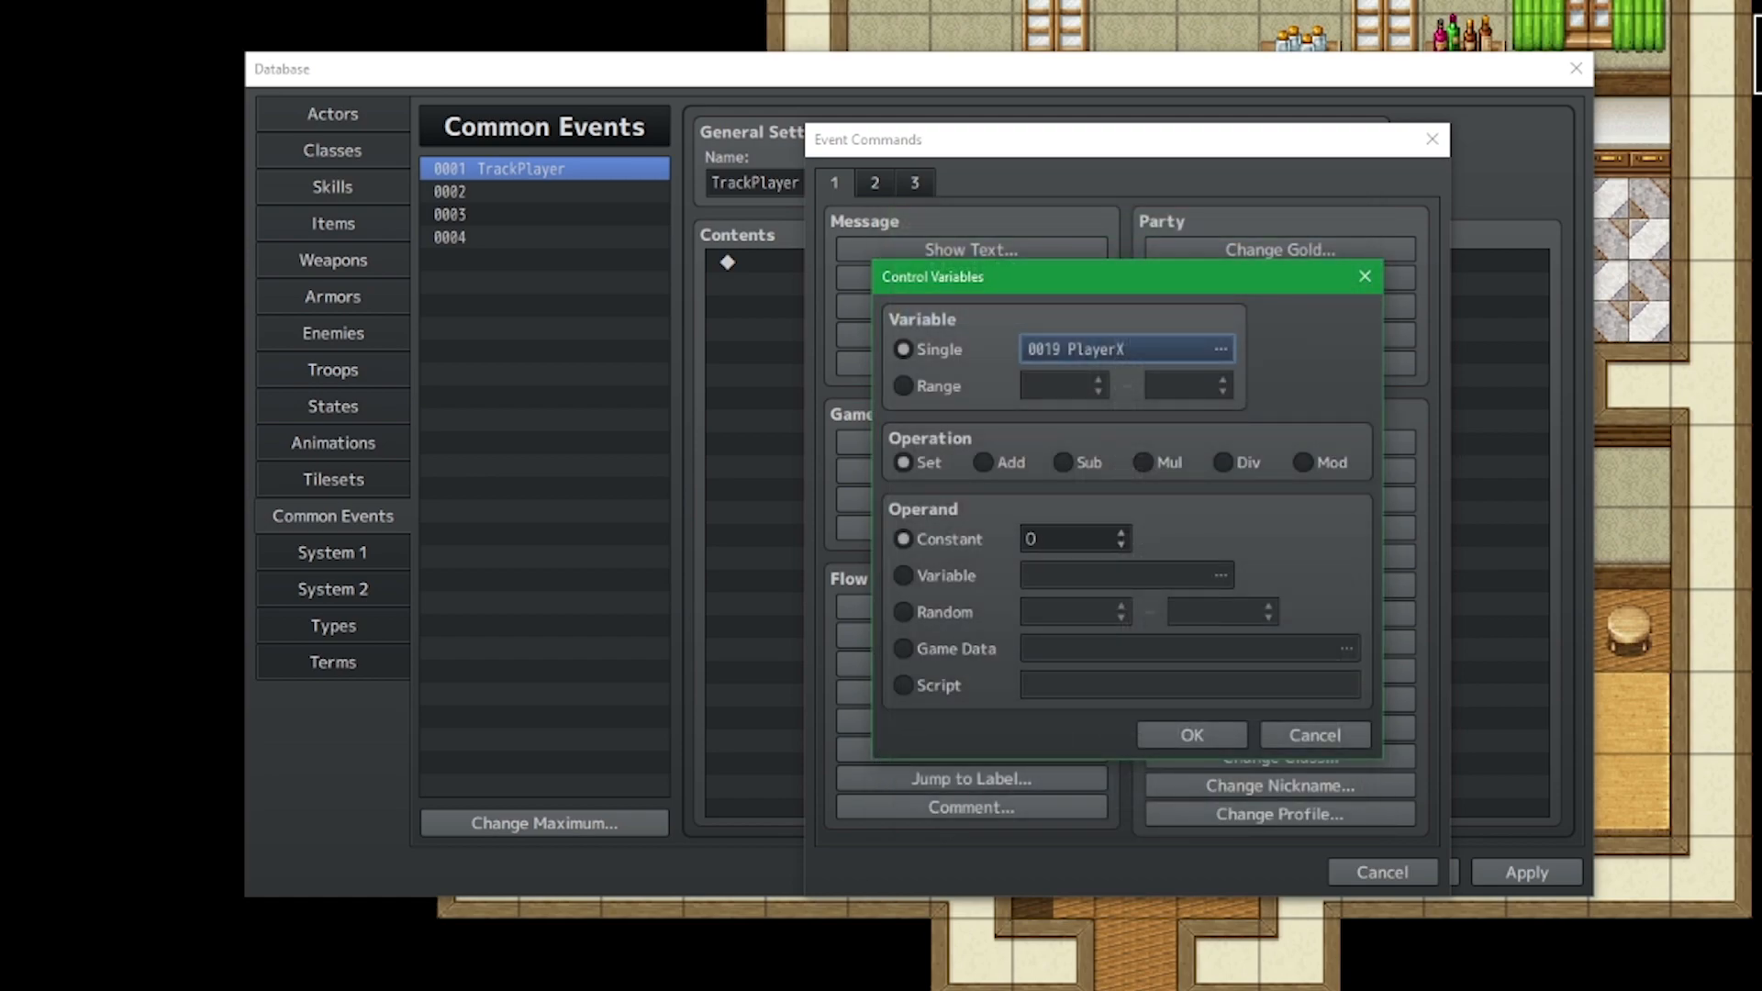
- Set PlayerX from Game Data: the Player character's Map X
left_click(903, 648)
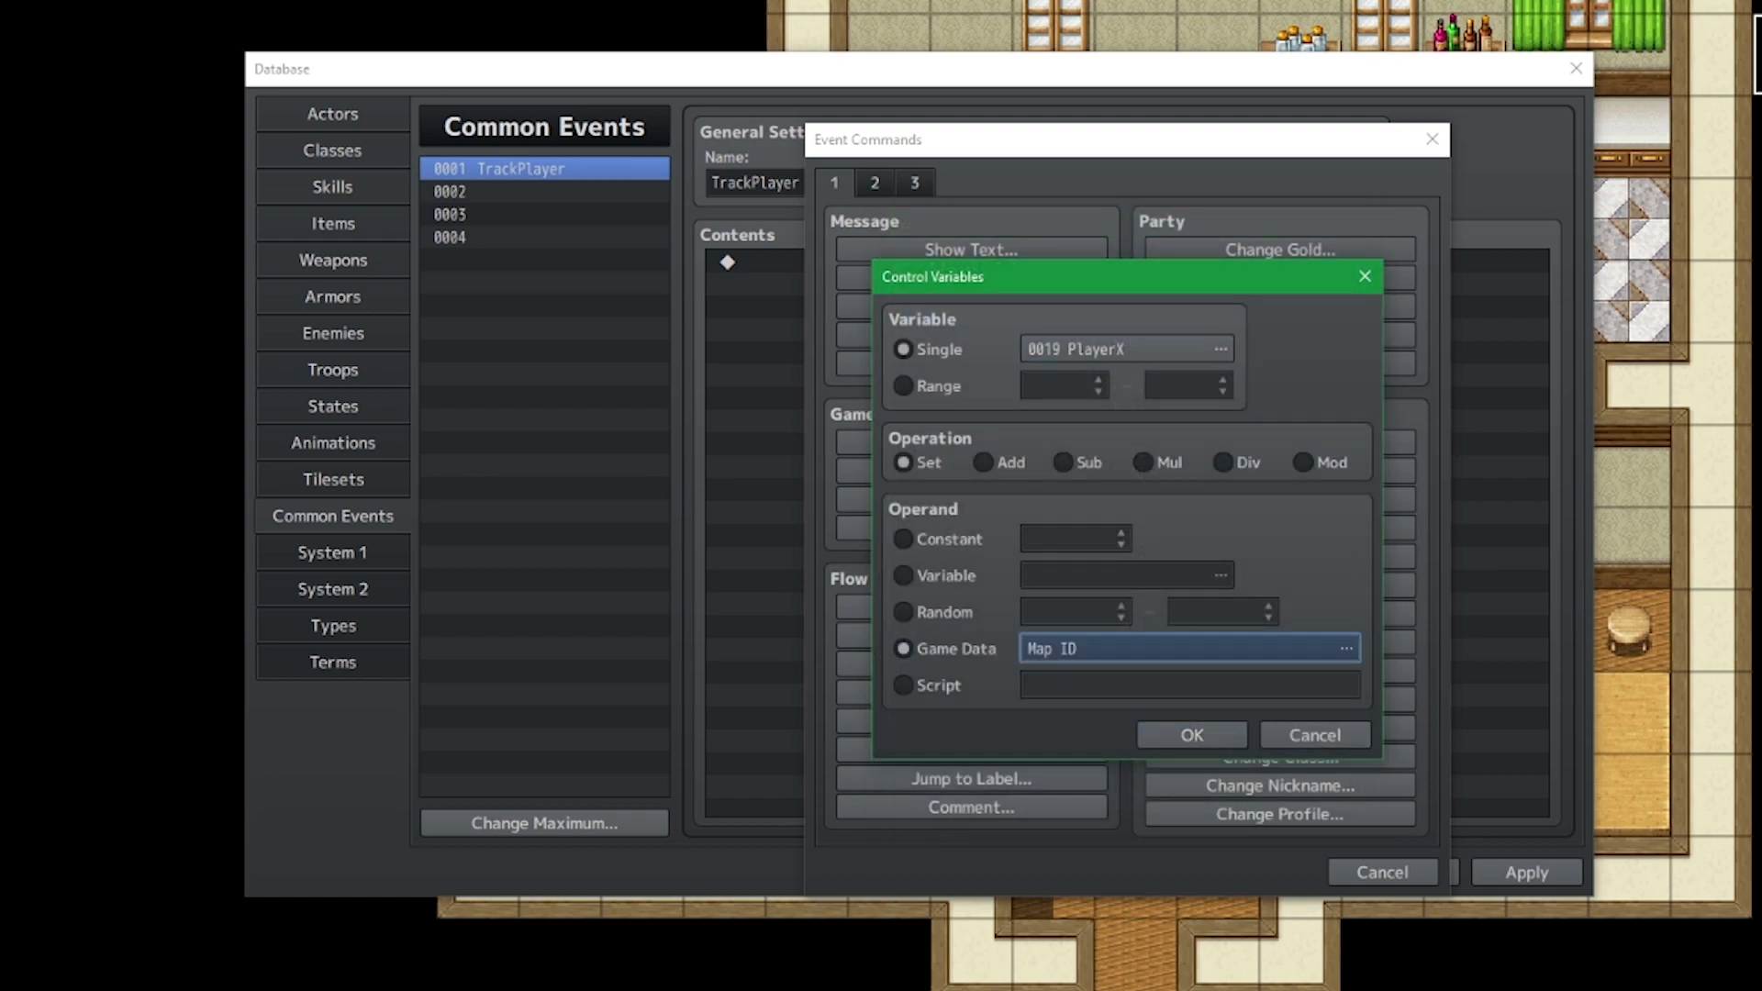
left_click(1345, 648)
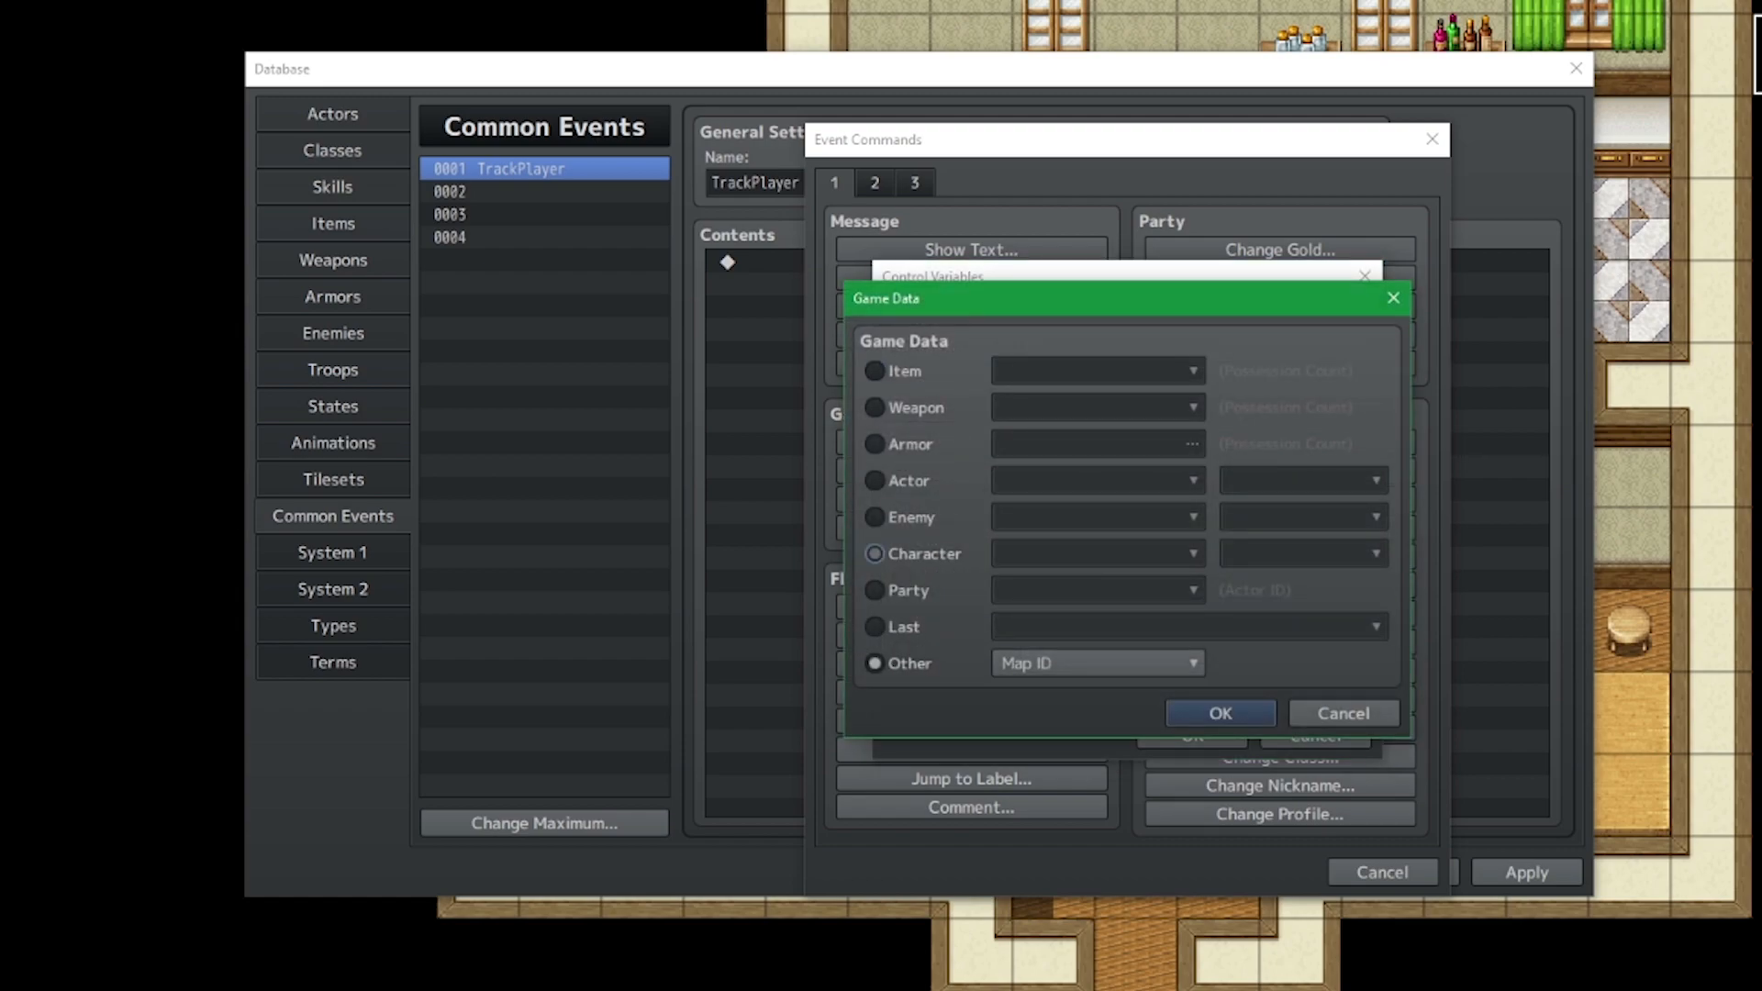
left_click(877, 553)
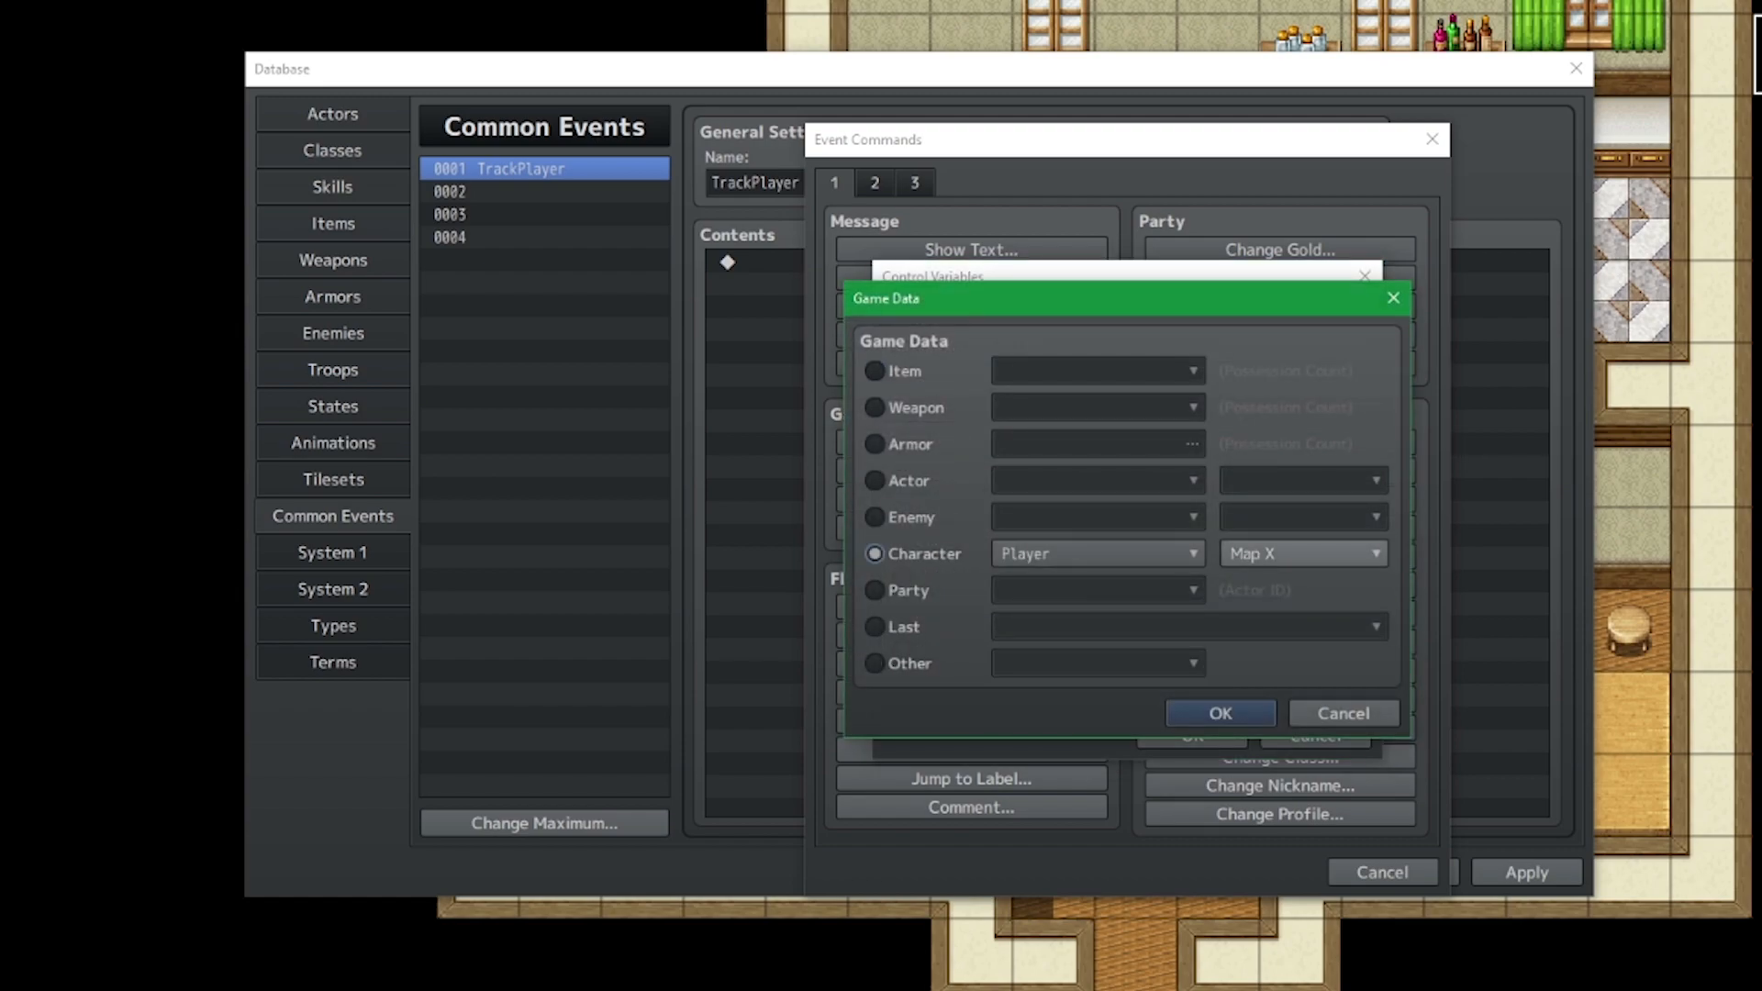
left_click(1301, 552)
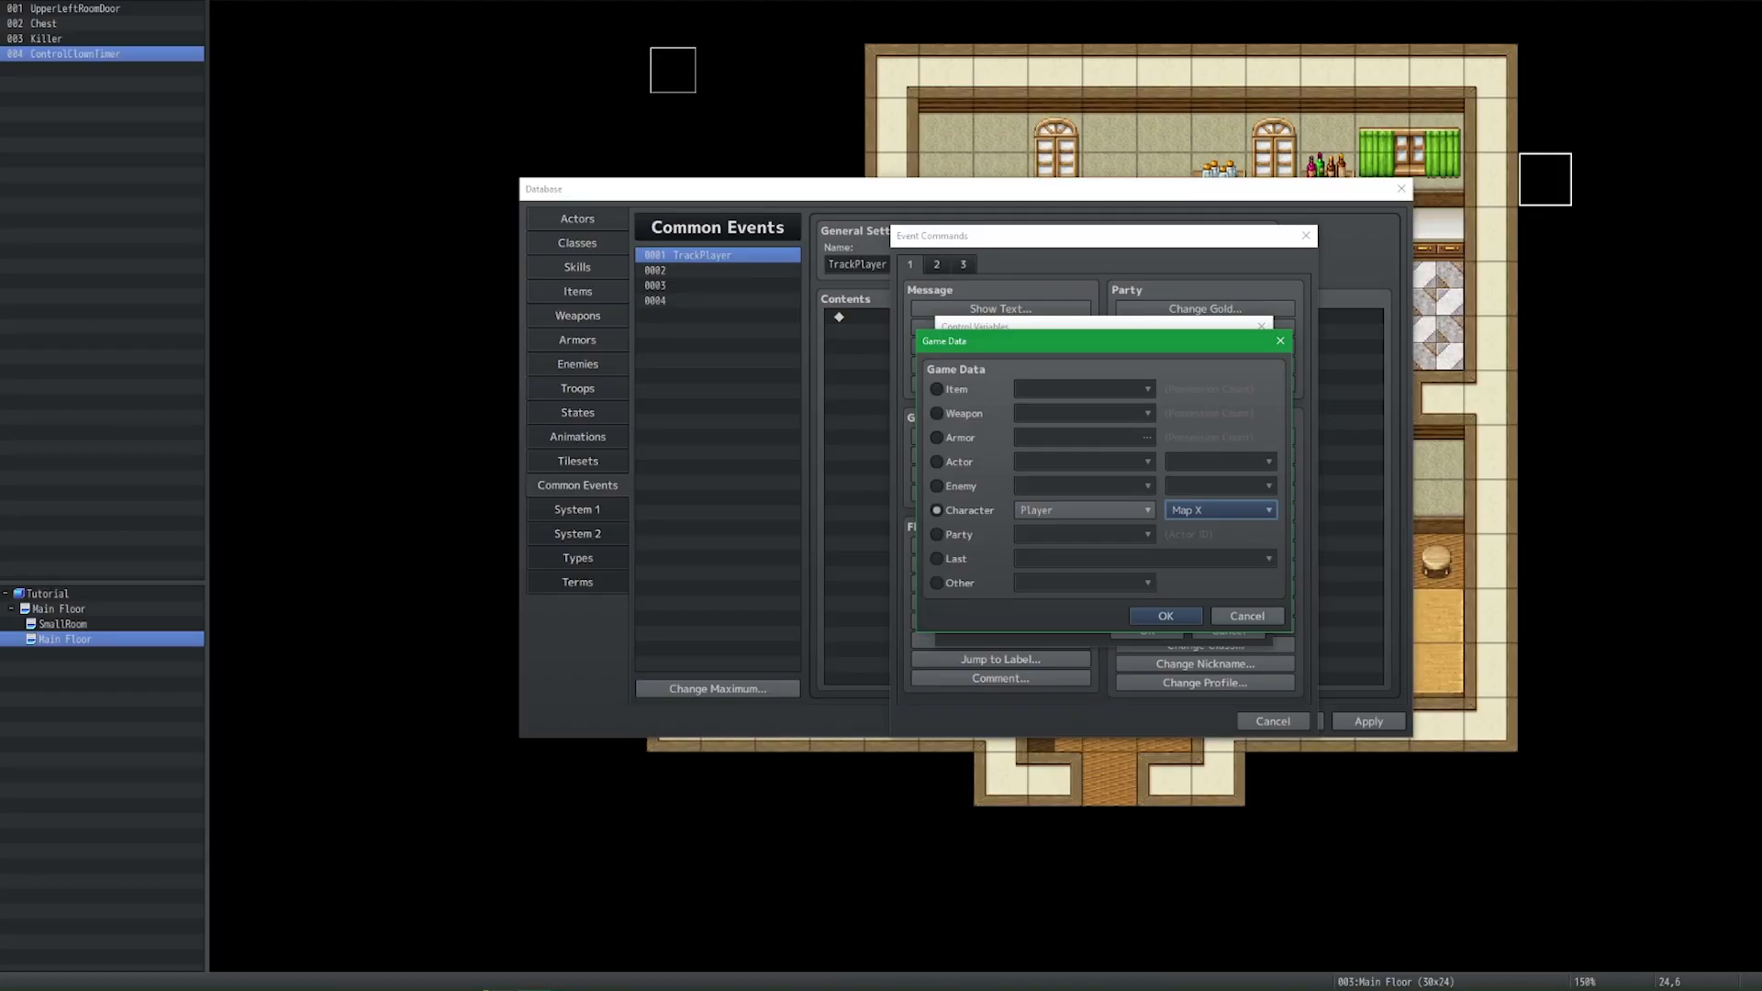
mouse_move(1716, 906)
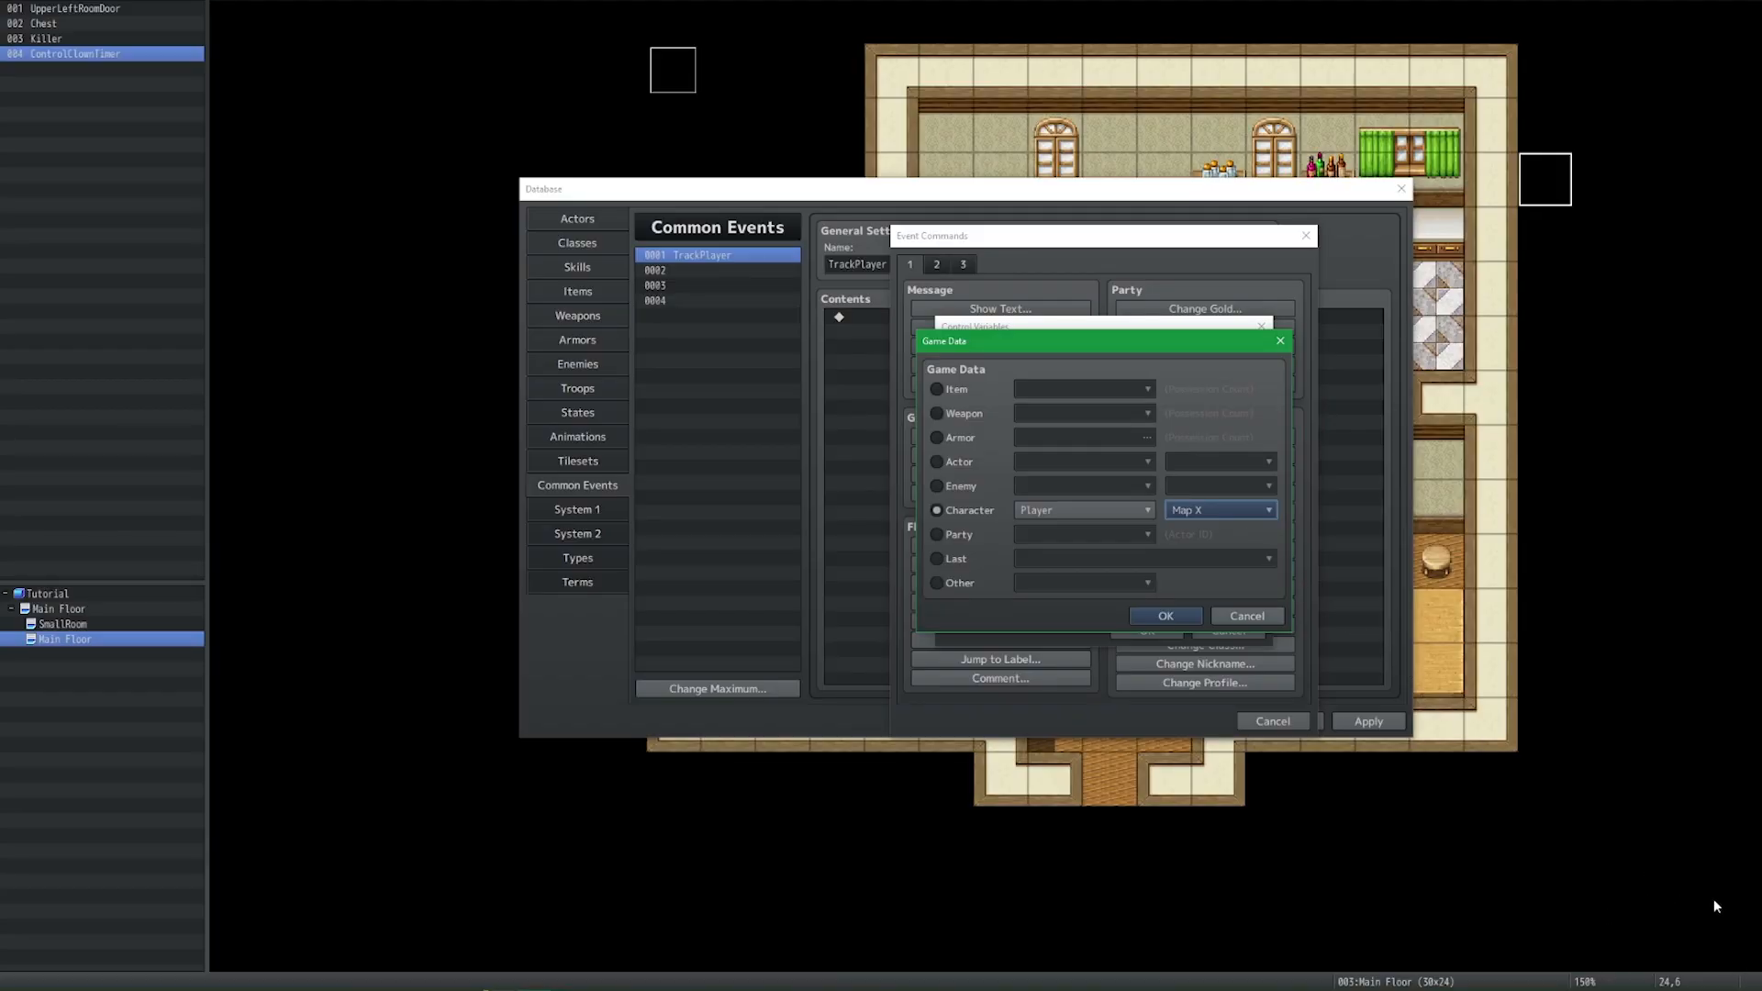
mouse_move(1584, 406)
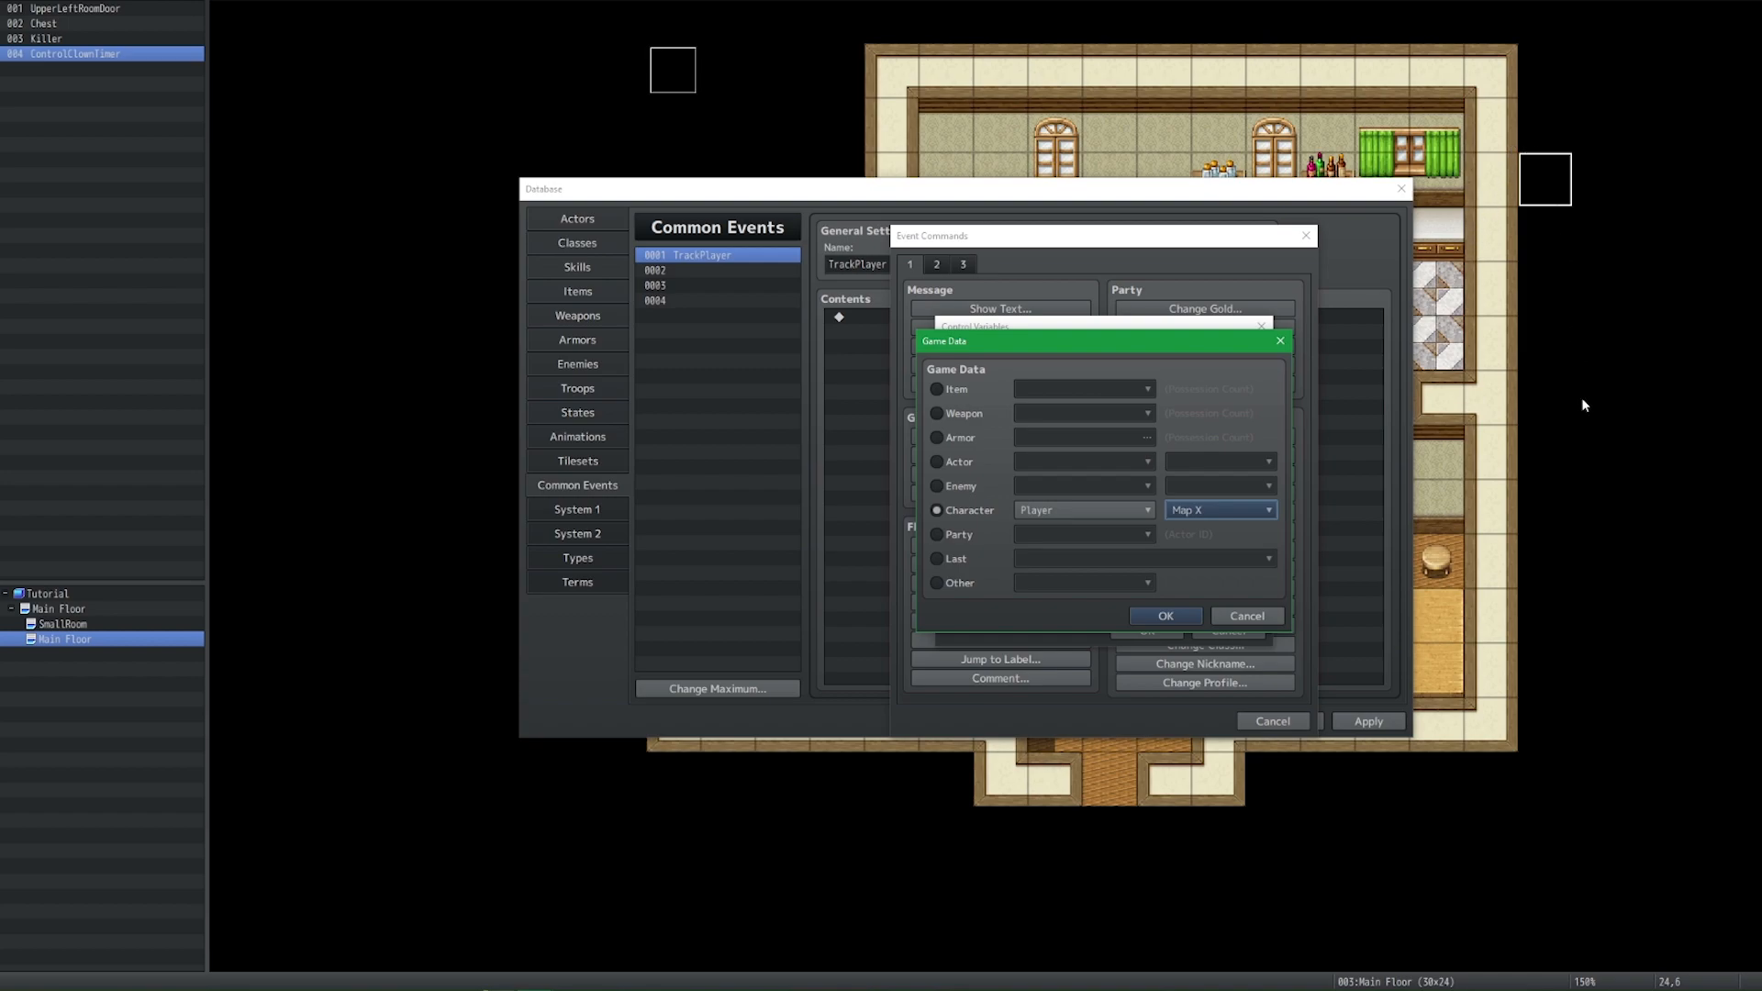
left_click(1219, 514)
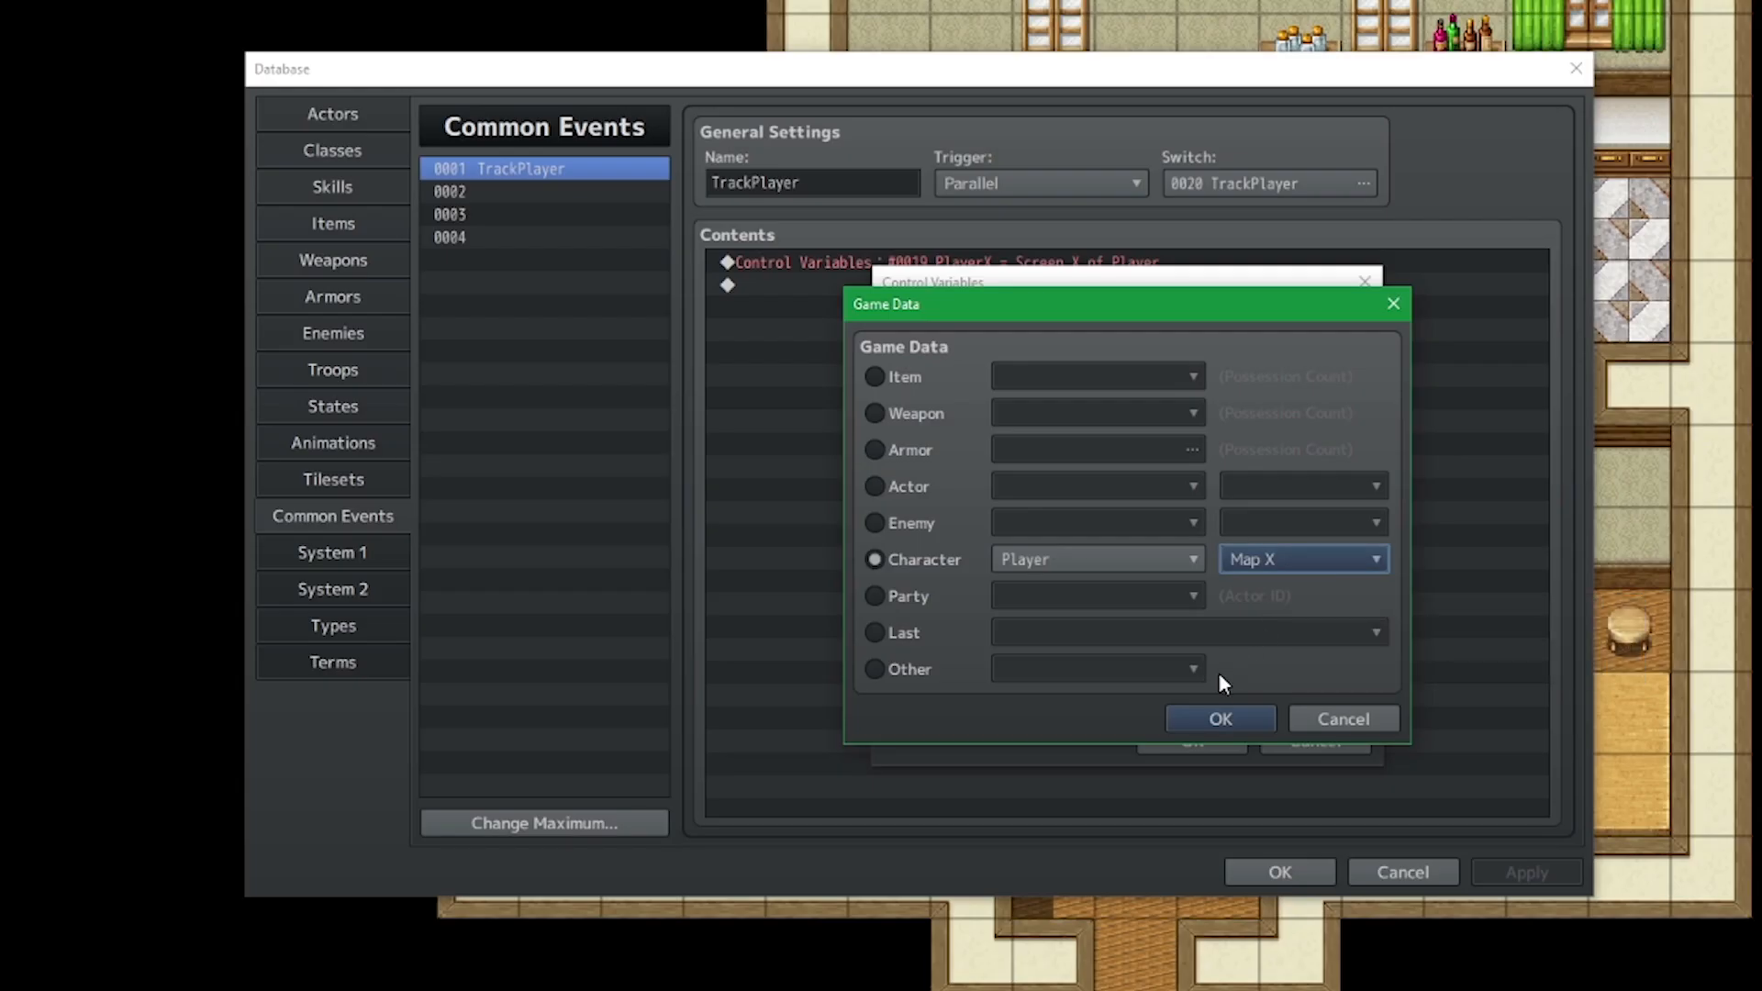
left_click(1219, 718)
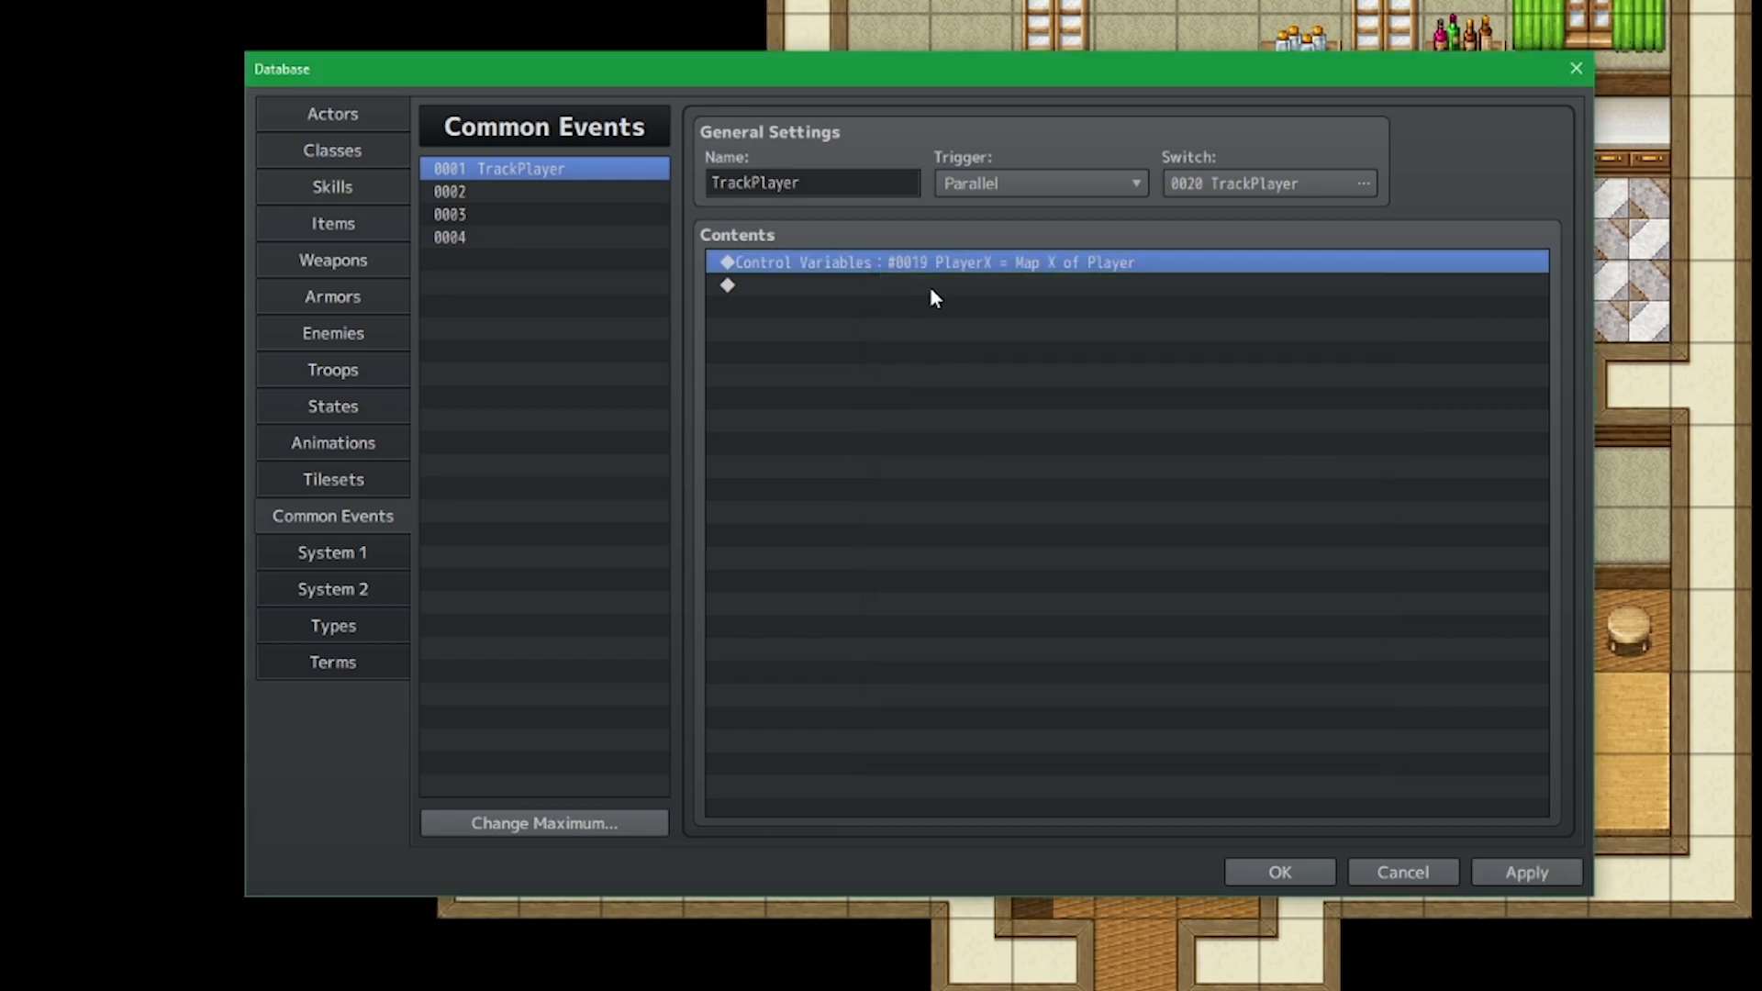
- Add a second Control Variables command storing the player's Map Y in PlayerY
double_click(899, 284)
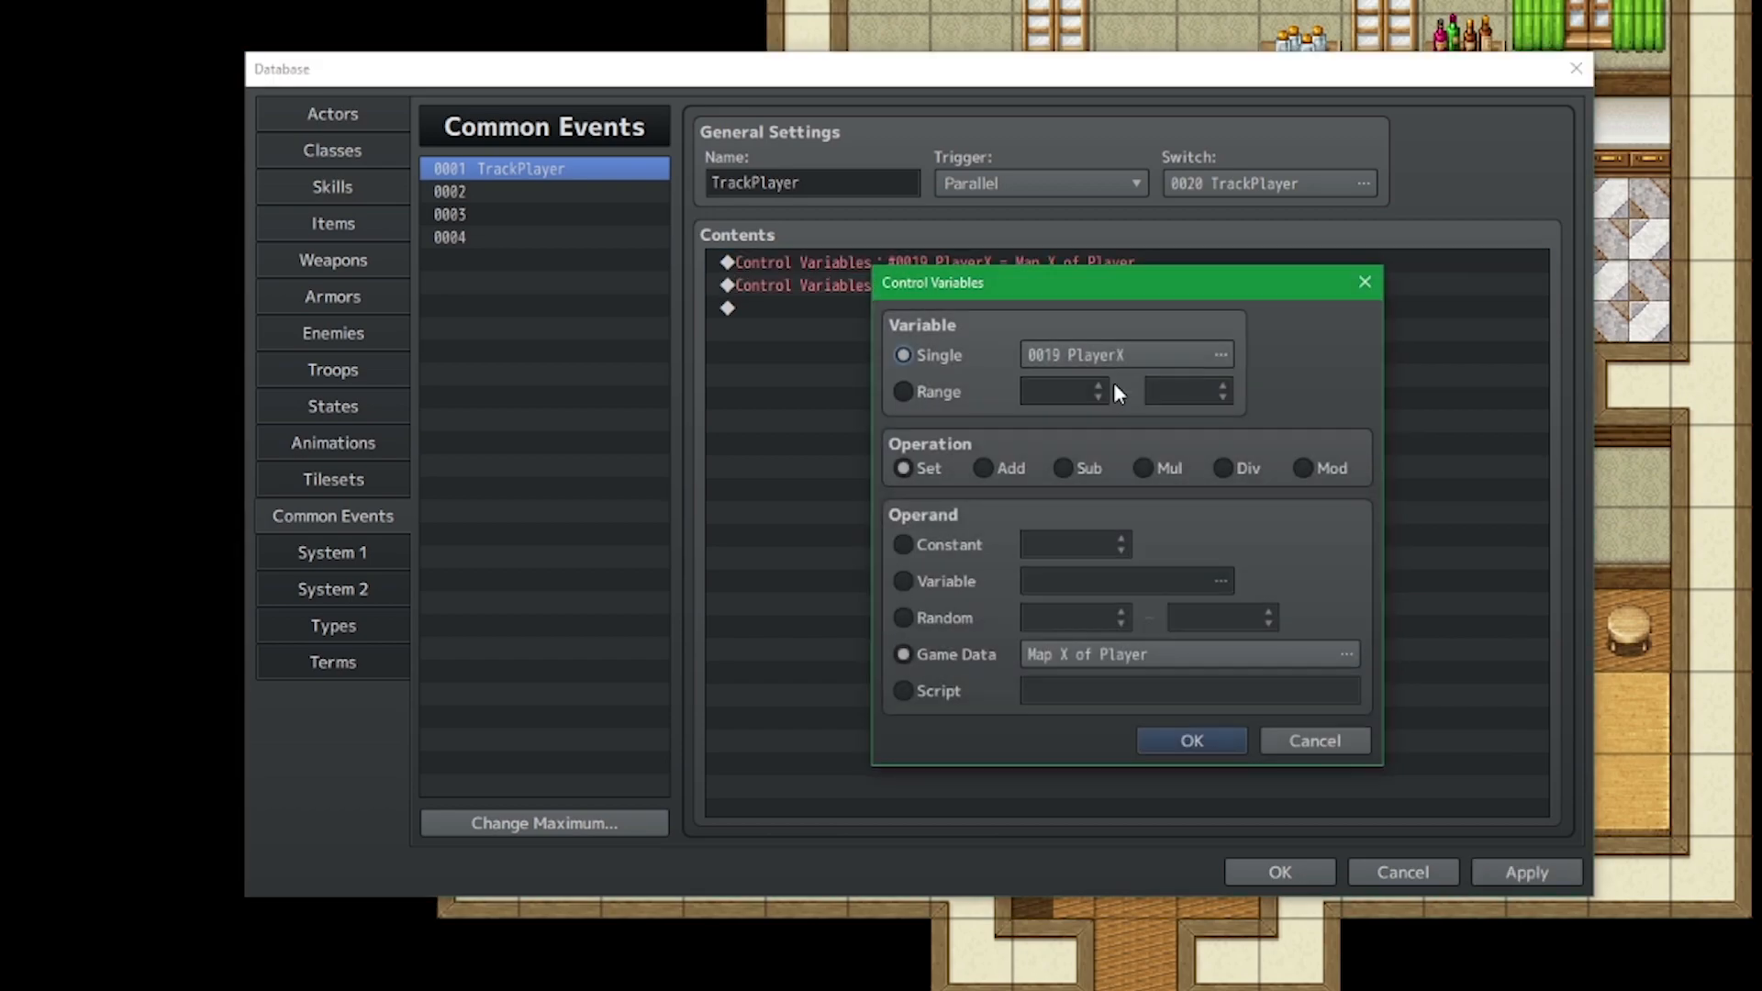
left_click(1218, 354)
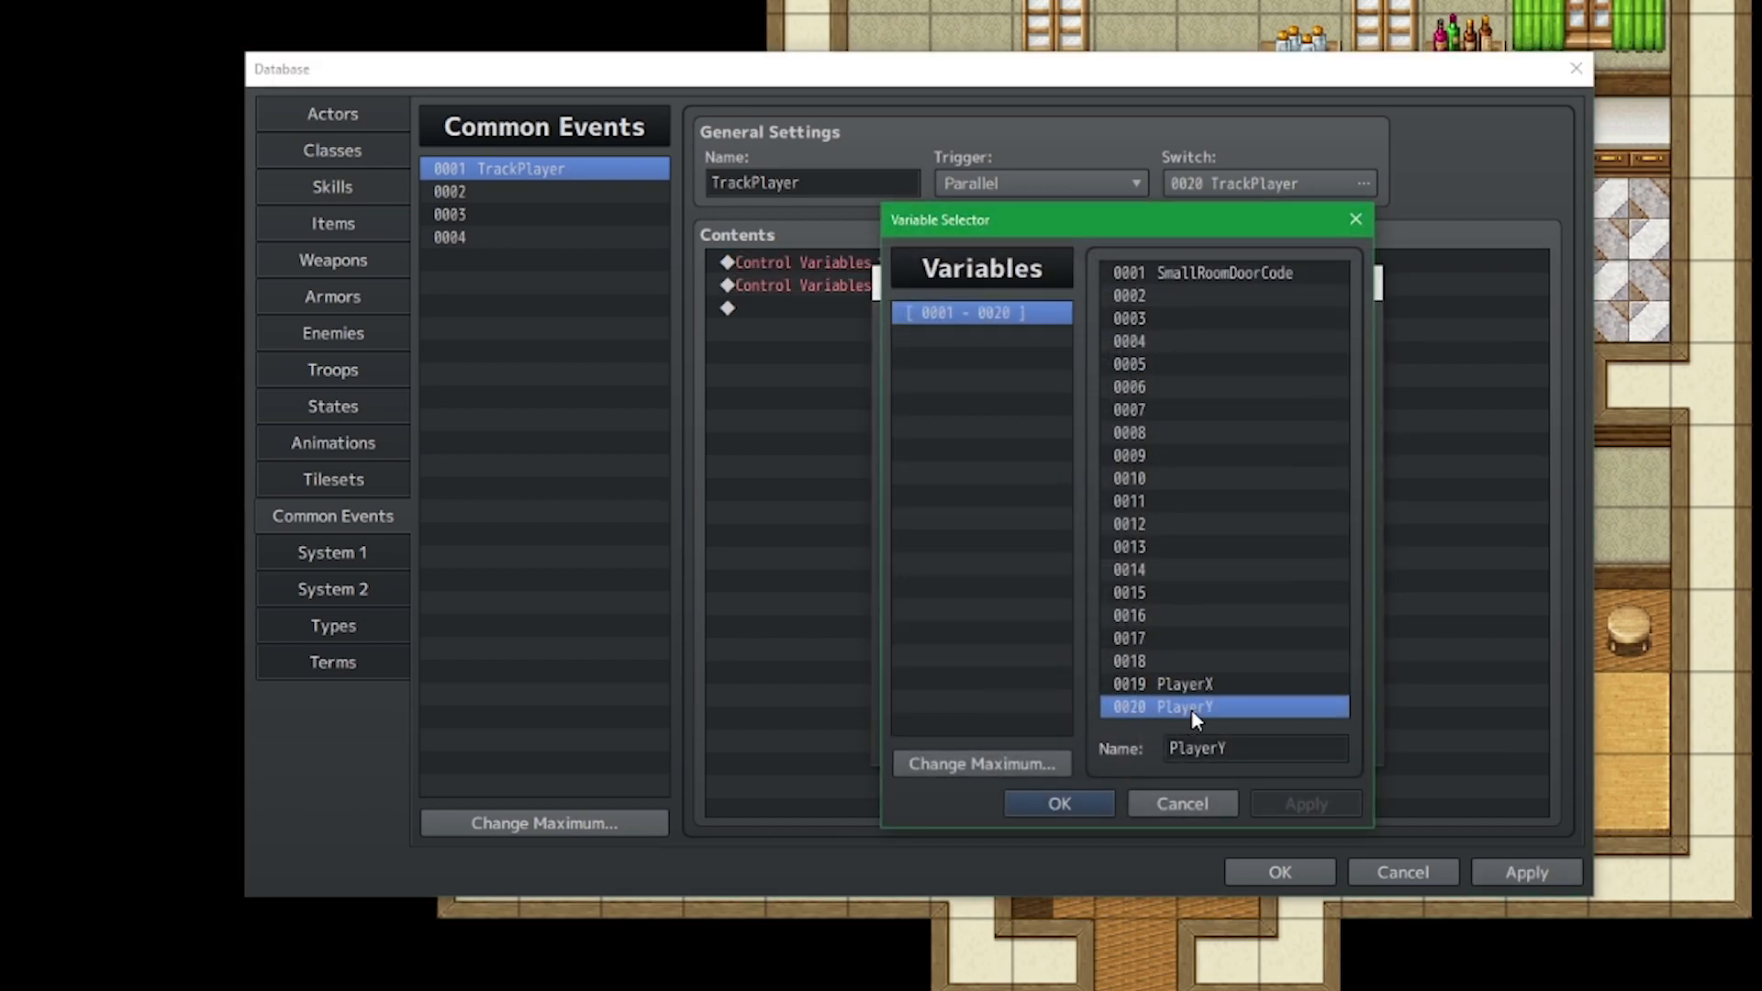
left_click(1057, 802)
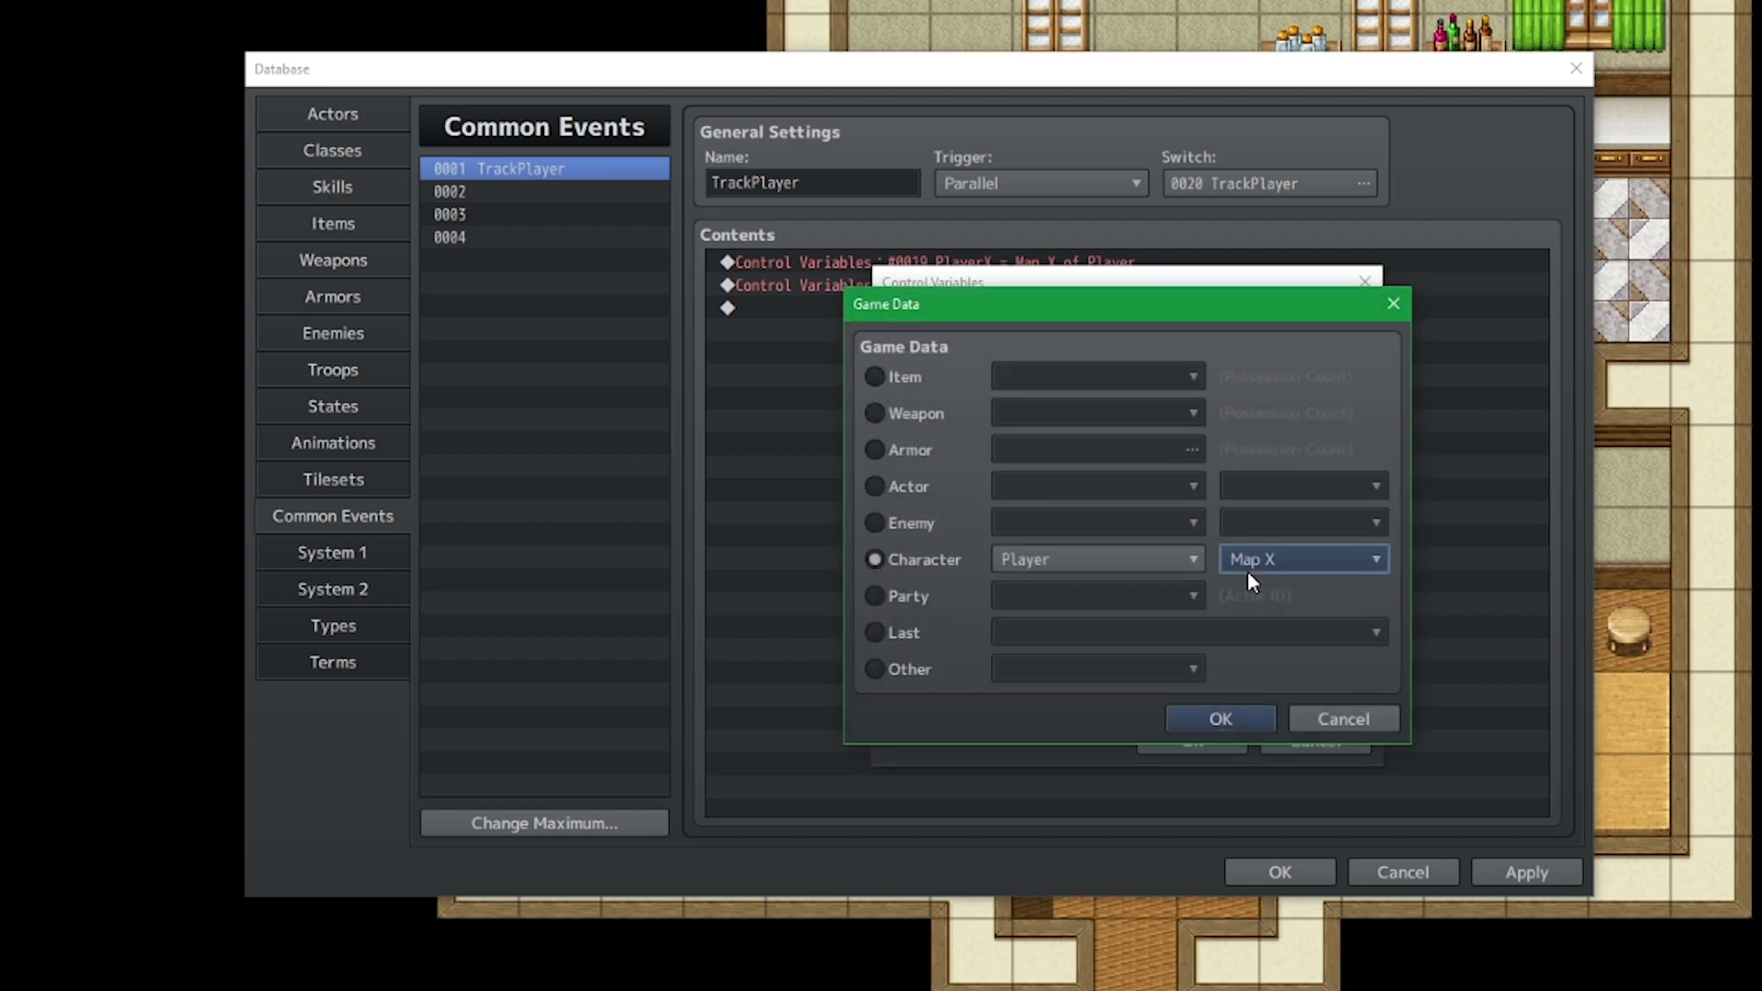
left_click(1219, 719)
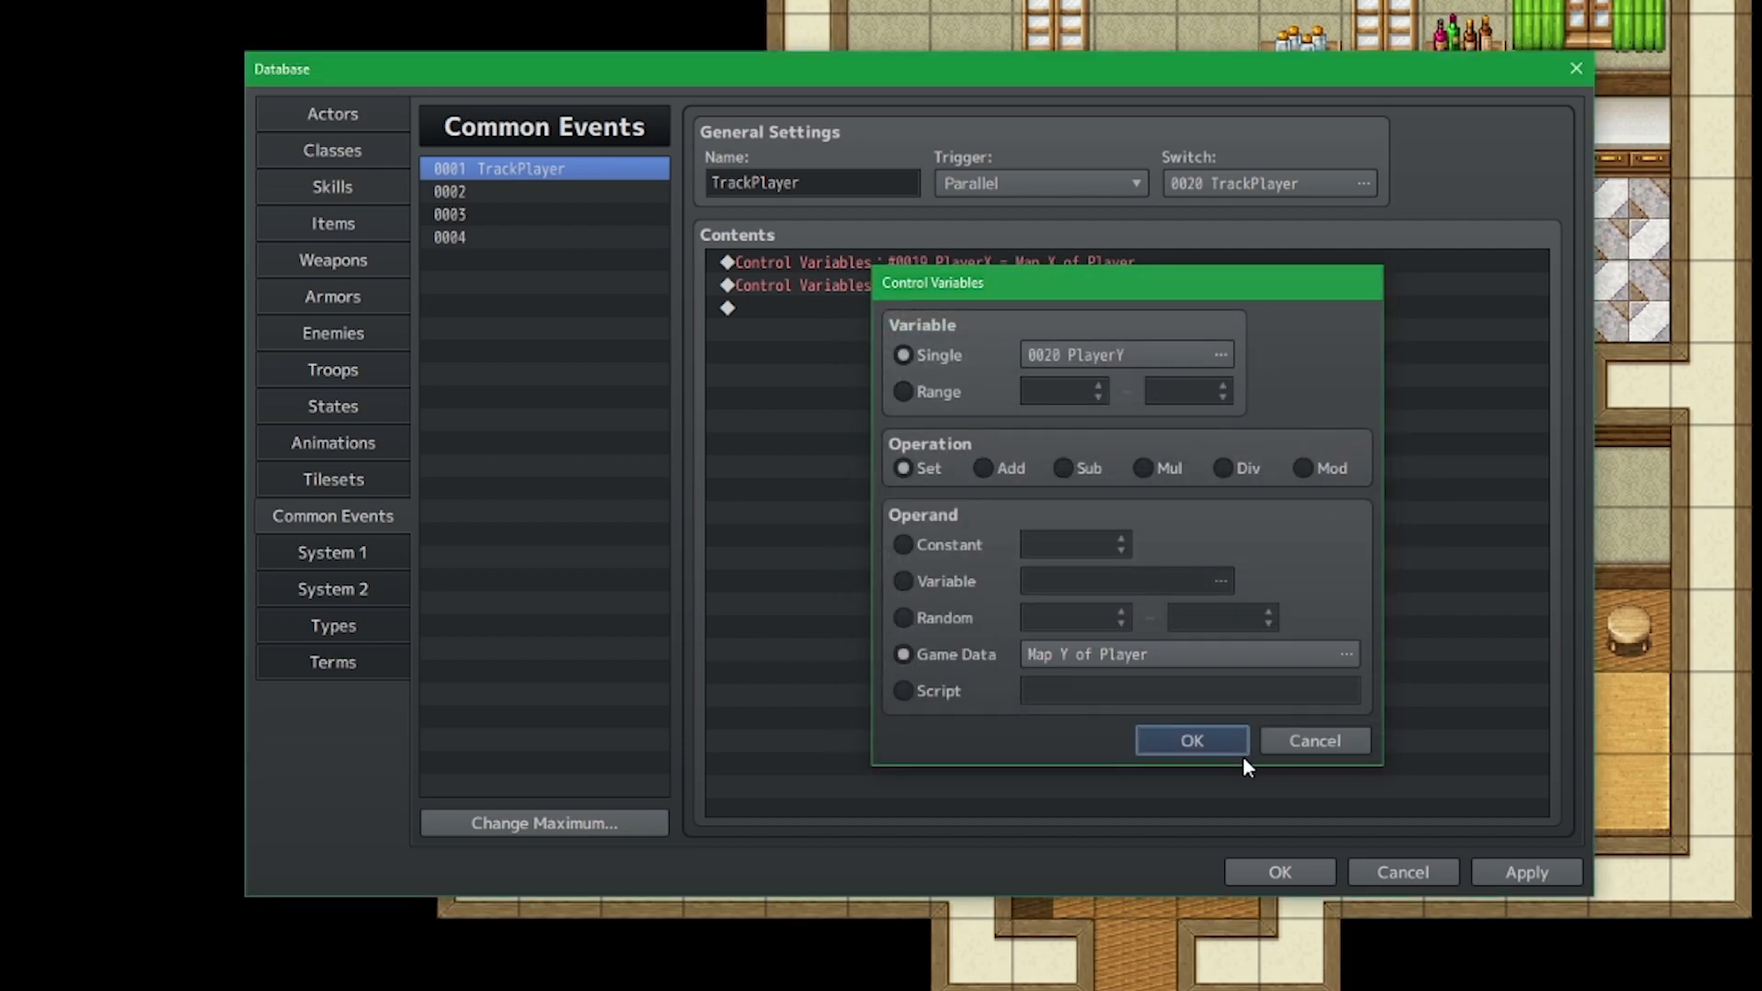
left_click(1190, 740)
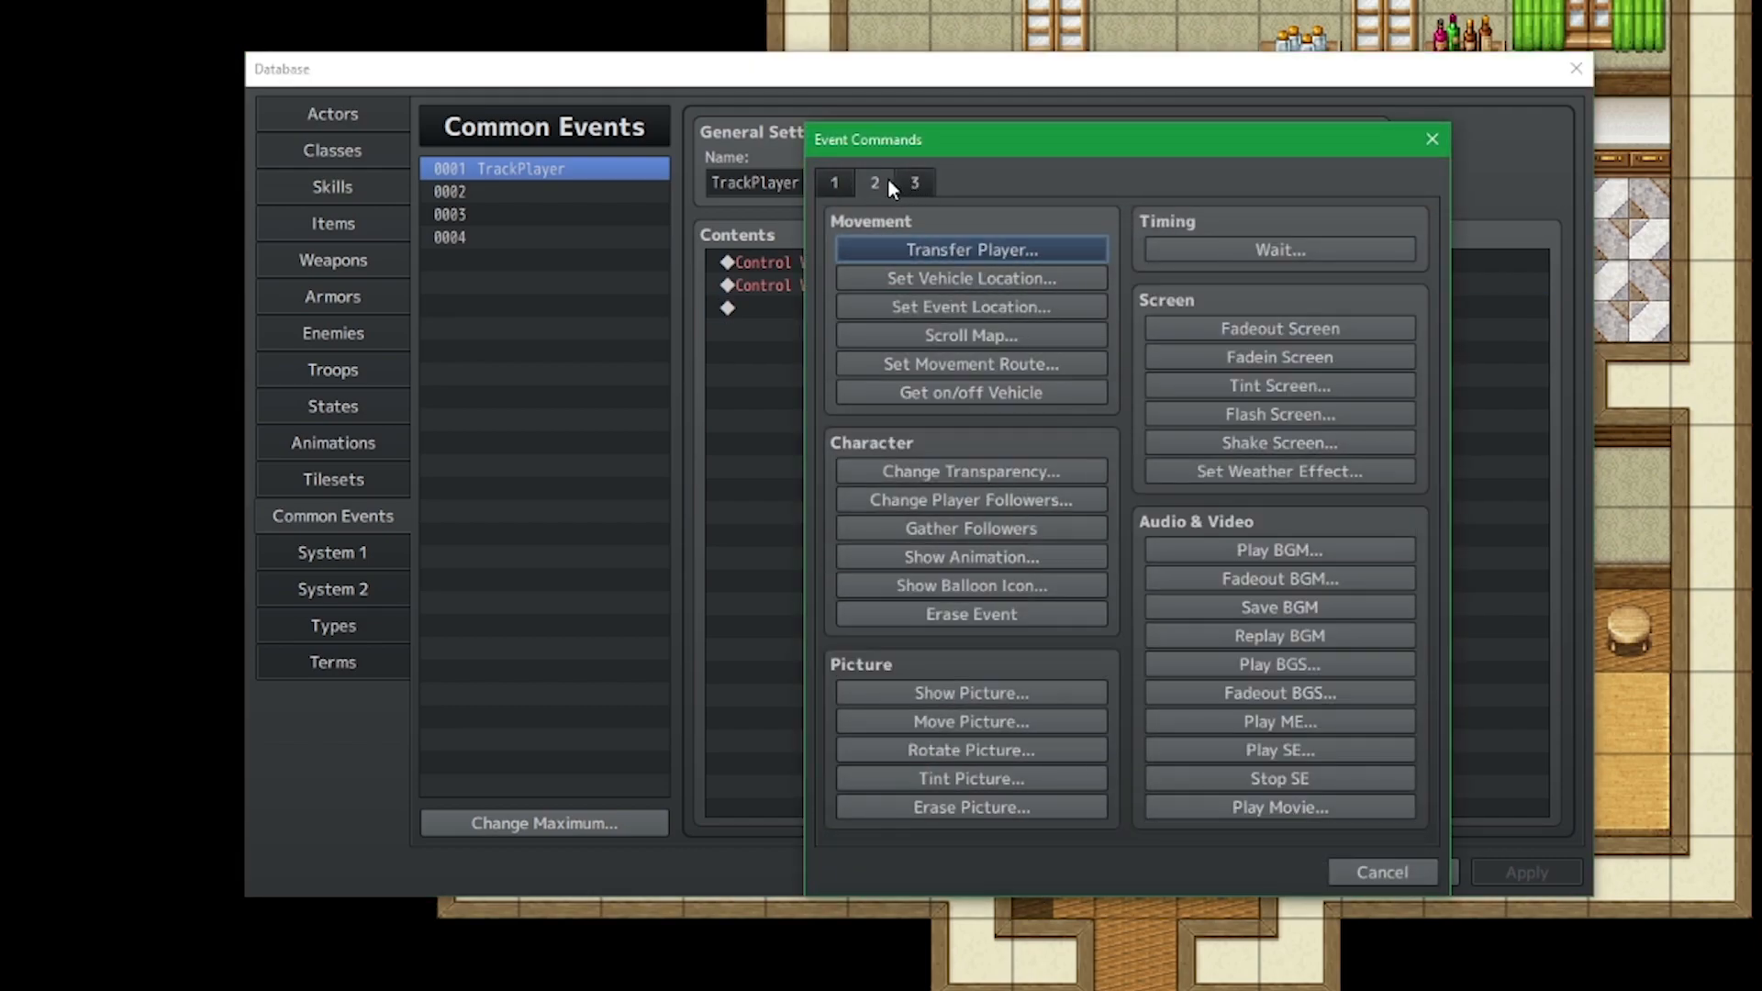
- Add a 4-frame Wait command after the two variable commands
left_click(1277, 249)
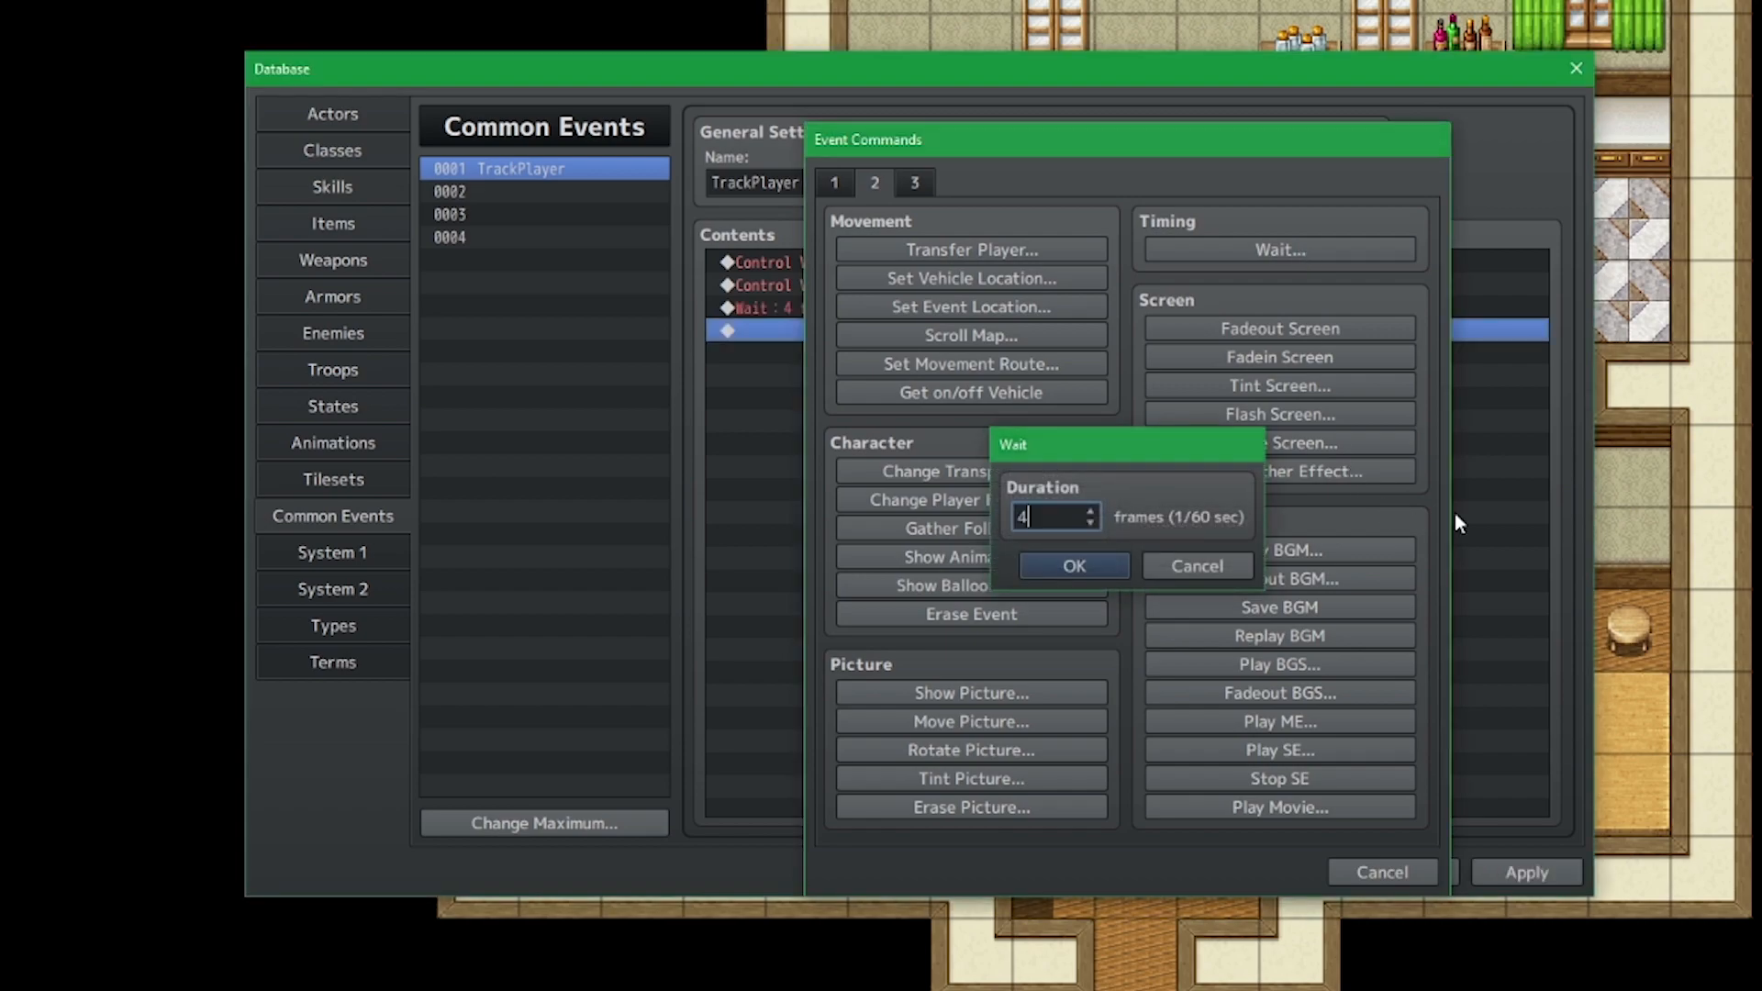
left_click(1072, 565)
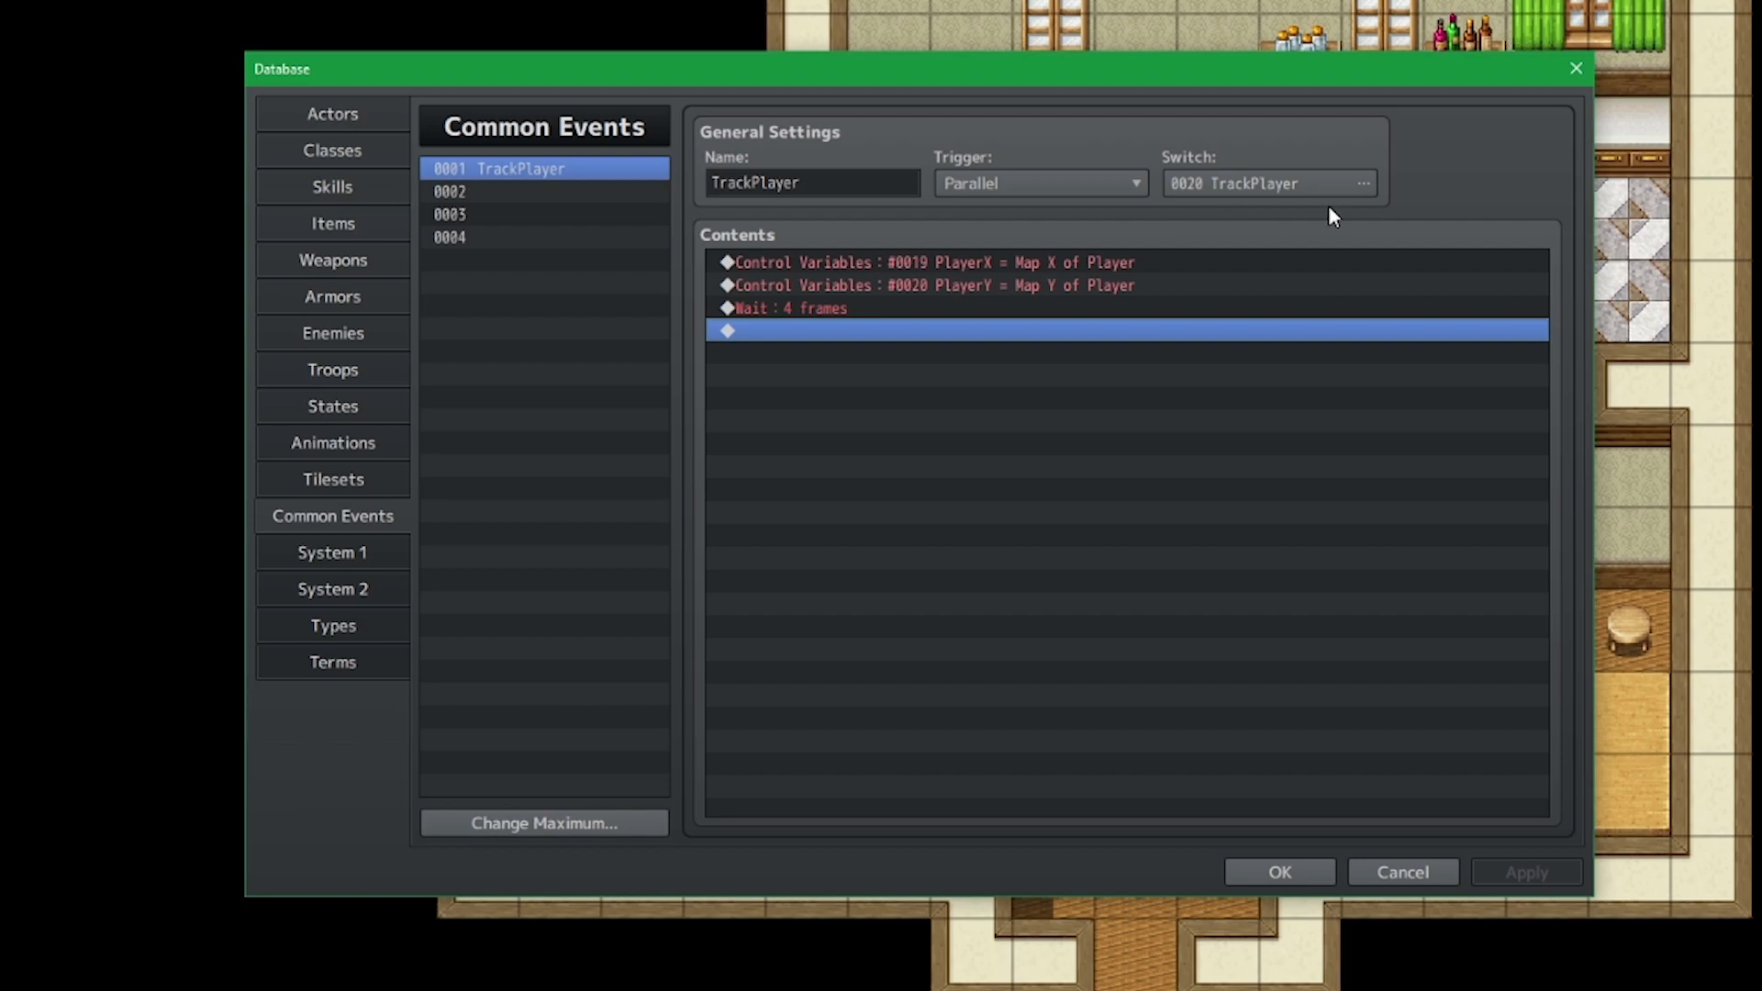
mouse_move(1292, 112)
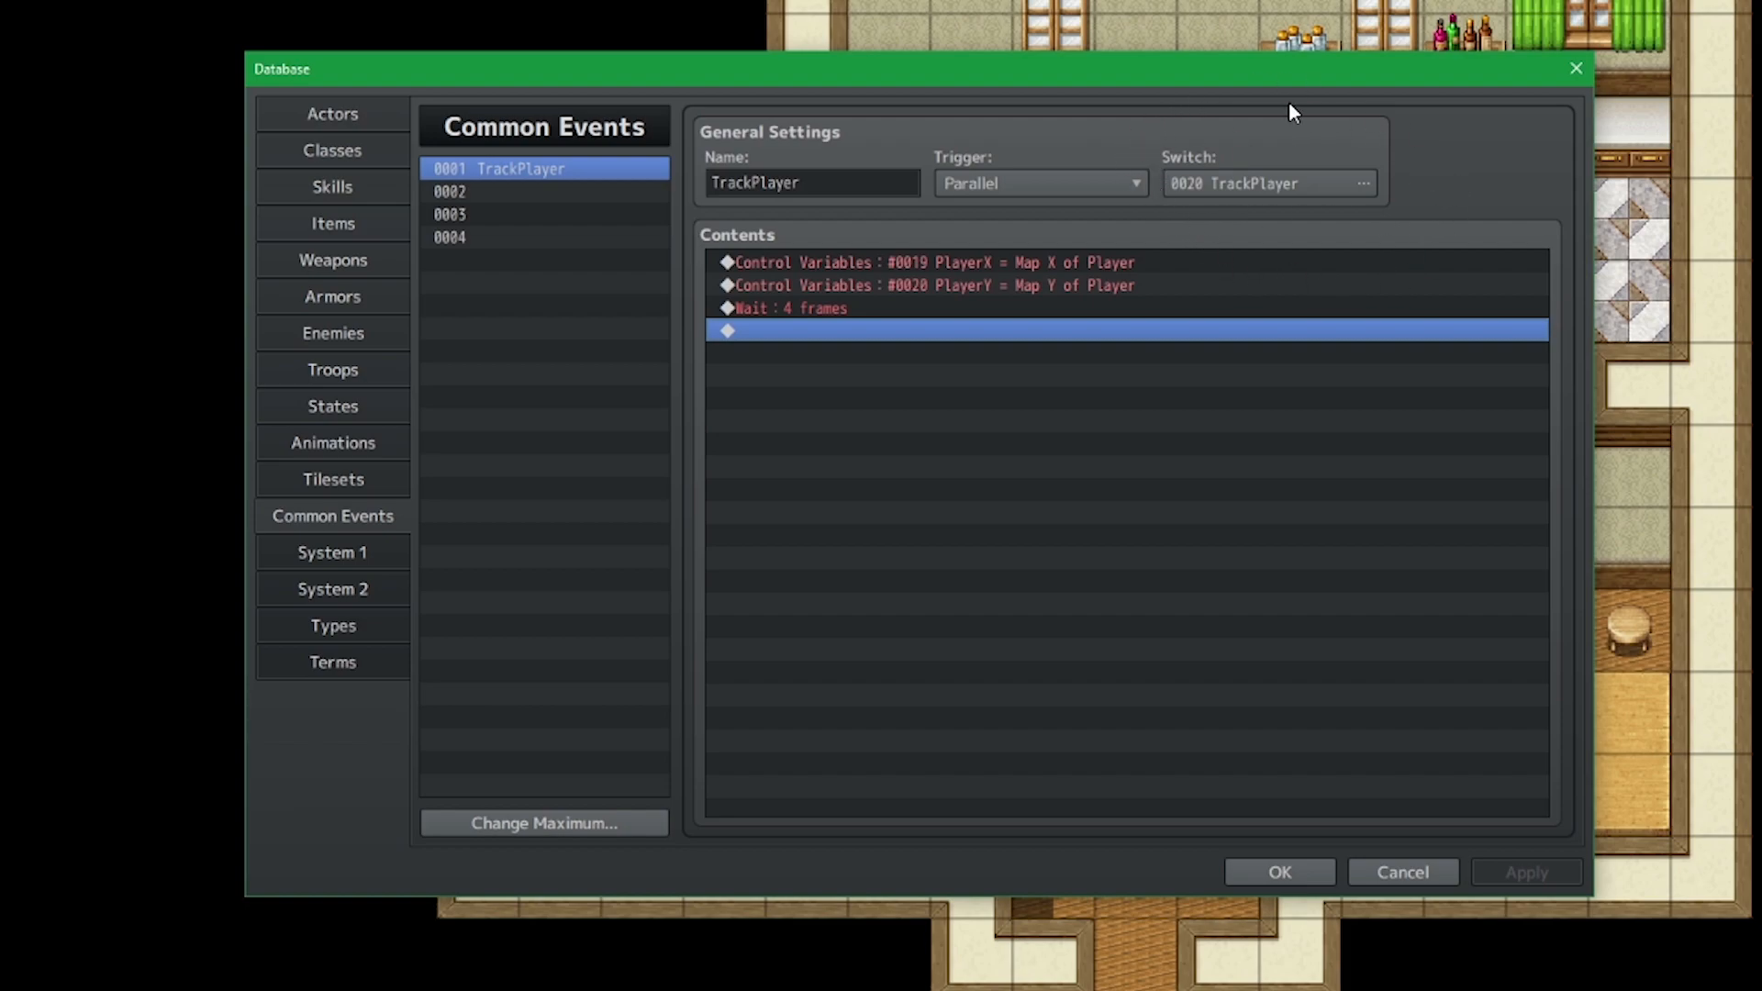
mouse_move(1158, 154)
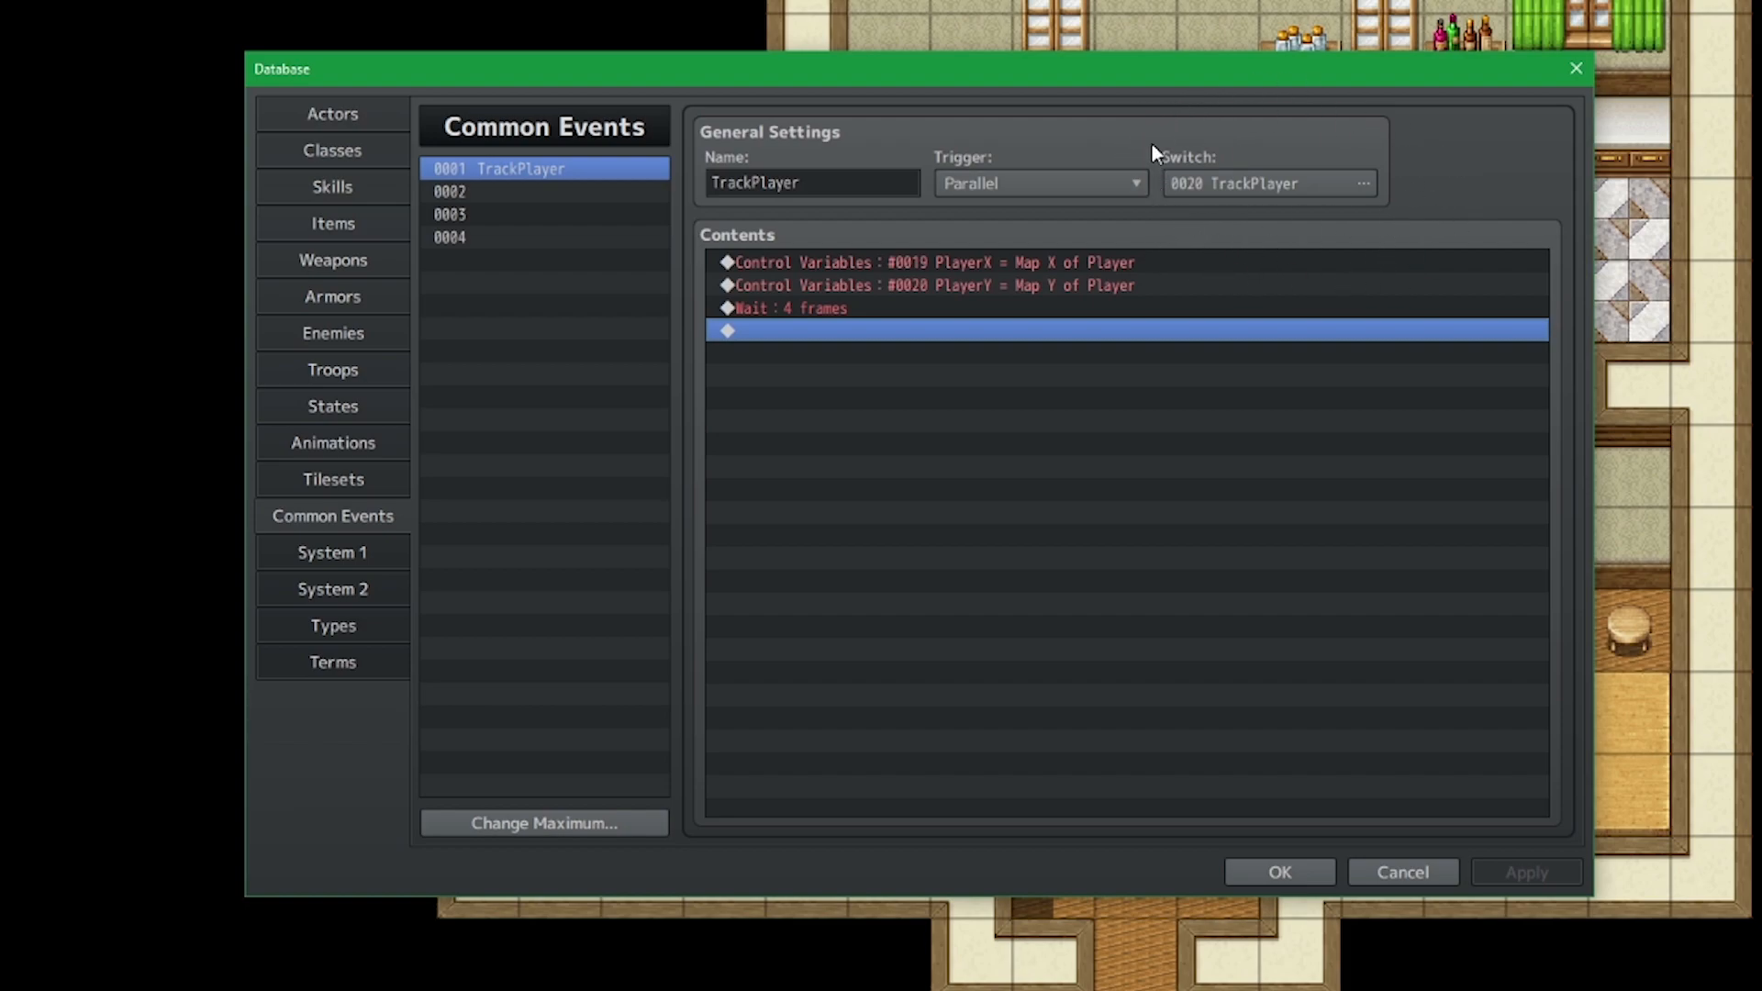
mouse_move(1046, 220)
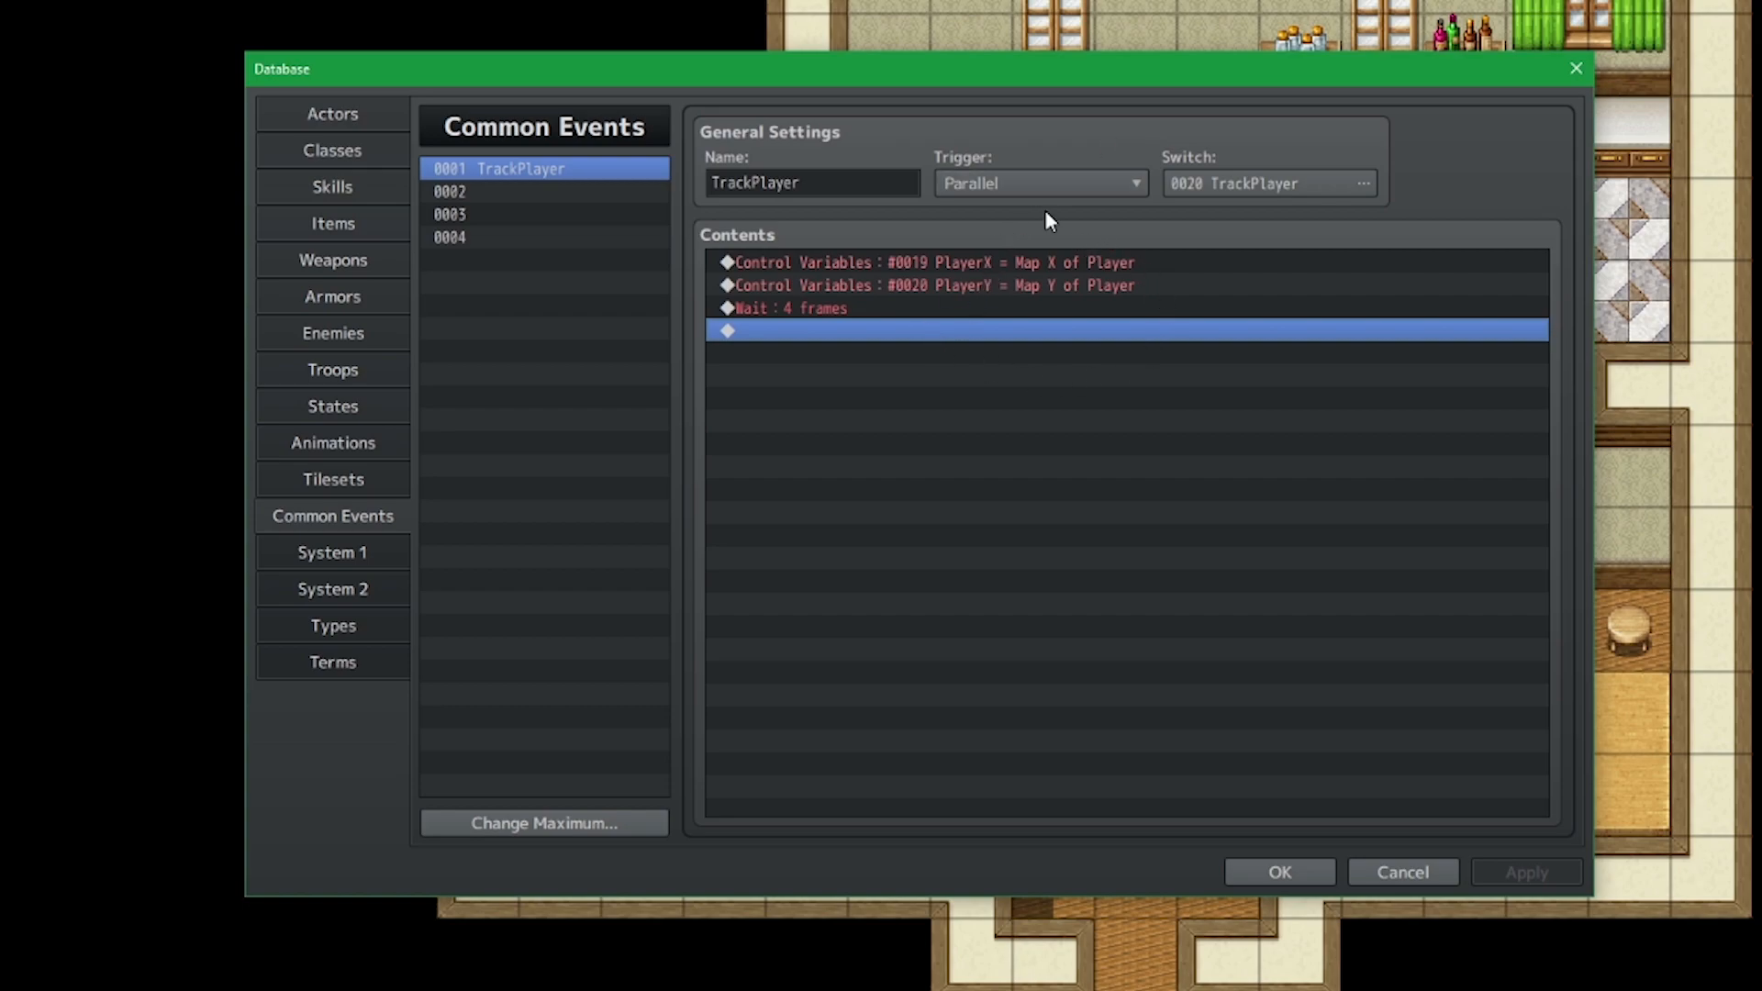
mouse_move(995, 275)
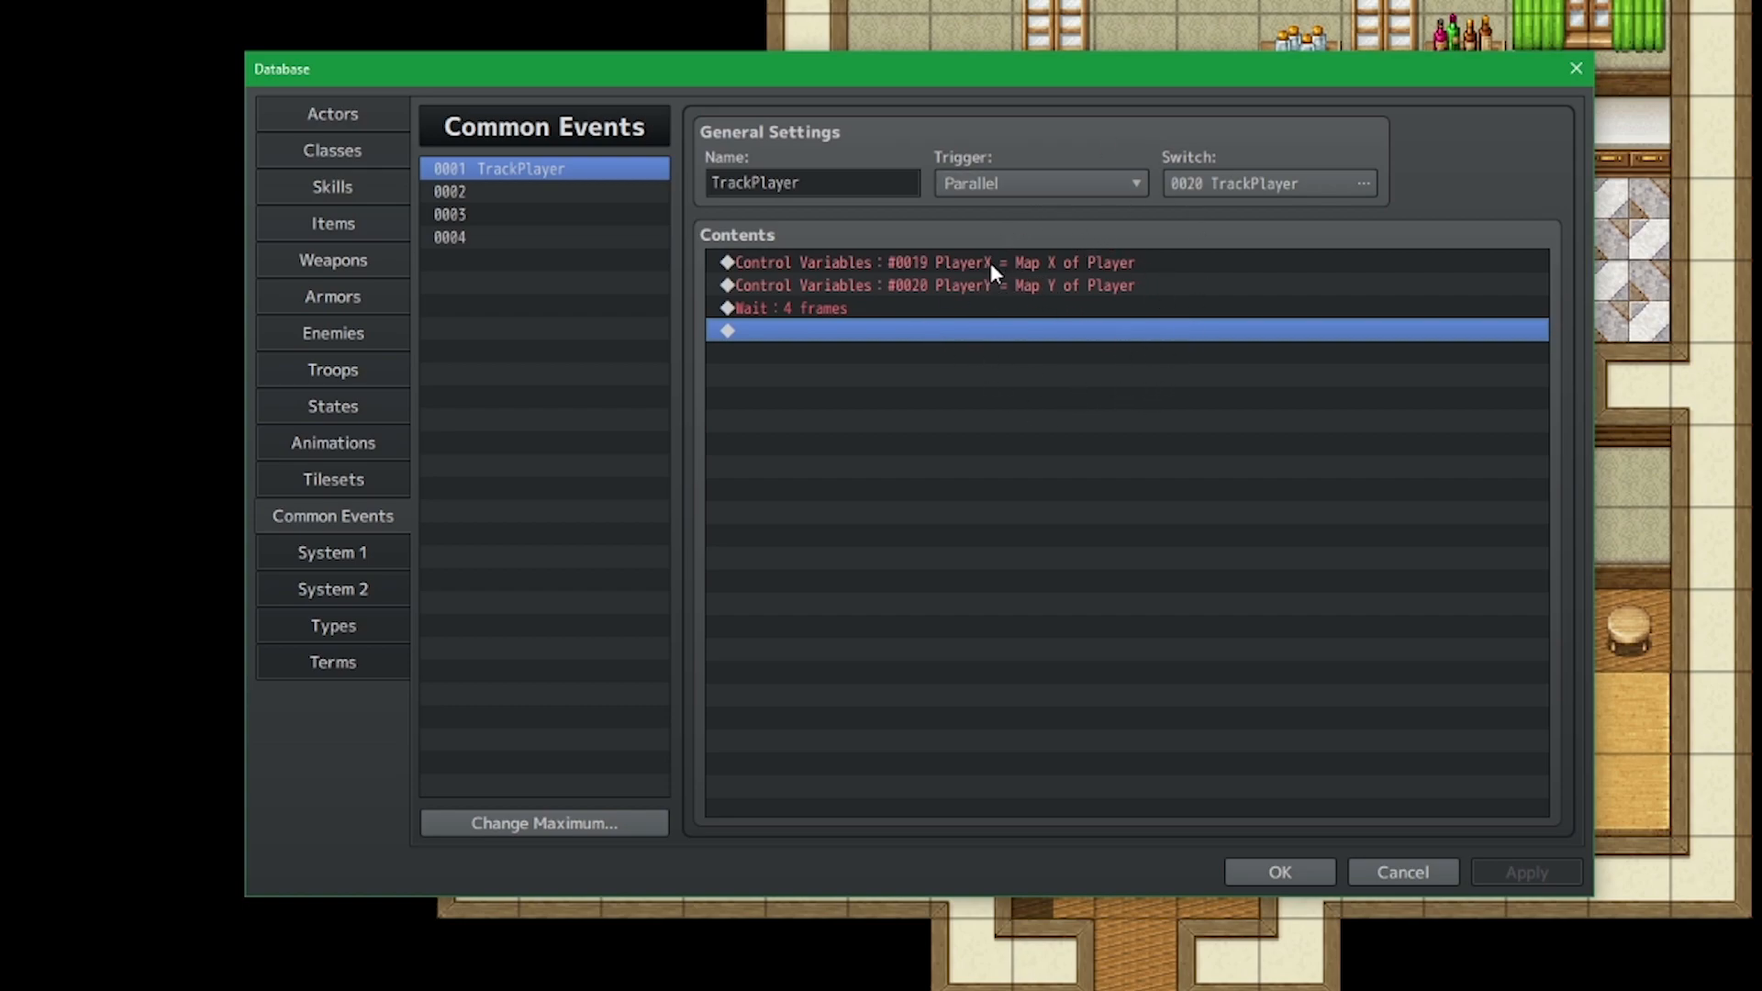
mouse_move(860, 320)
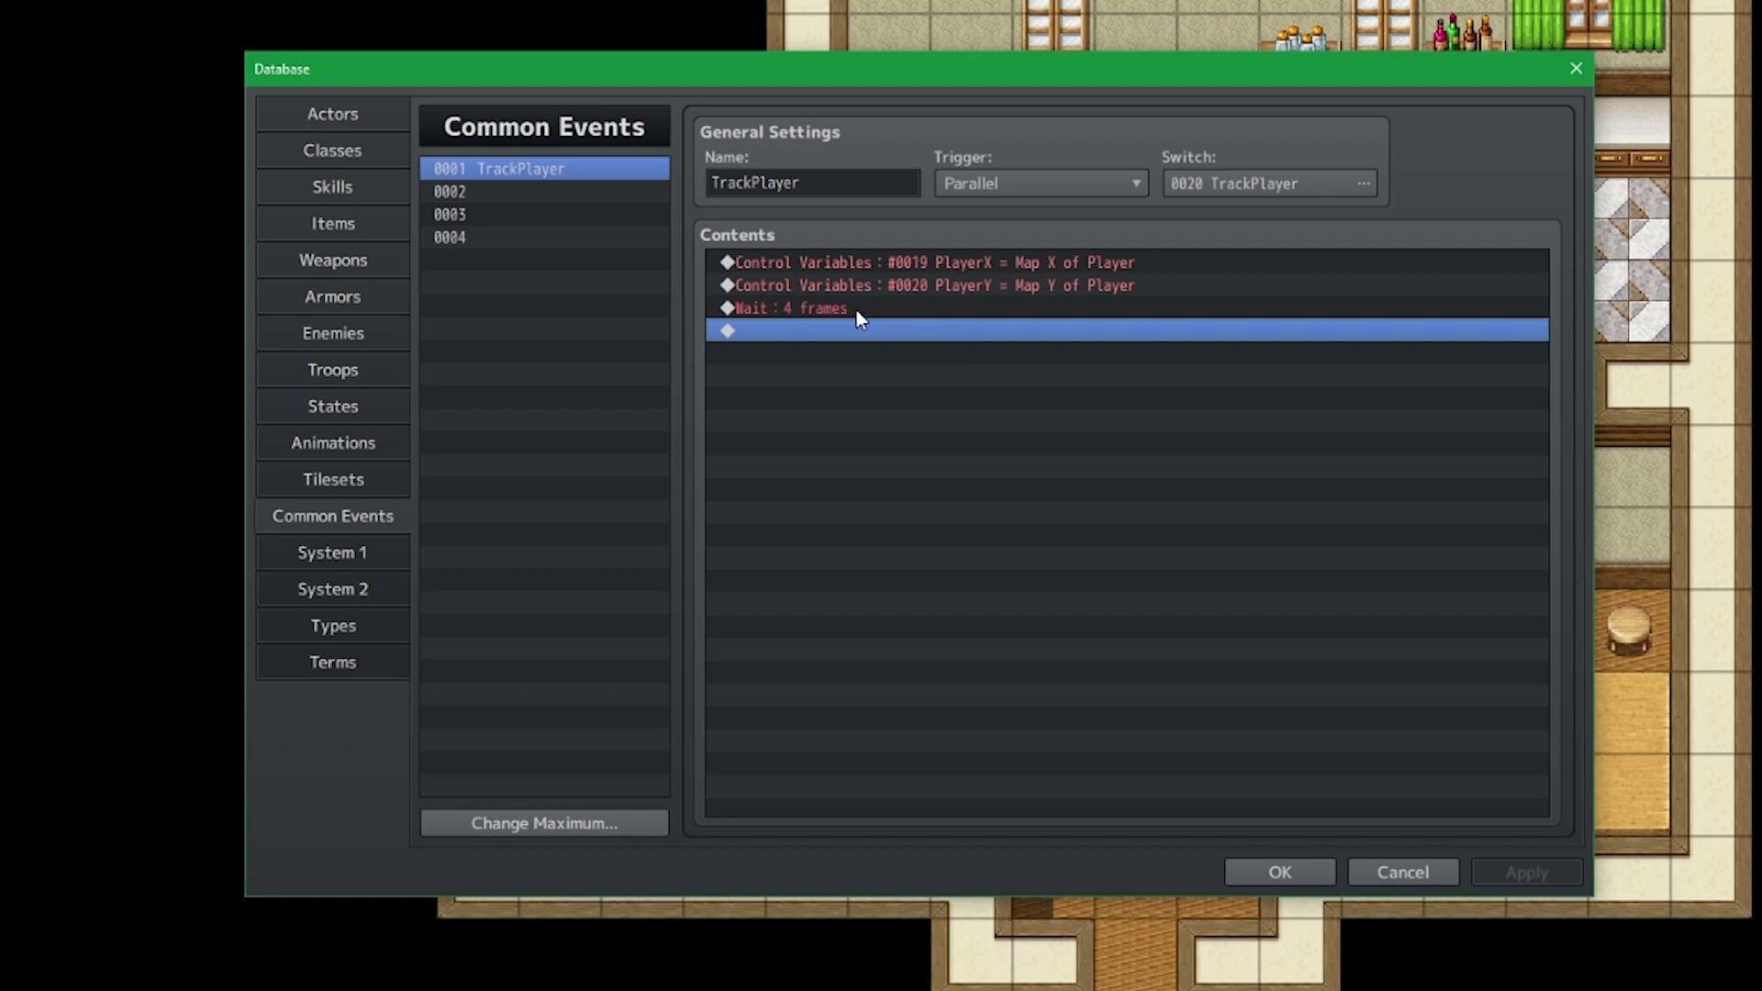
mouse_move(1045, 353)
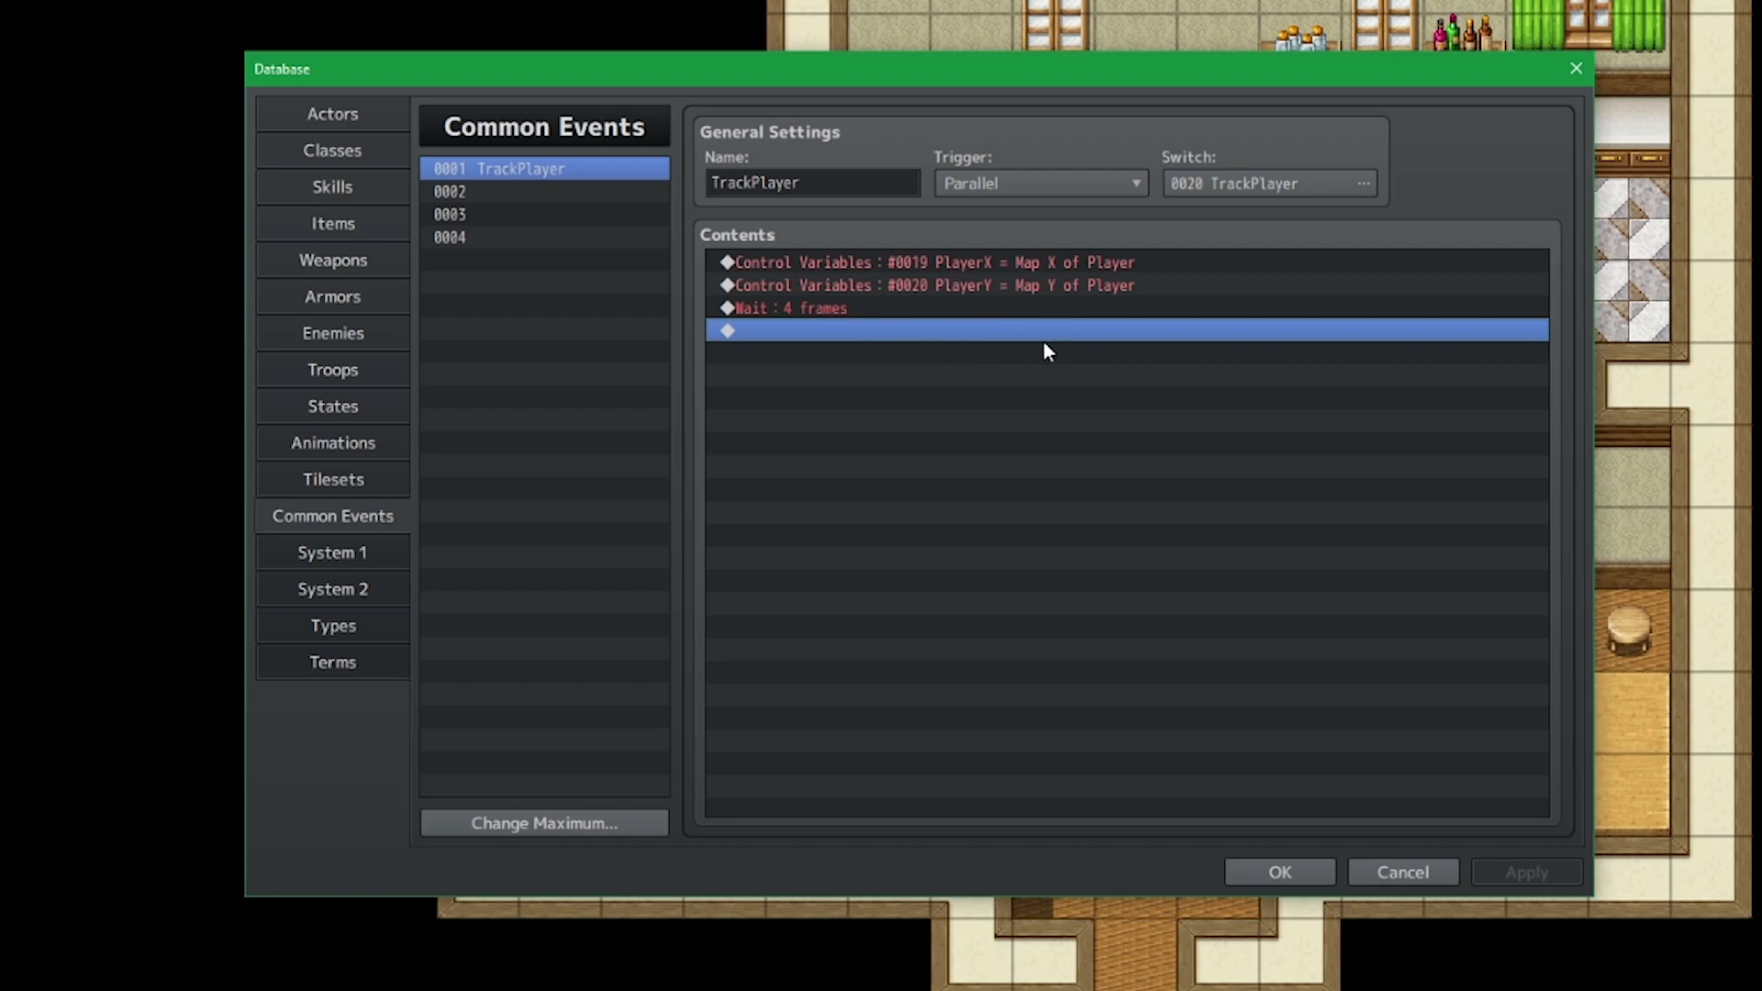
mouse_move(944, 290)
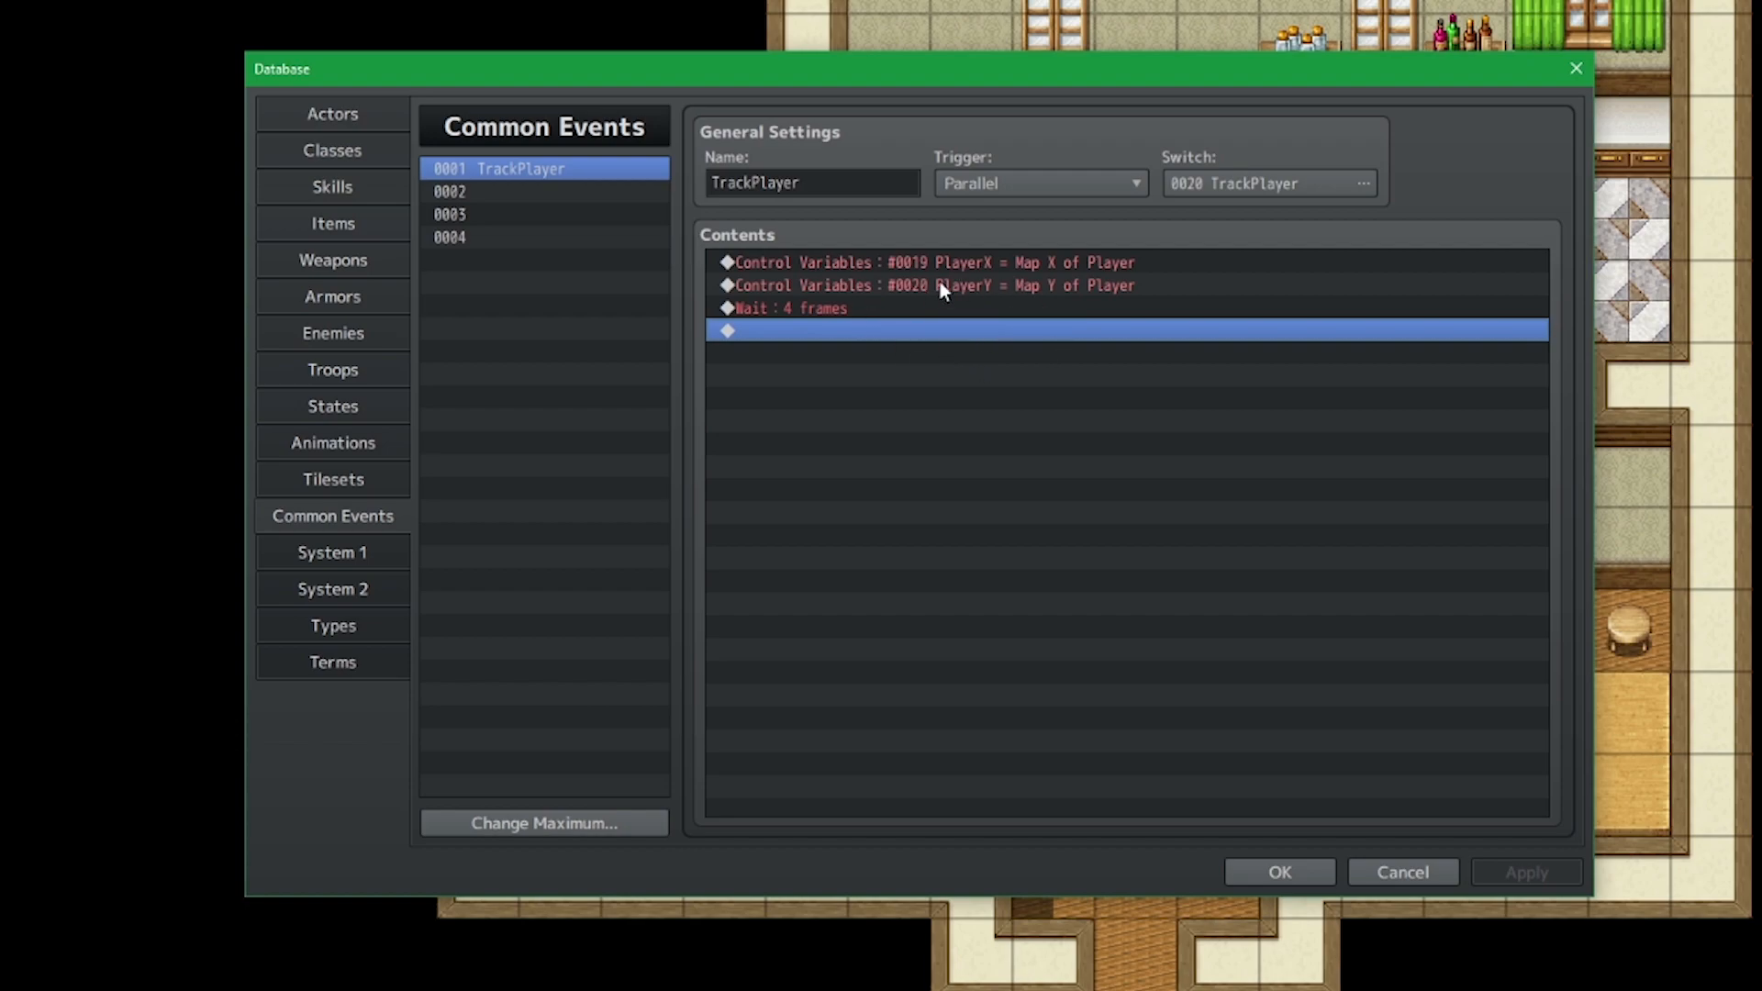
mouse_move(1112, 283)
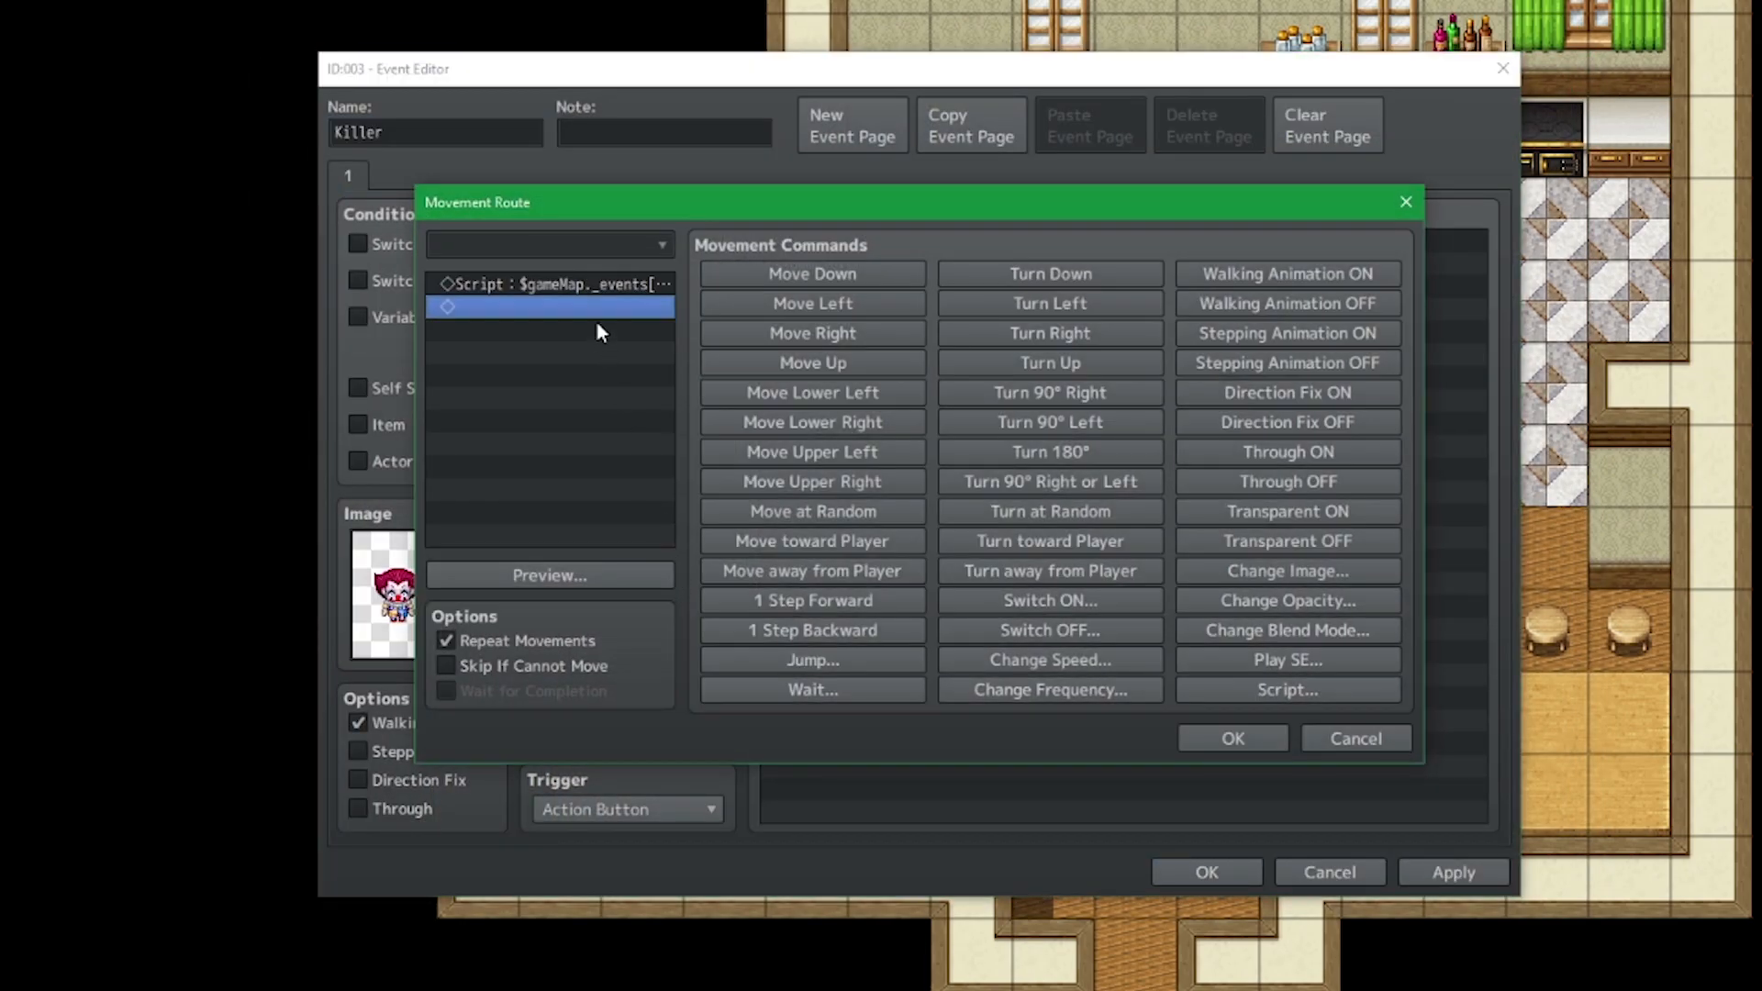
- Edit the route script's x argument to $gameVariables.value(19)
double_click(549, 283)
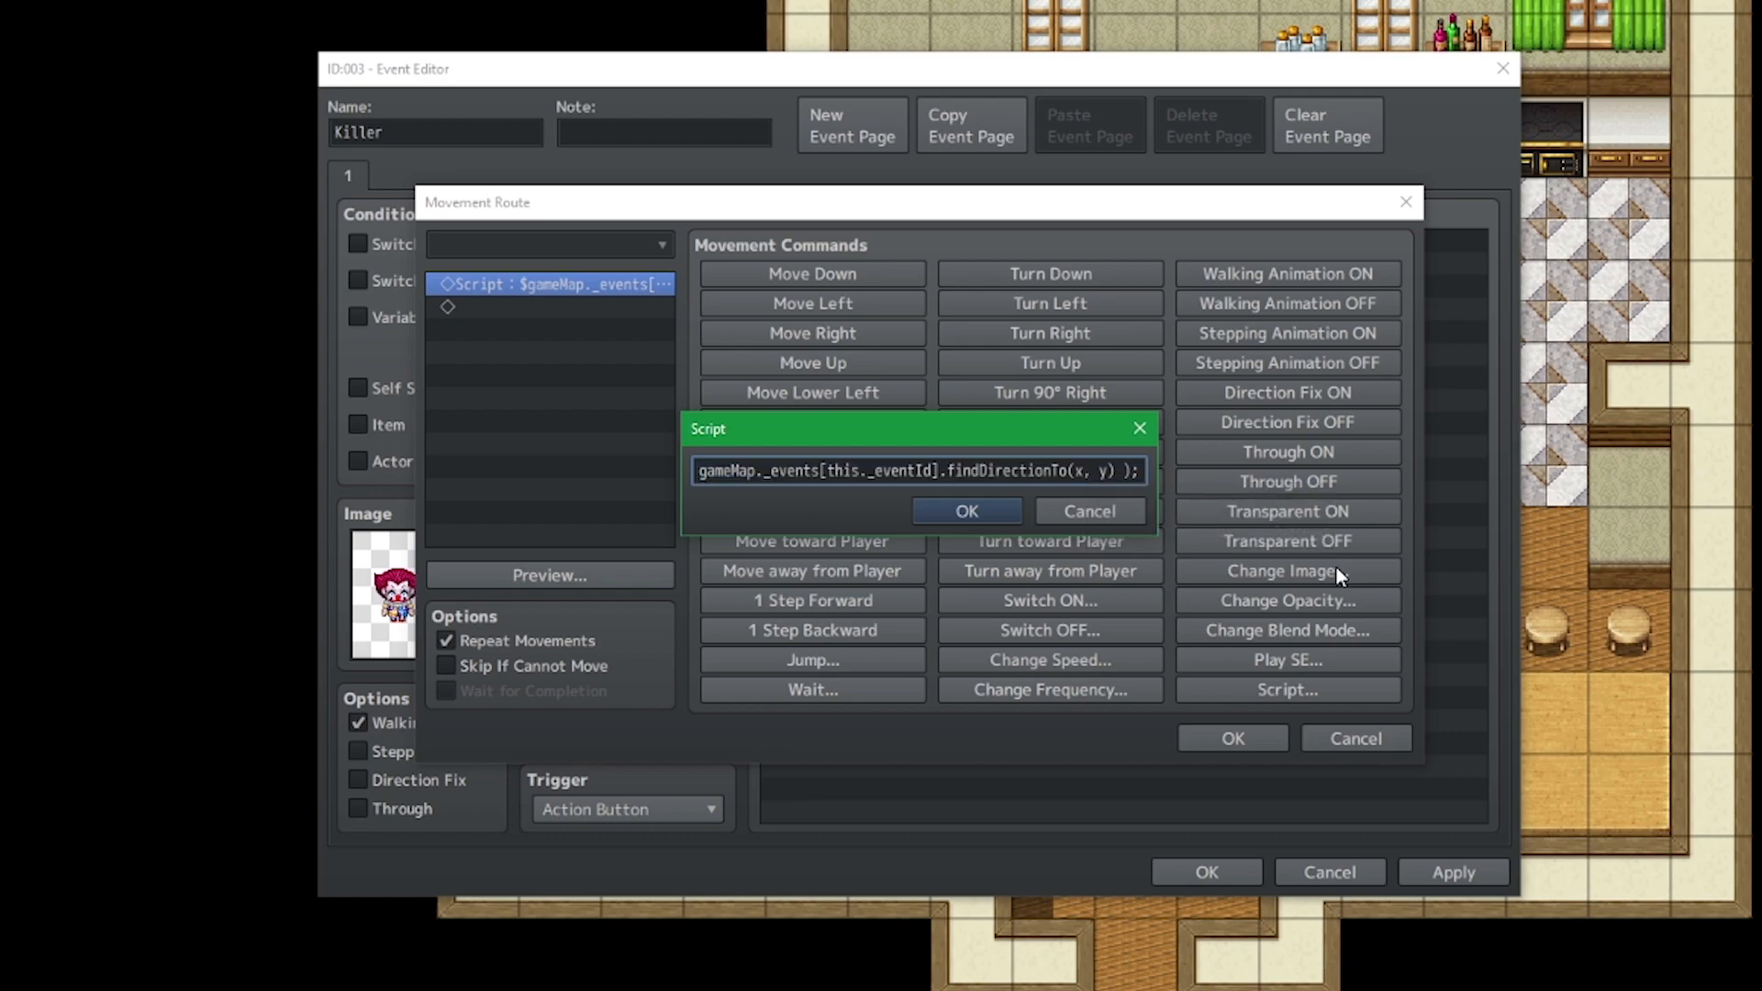
type("$")
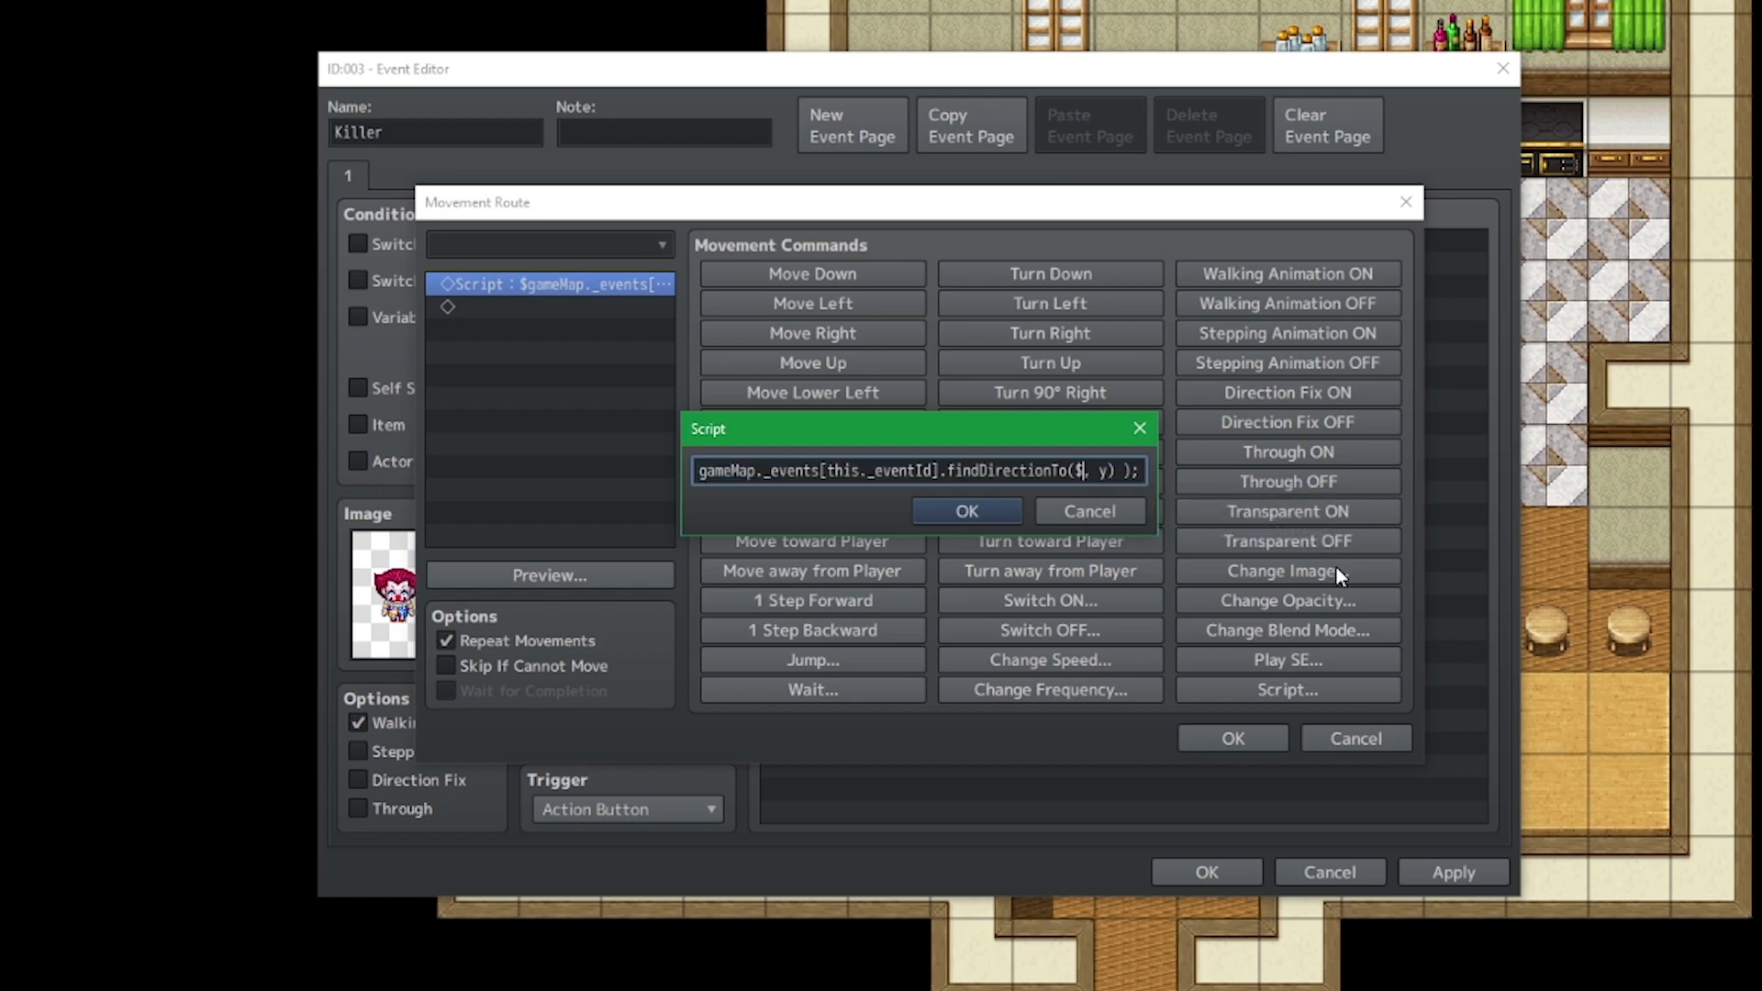
type("$gameVariables.value[19")
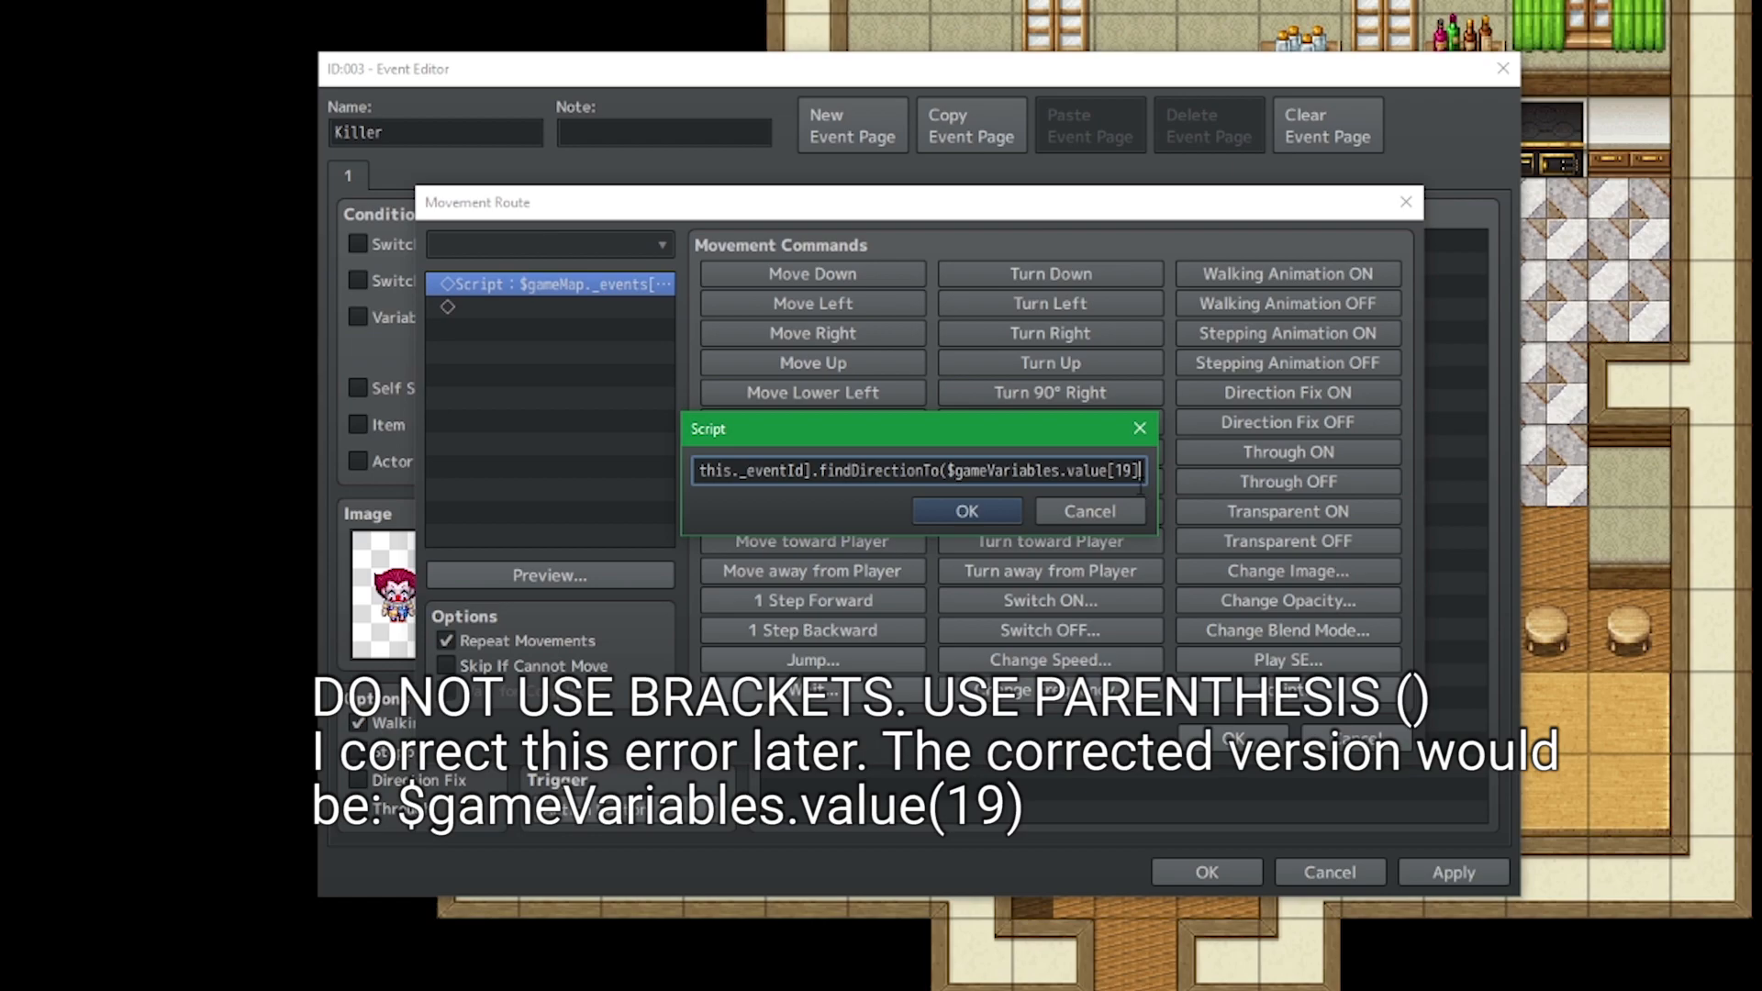
mouse_move(1175, 508)
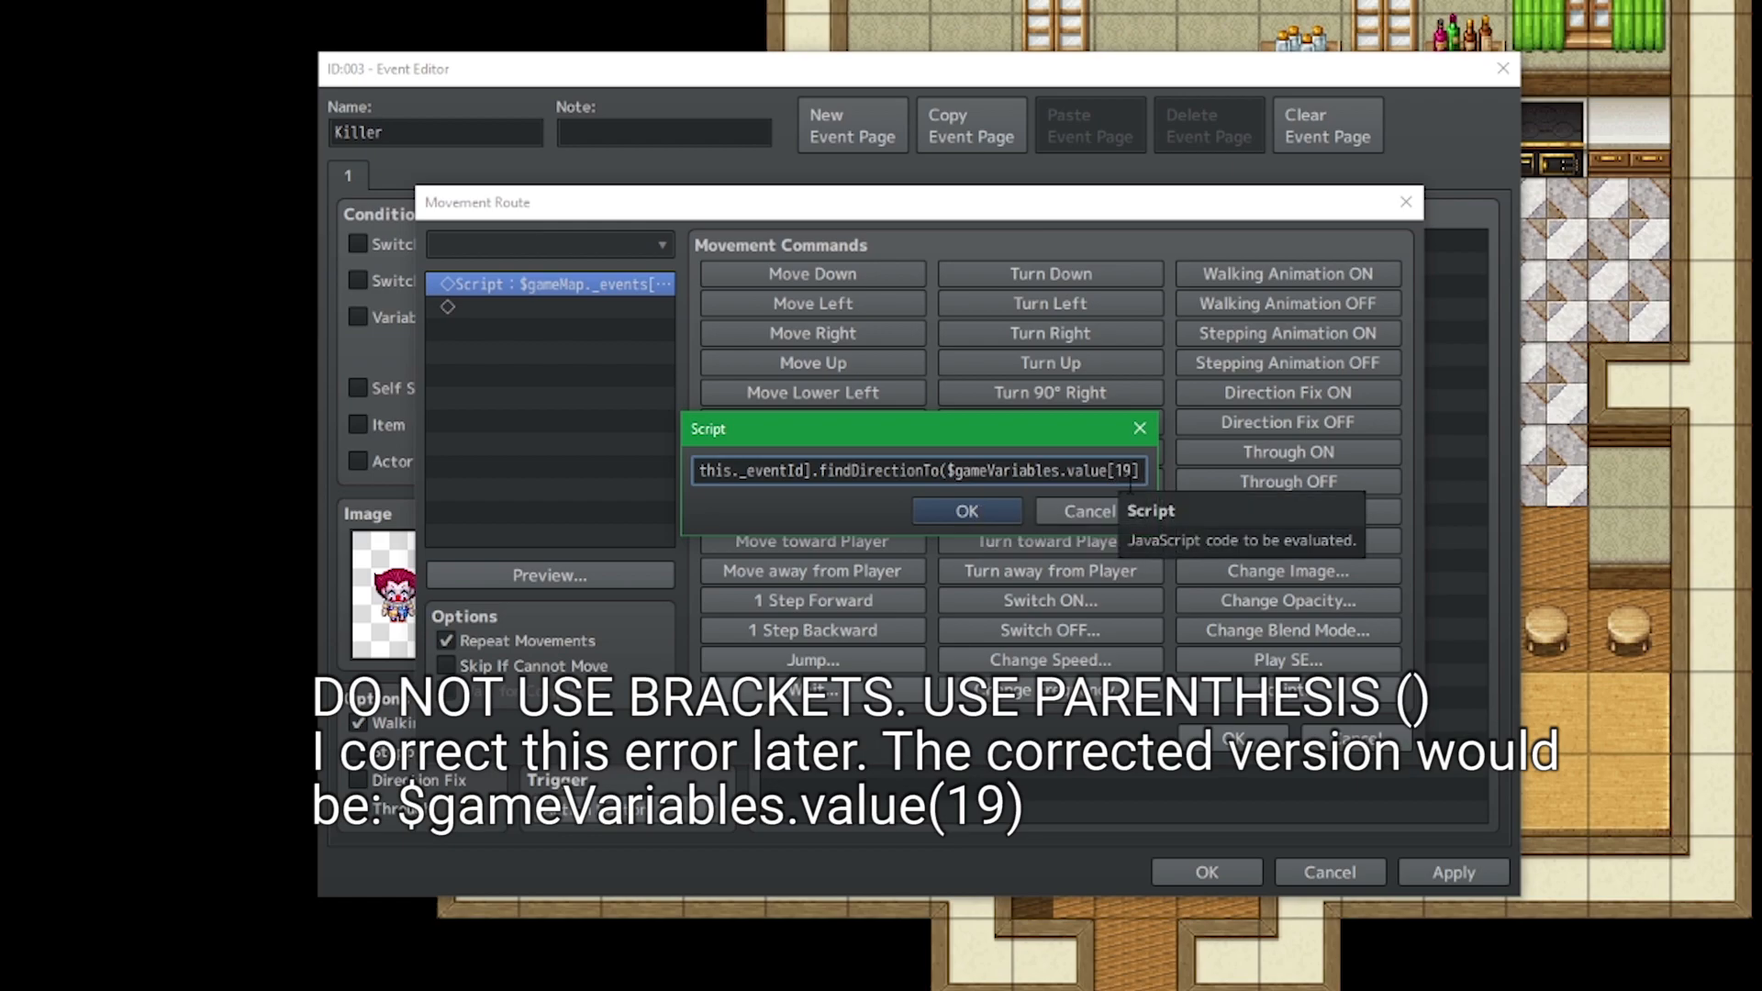
left_click(964, 510)
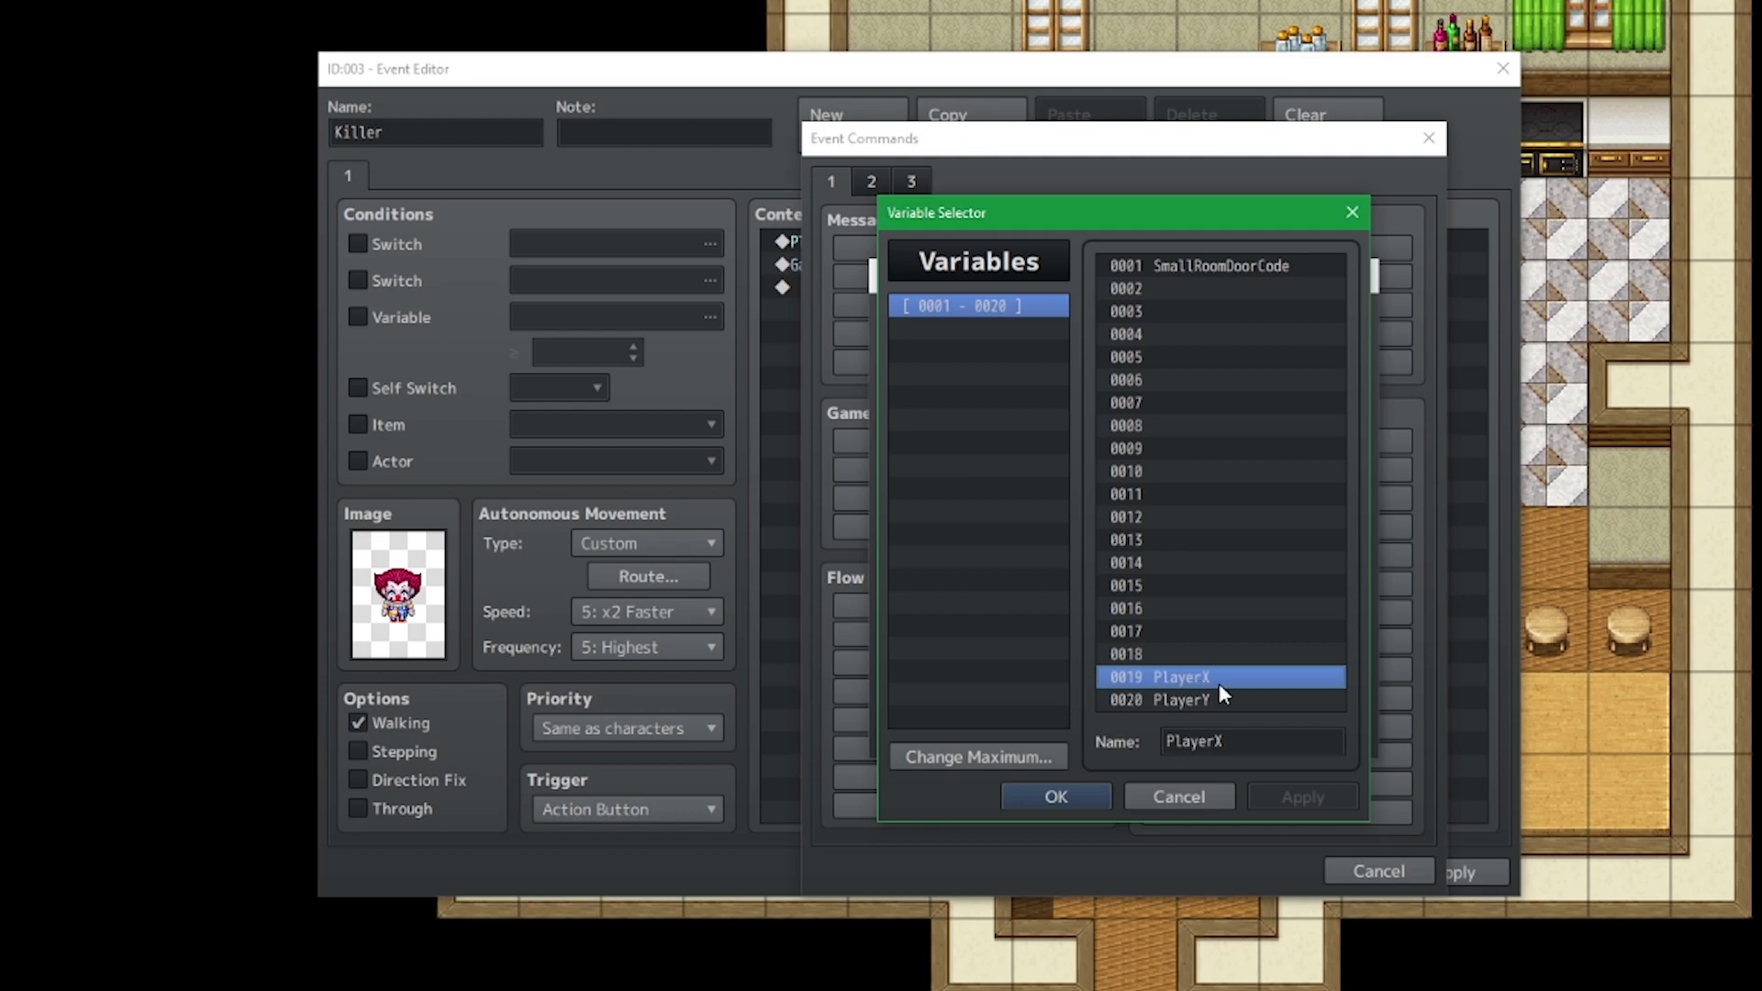
mouse_move(1215, 718)
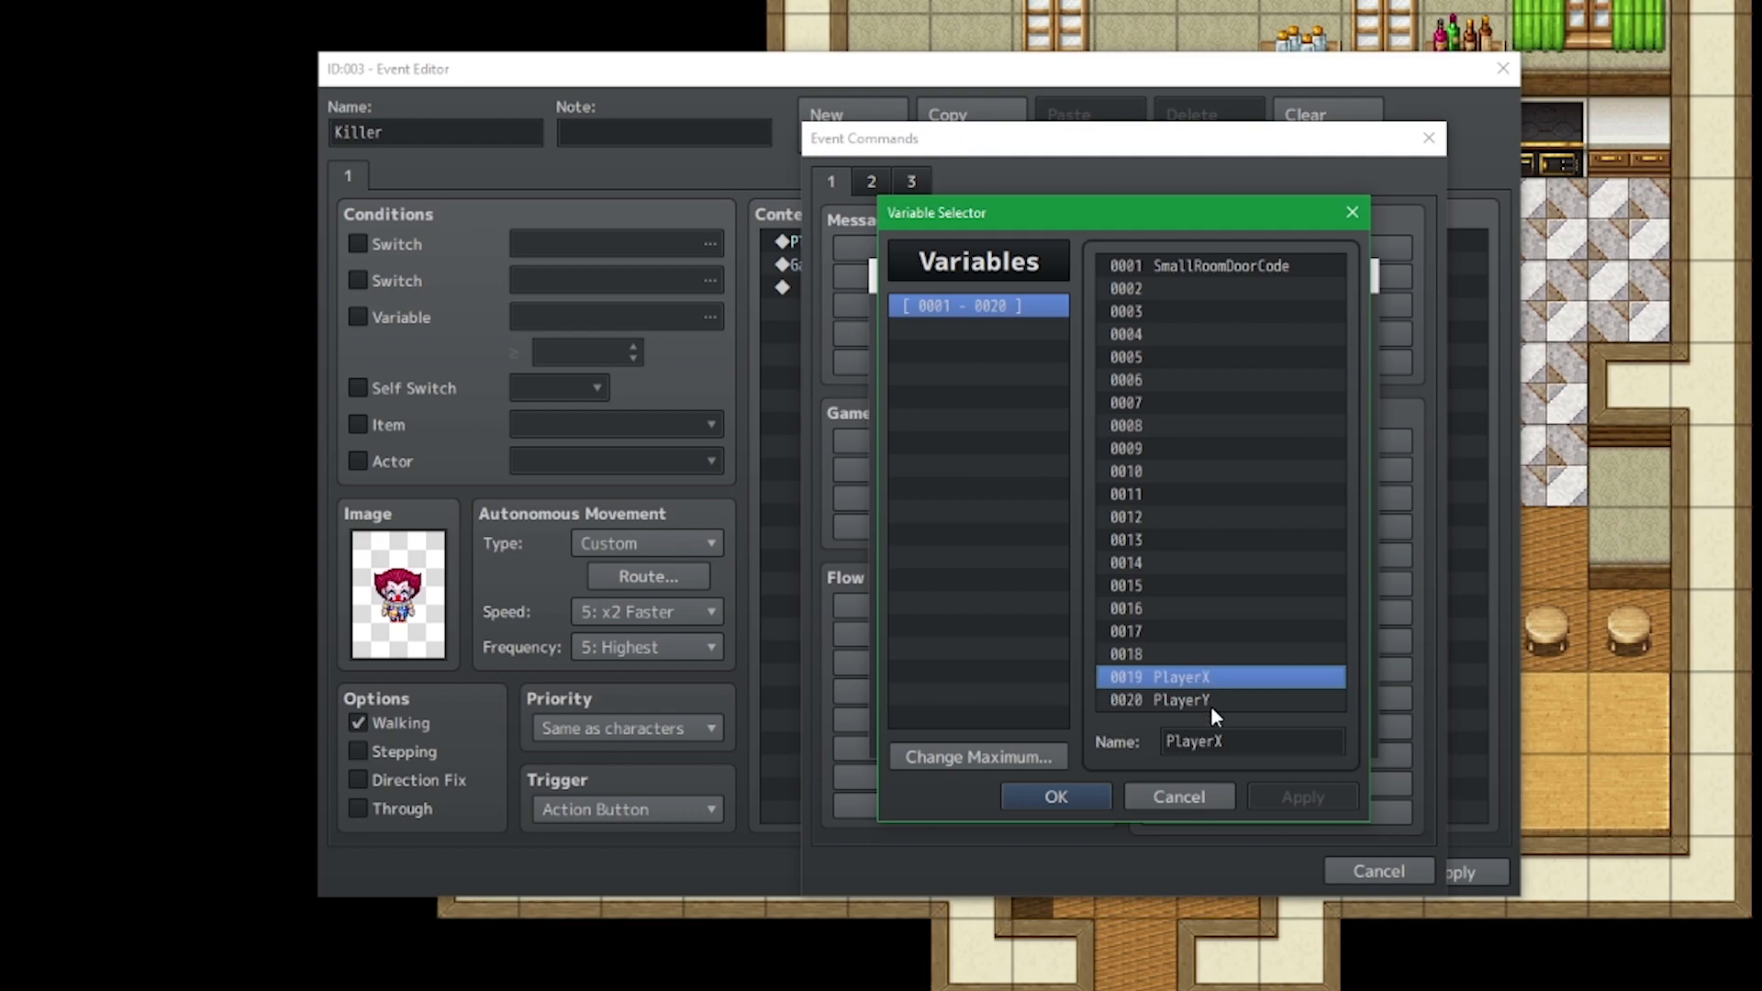
- Check variable IDs, set the script's y argument to a game variable, and confirm the movement route
left_click(1054, 795)
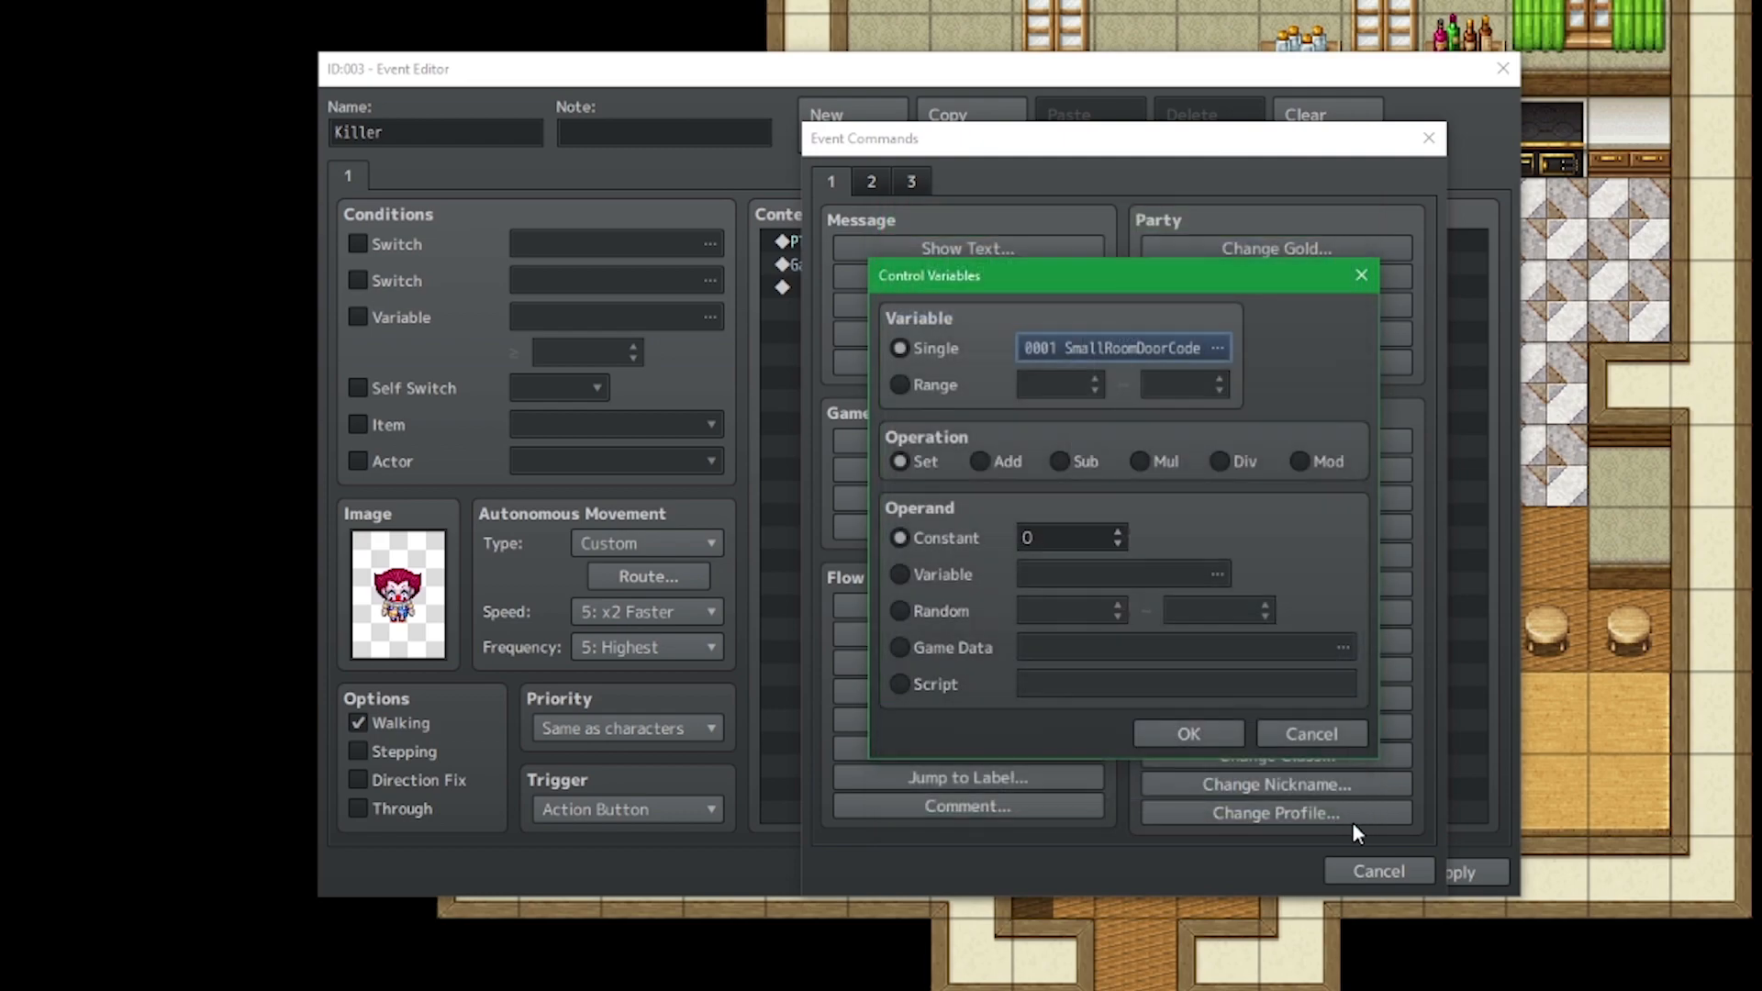
left_click(1310, 734)
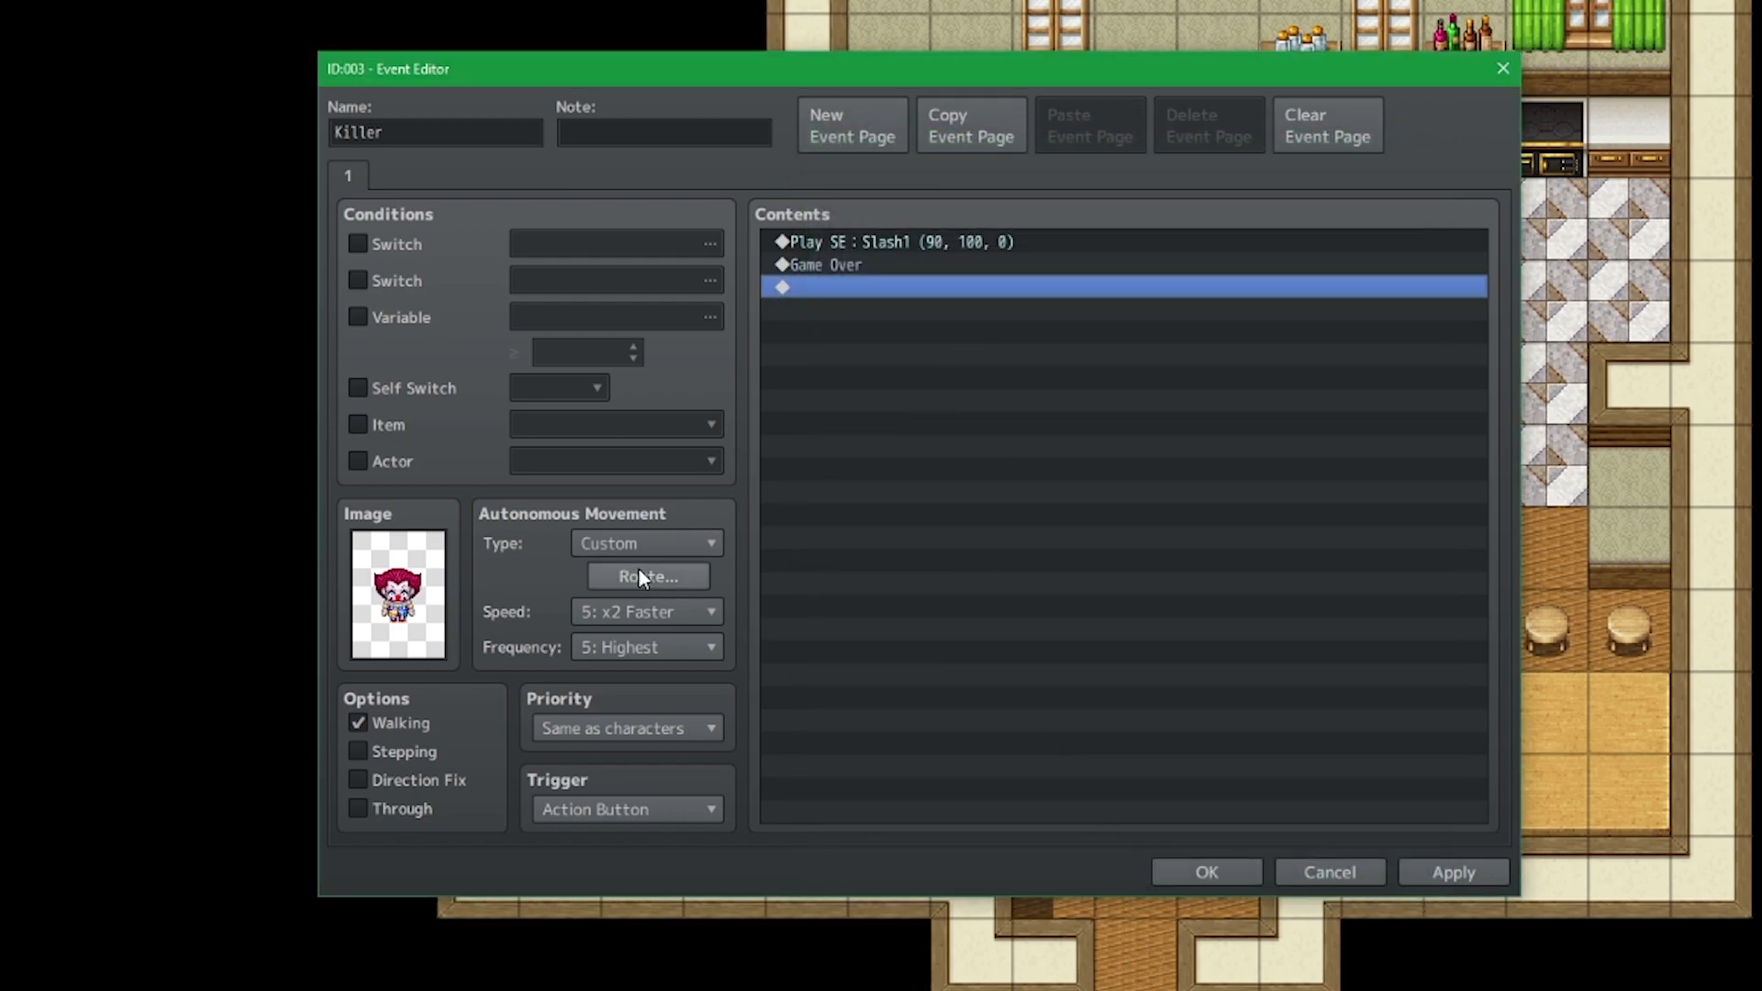
left_click(648, 574)
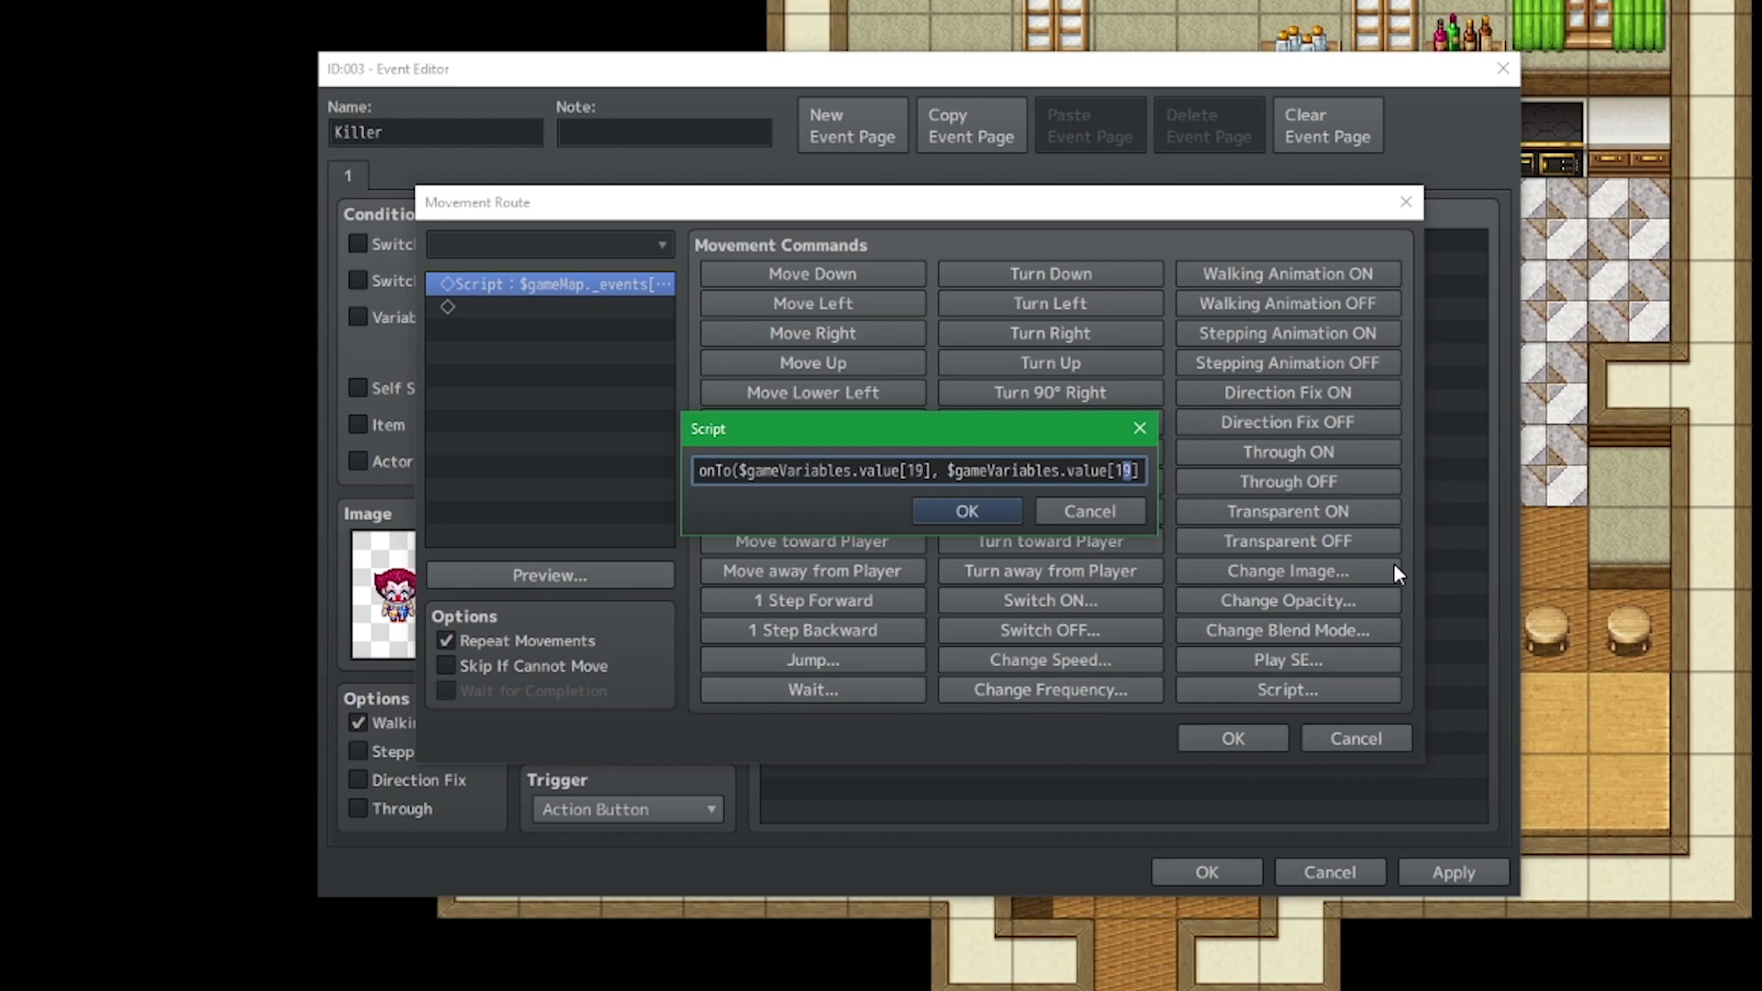
left_click(963, 512)
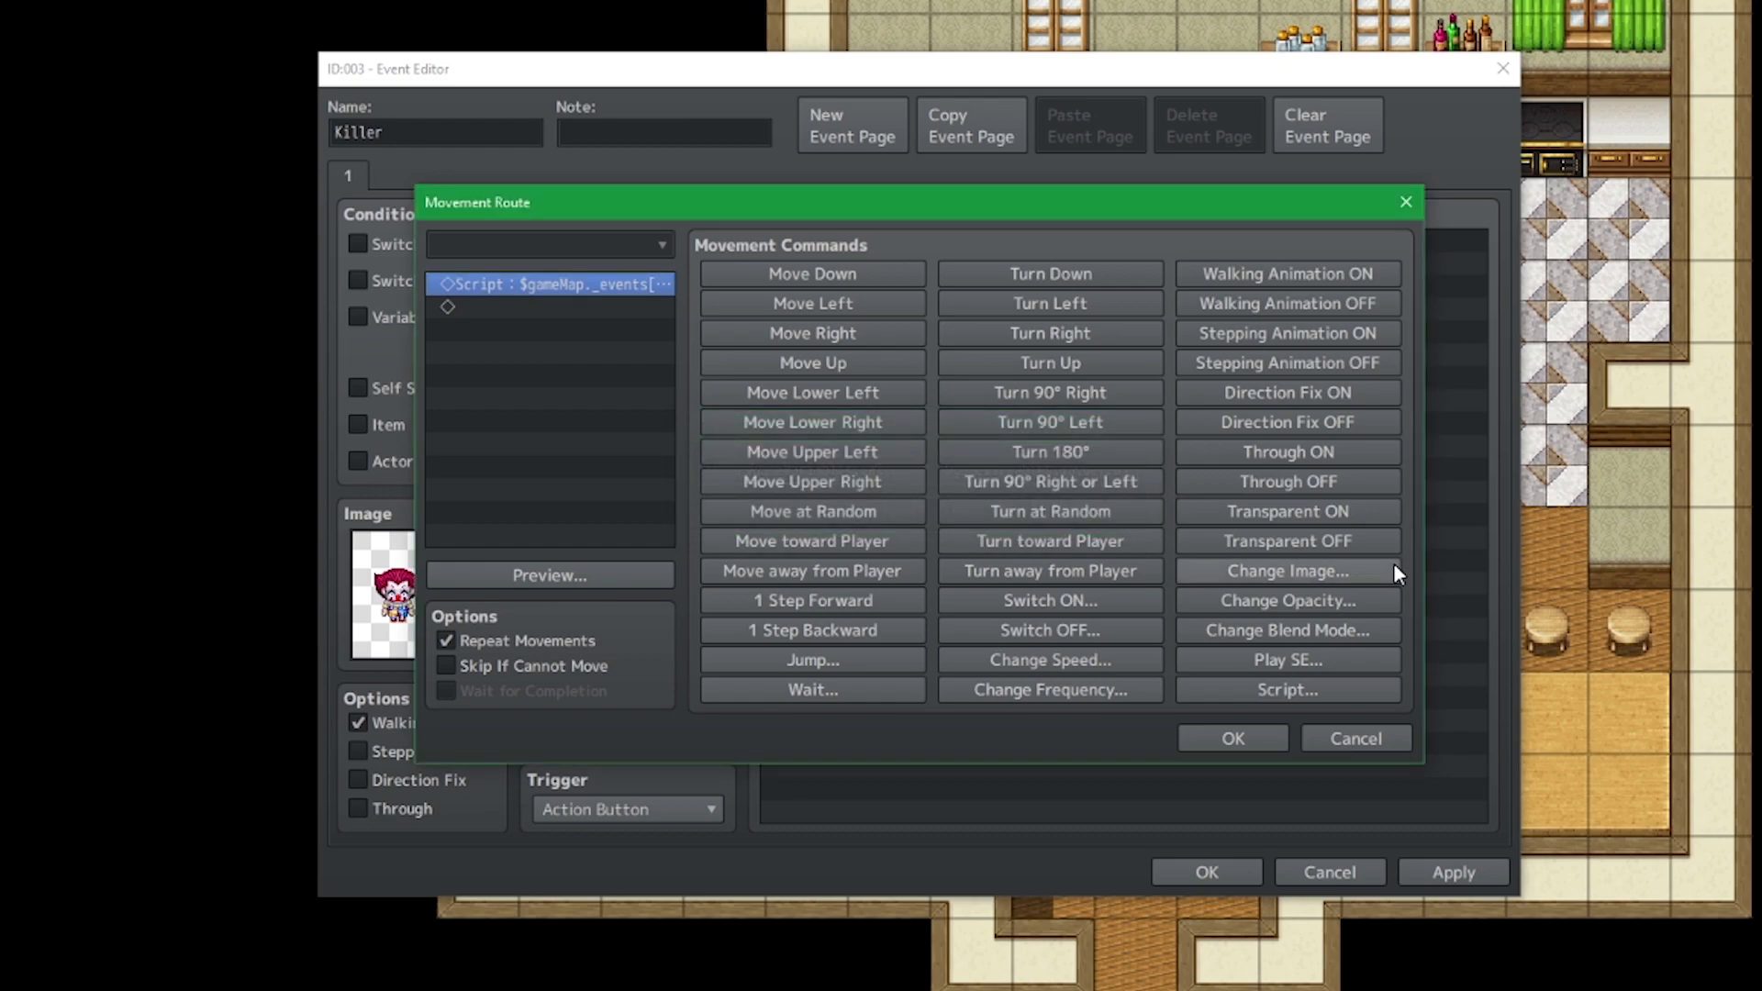
left_click(446, 665)
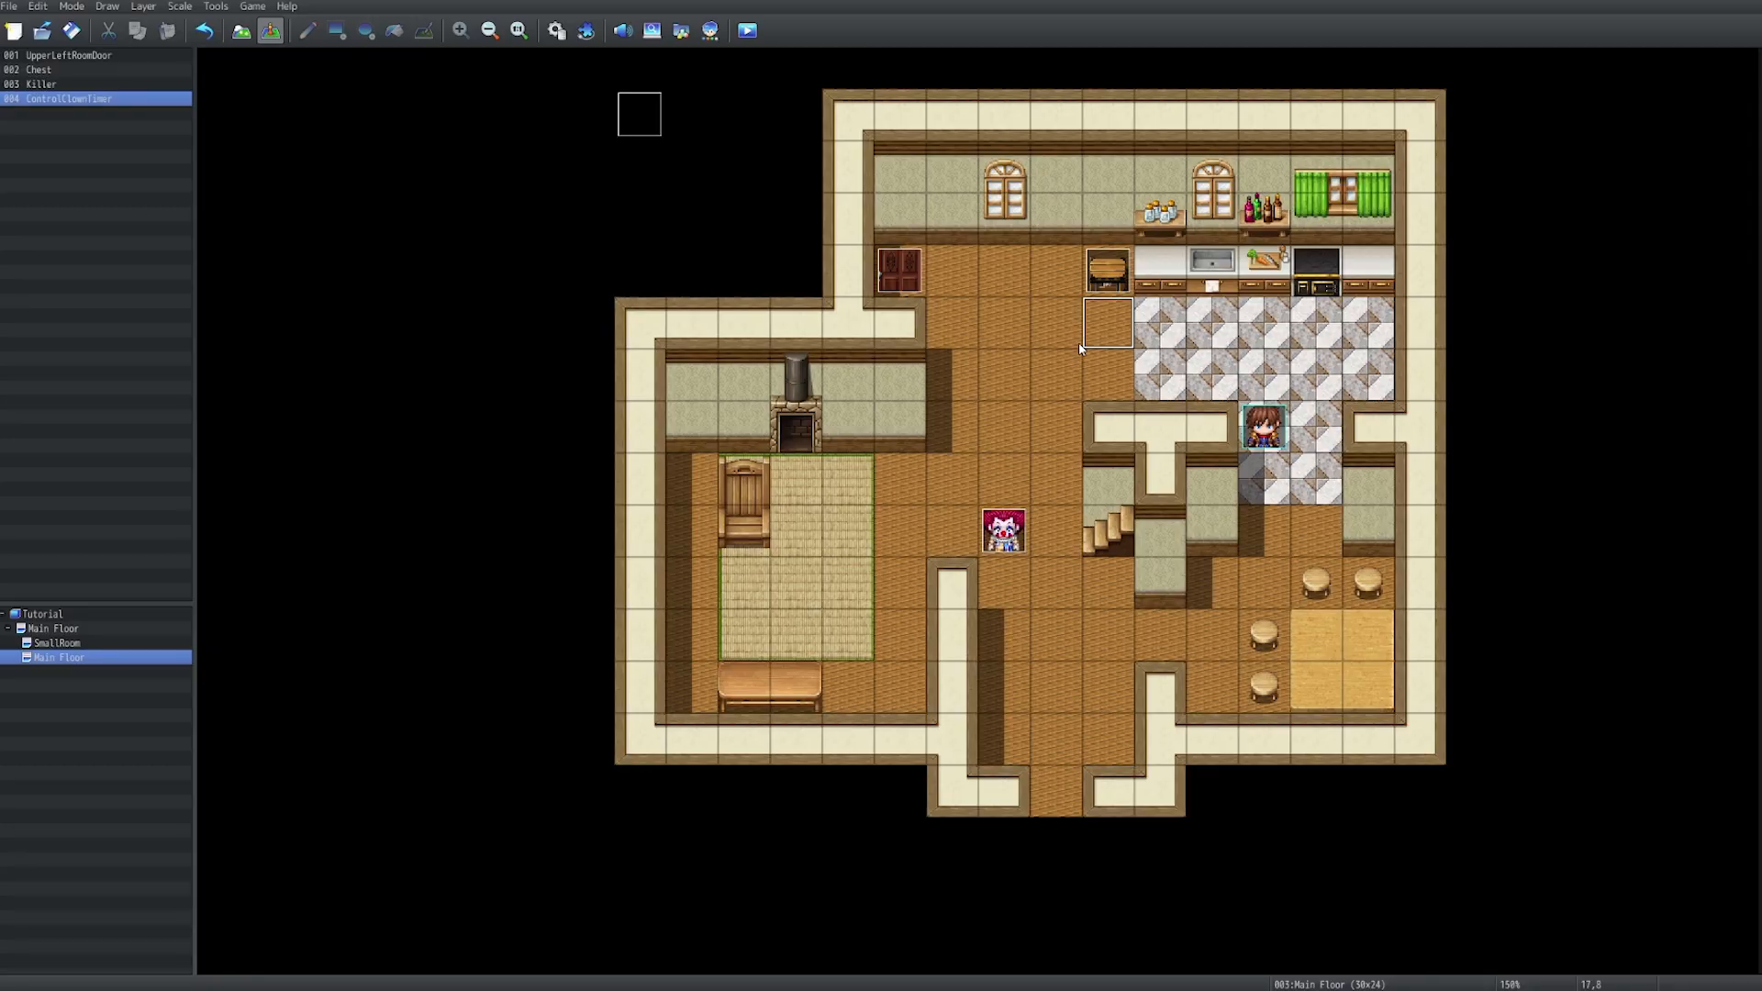
mouse_move(1024, 361)
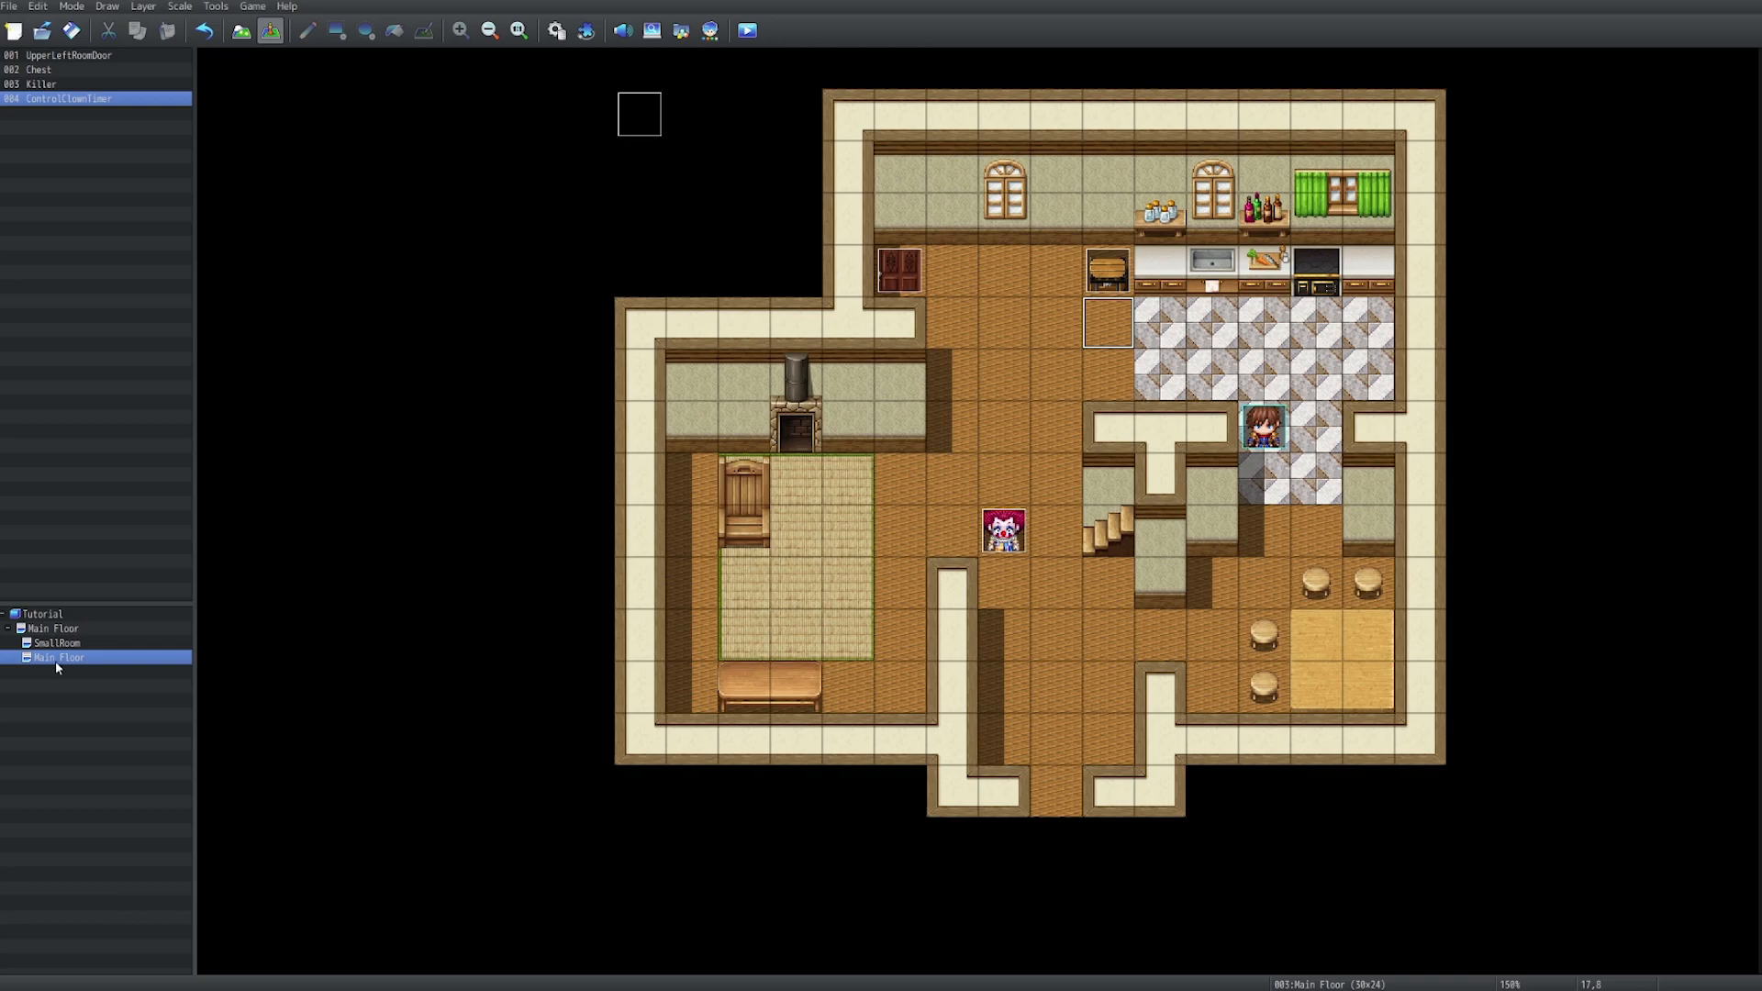
mouse_move(386, 384)
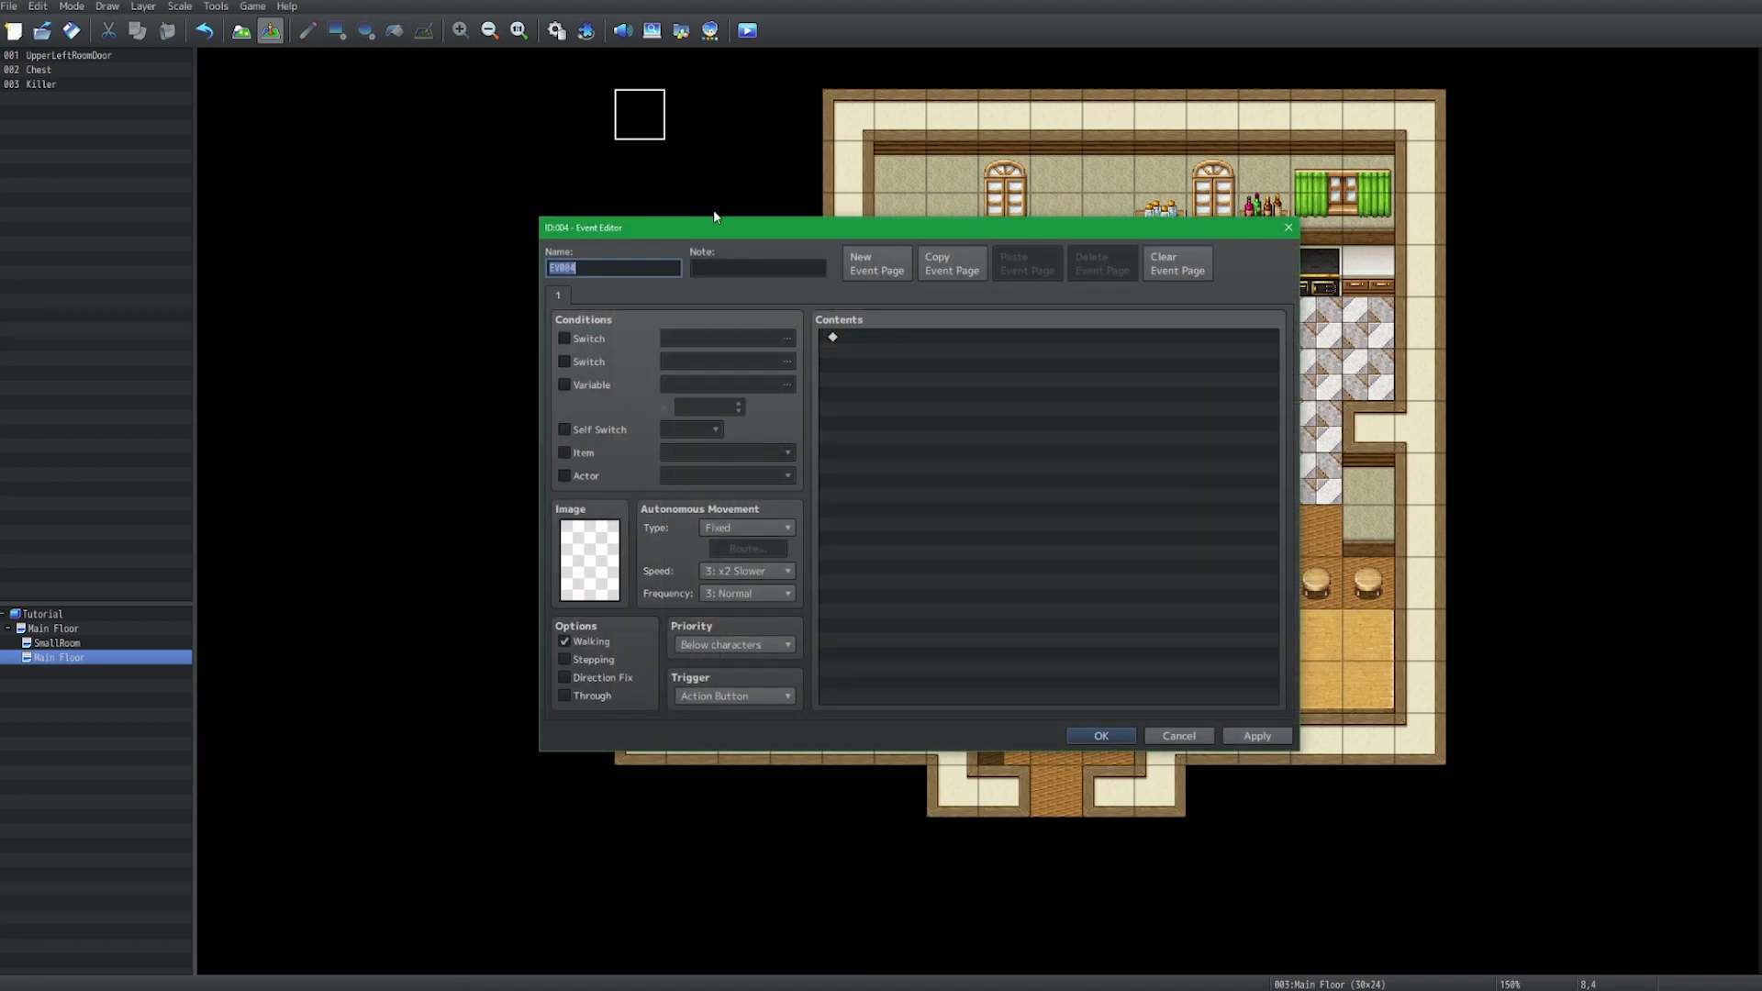
- Name the event Start and set its trigger to Autorun
type("Start")
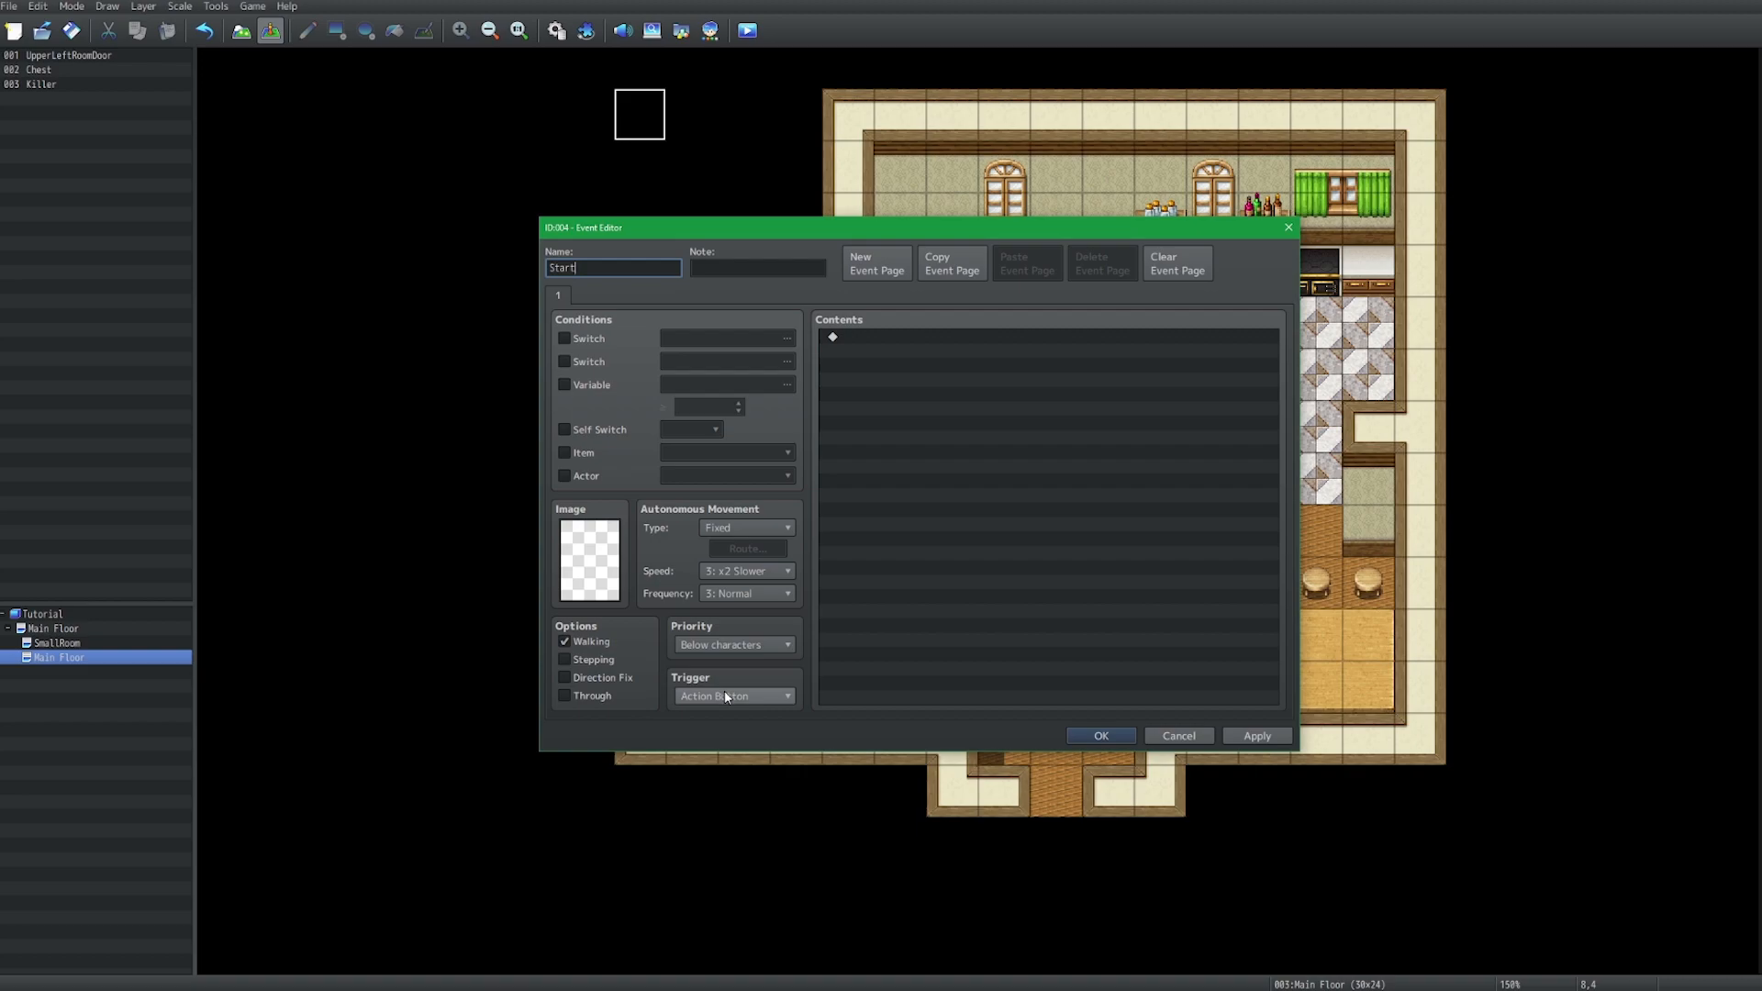
left_click(732, 695)
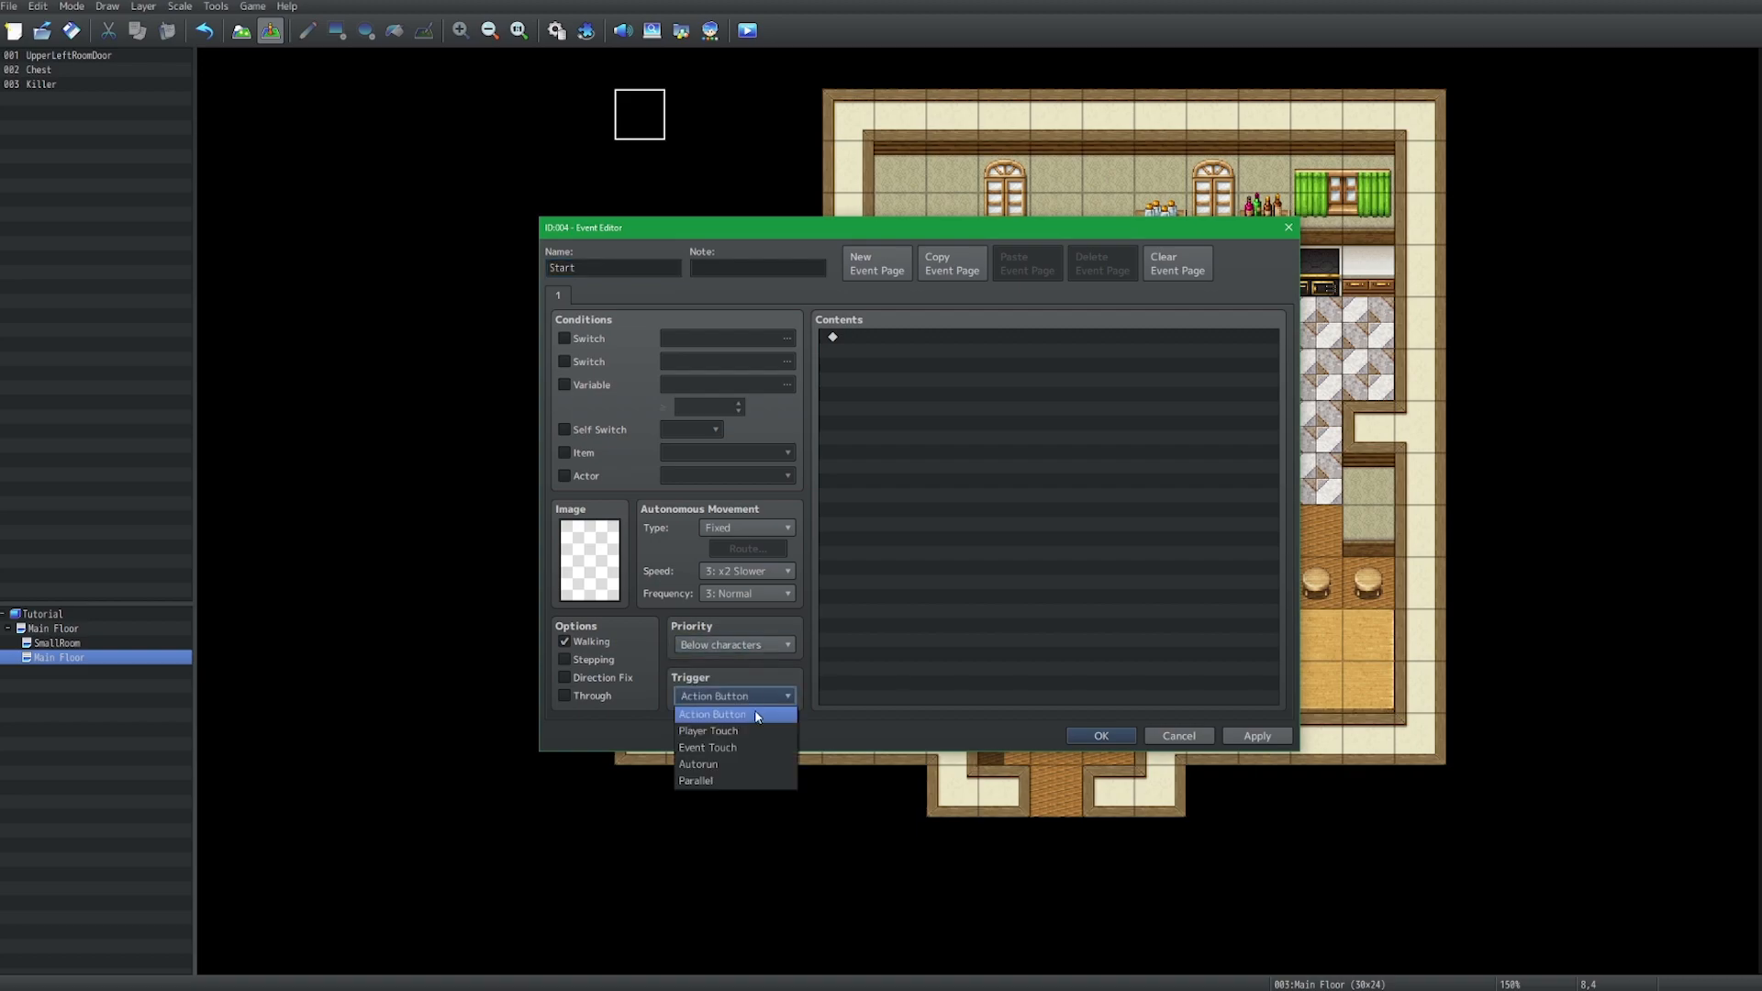
left_click(697, 764)
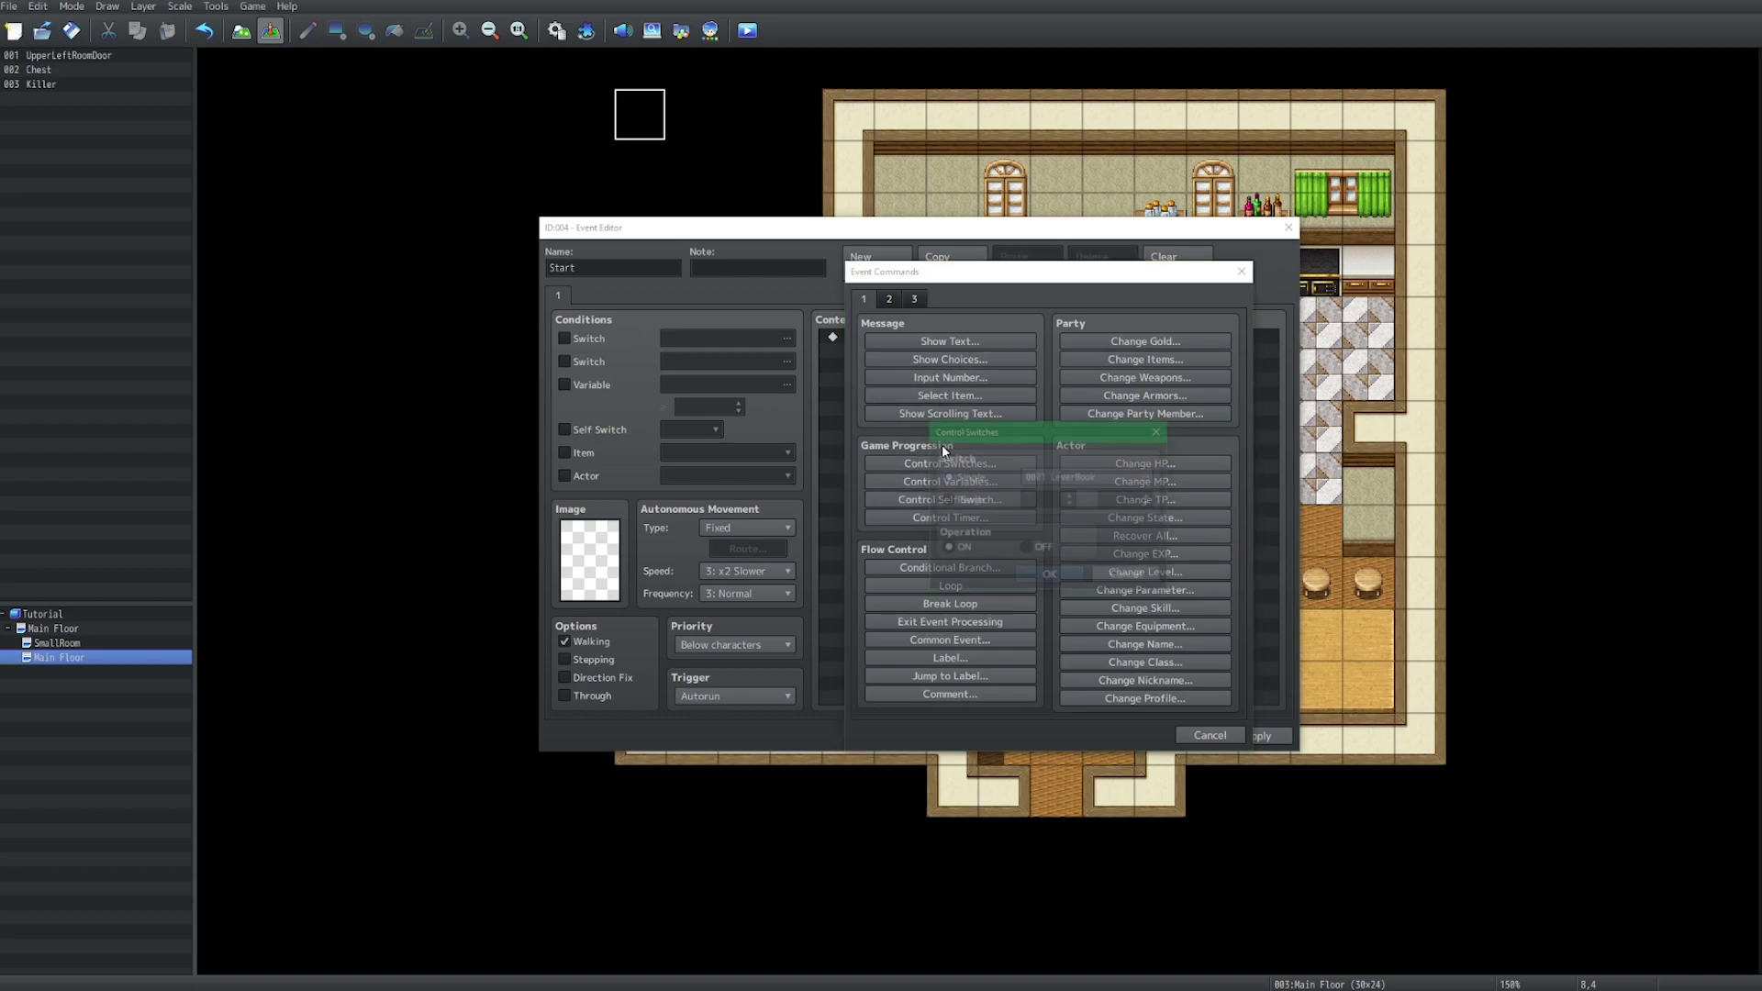
- Add Control Switches TrackPlayer = ON and Erase Event, then save the event
left_click(949, 463)
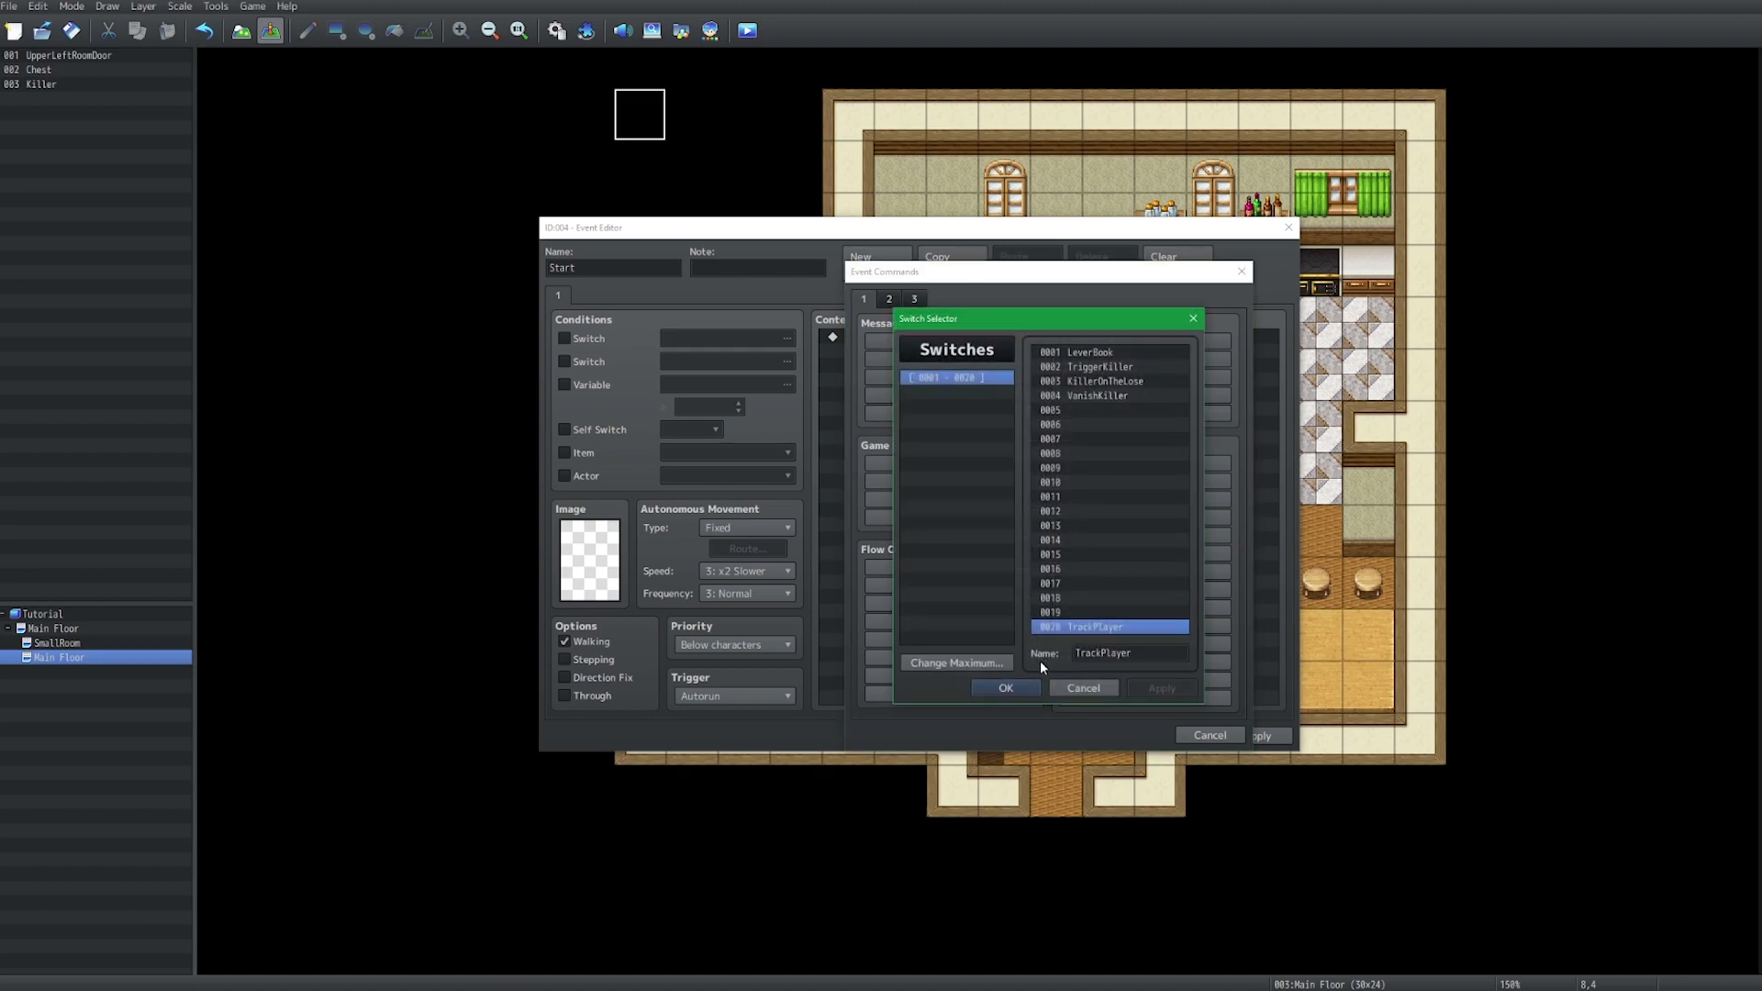
left_click(1004, 687)
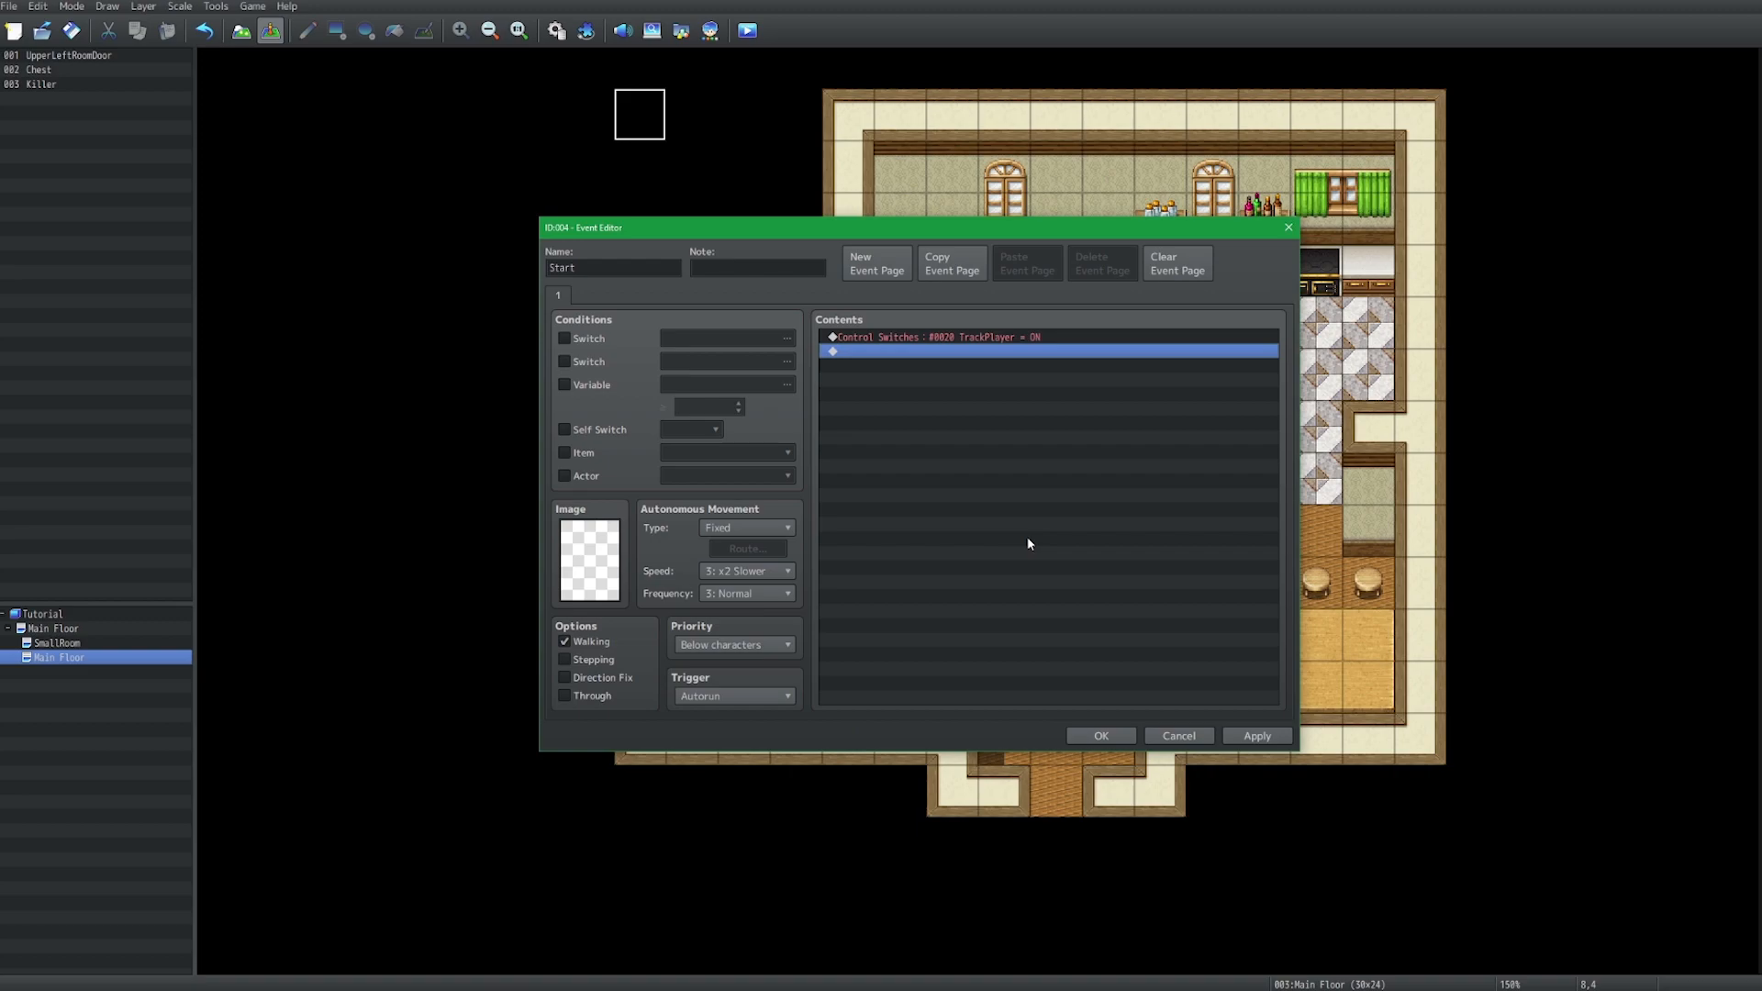
double_click(1044, 351)
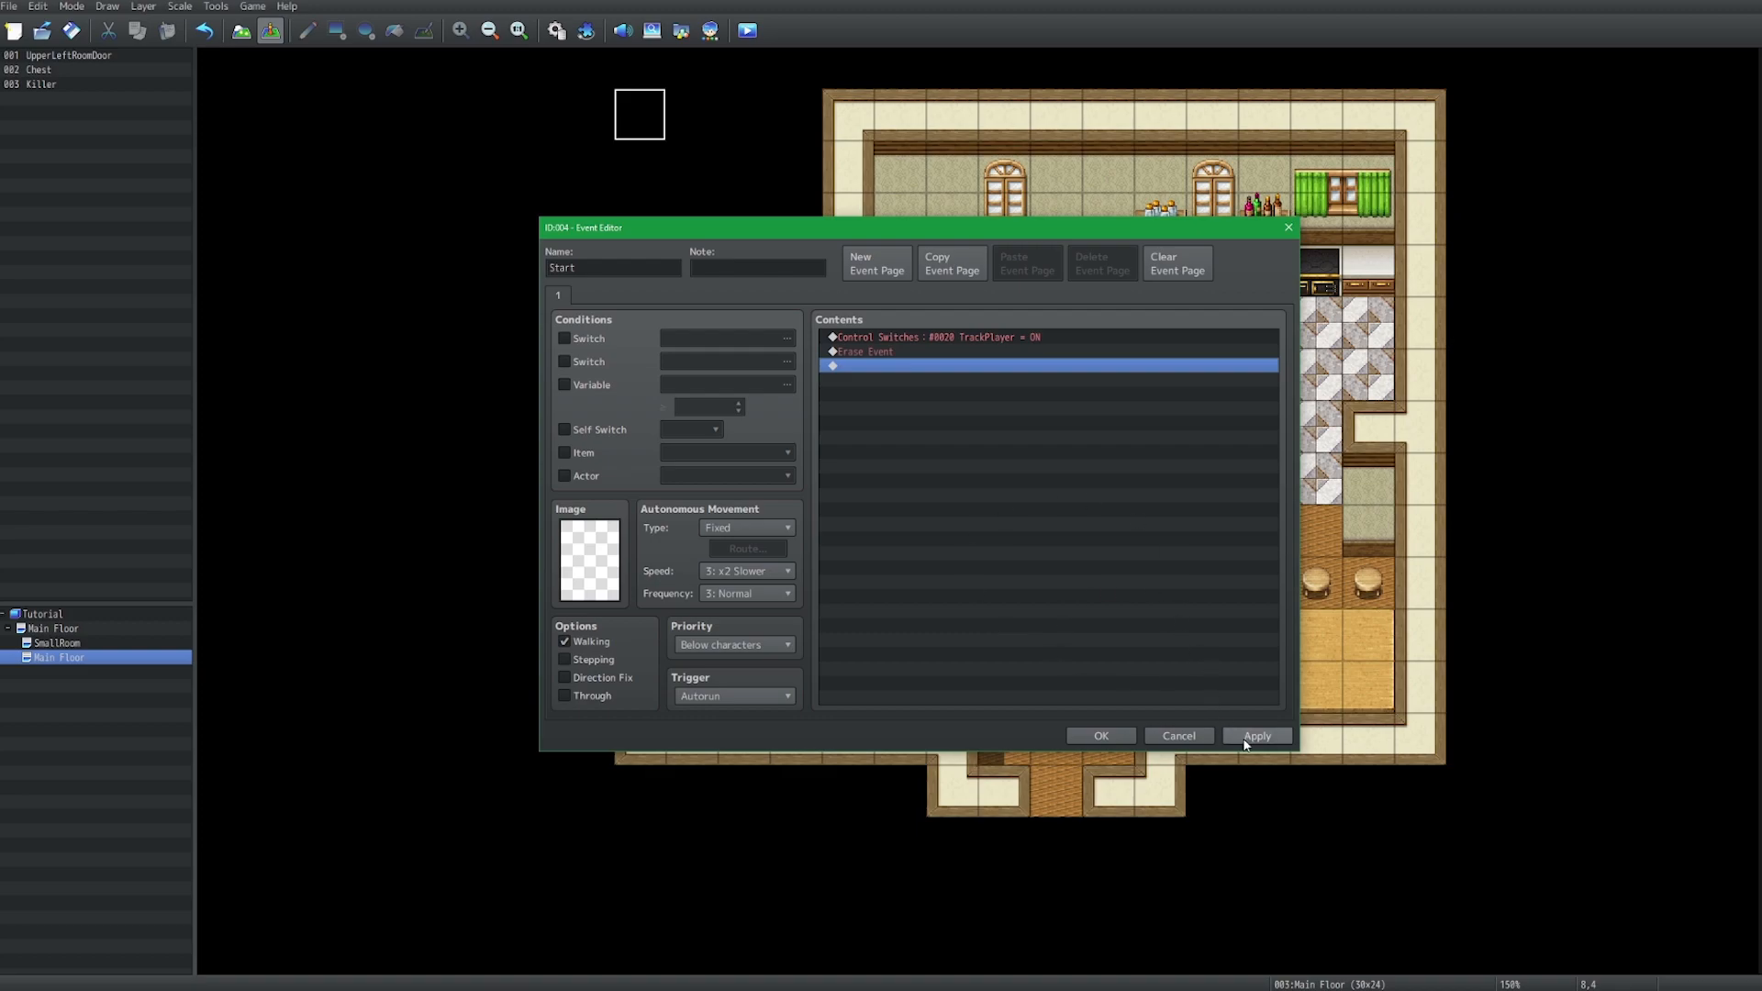
left_click(1097, 734)
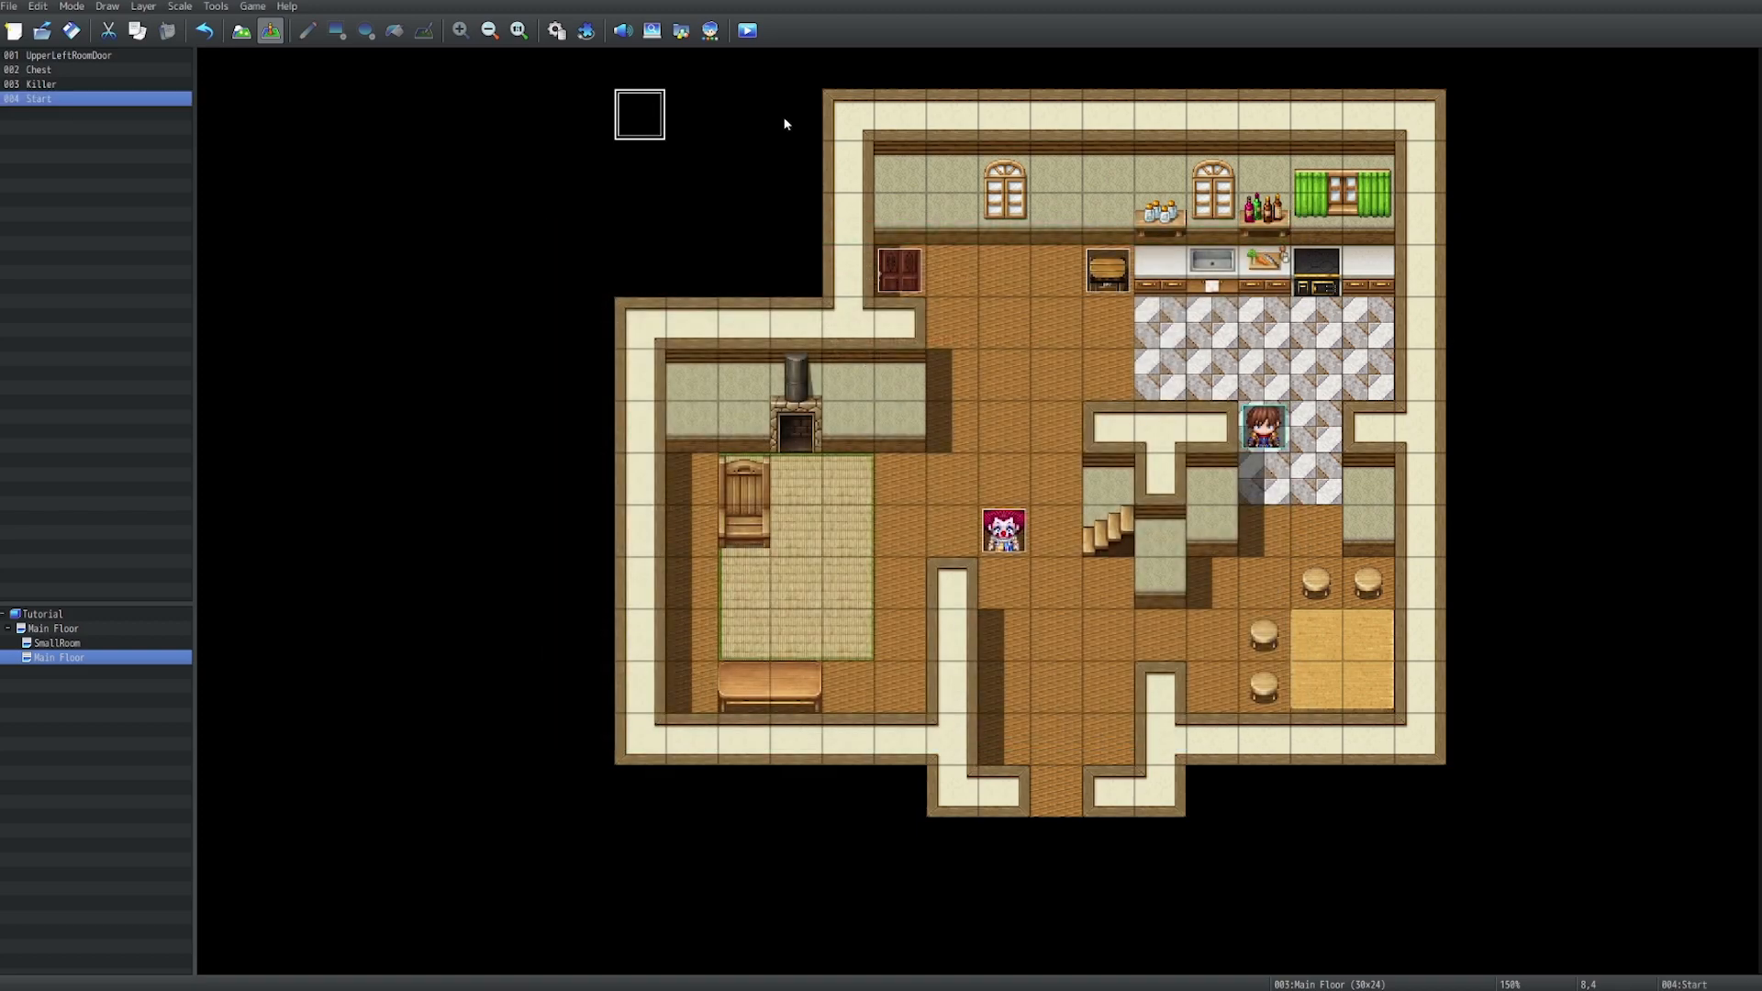